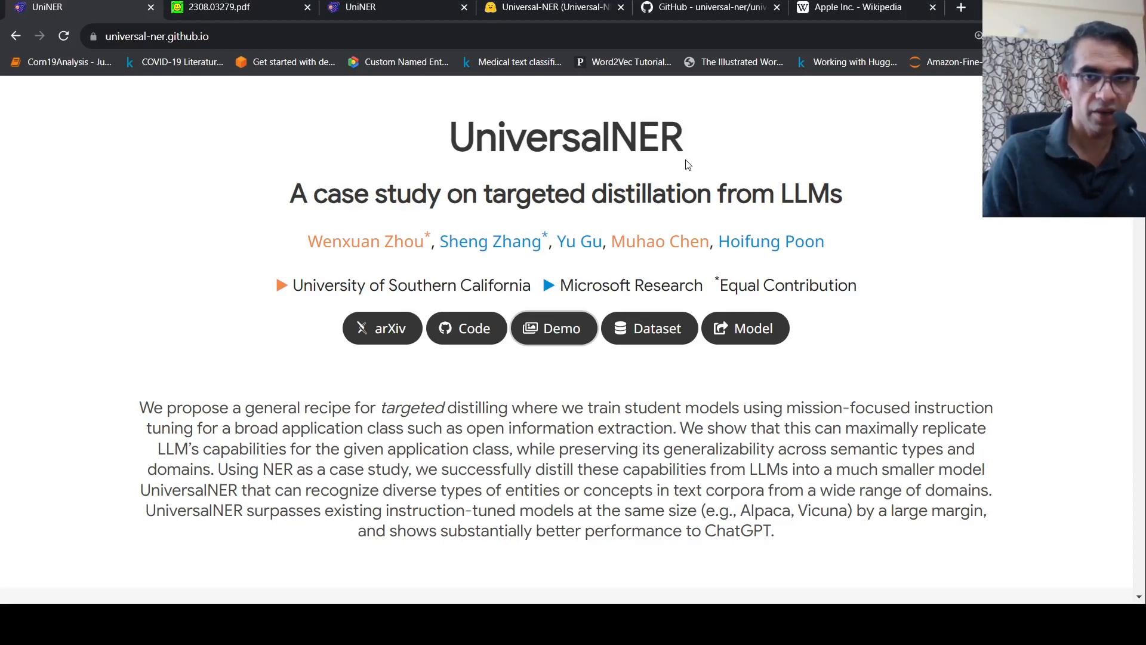
mouse_move(589, 248)
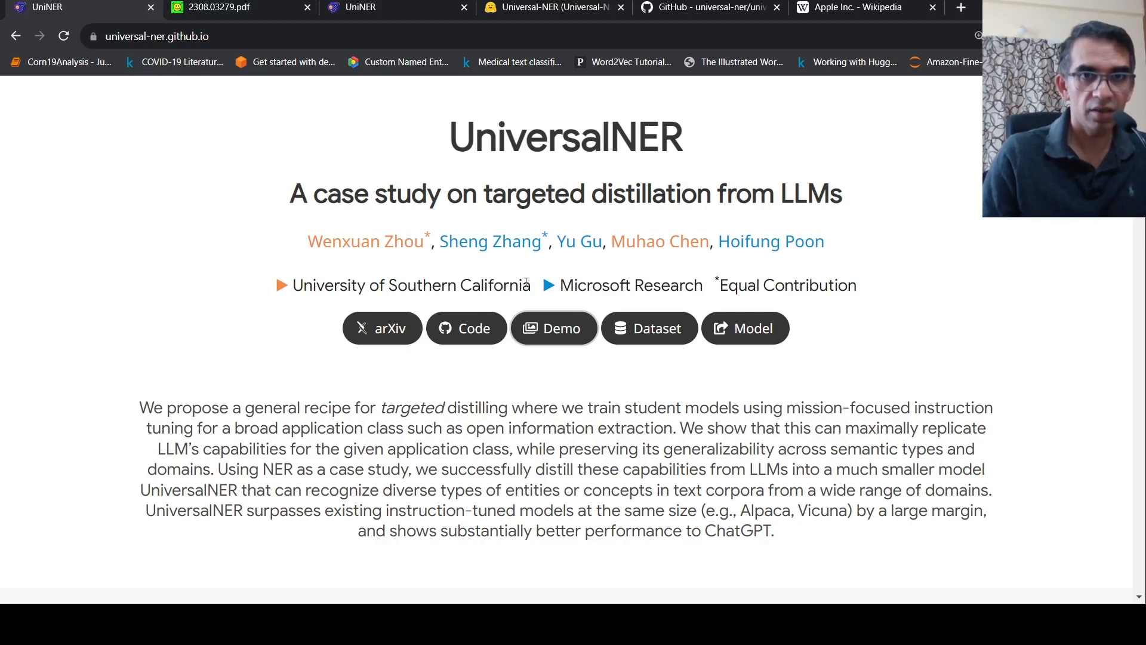
mouse_move(607, 304)
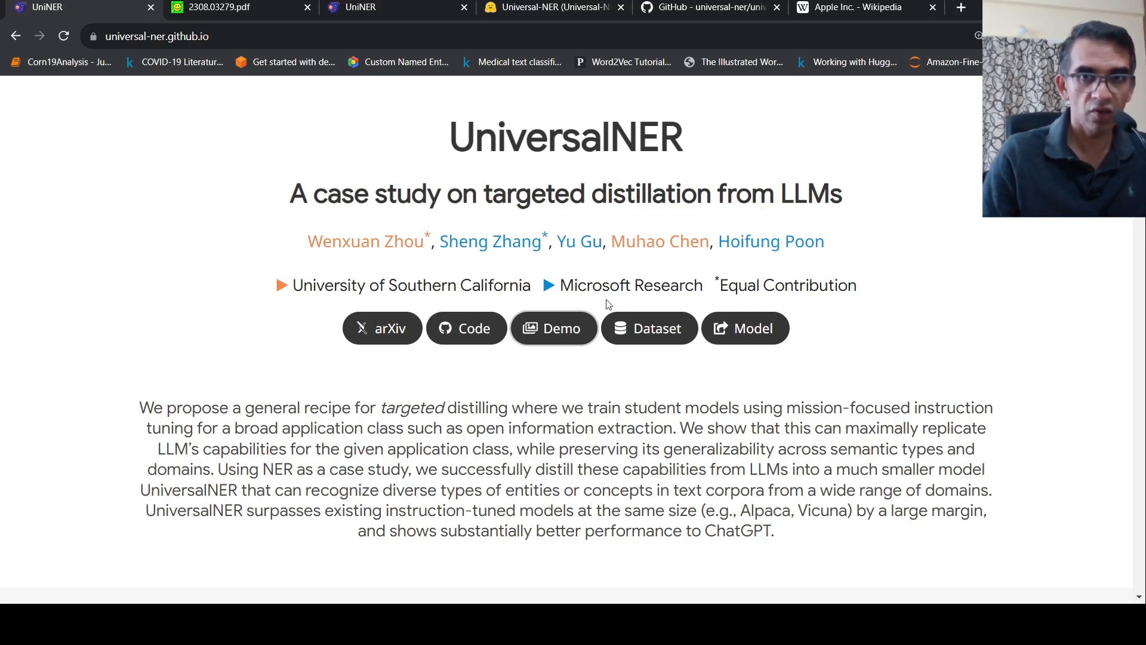
mouse_move(941, 358)
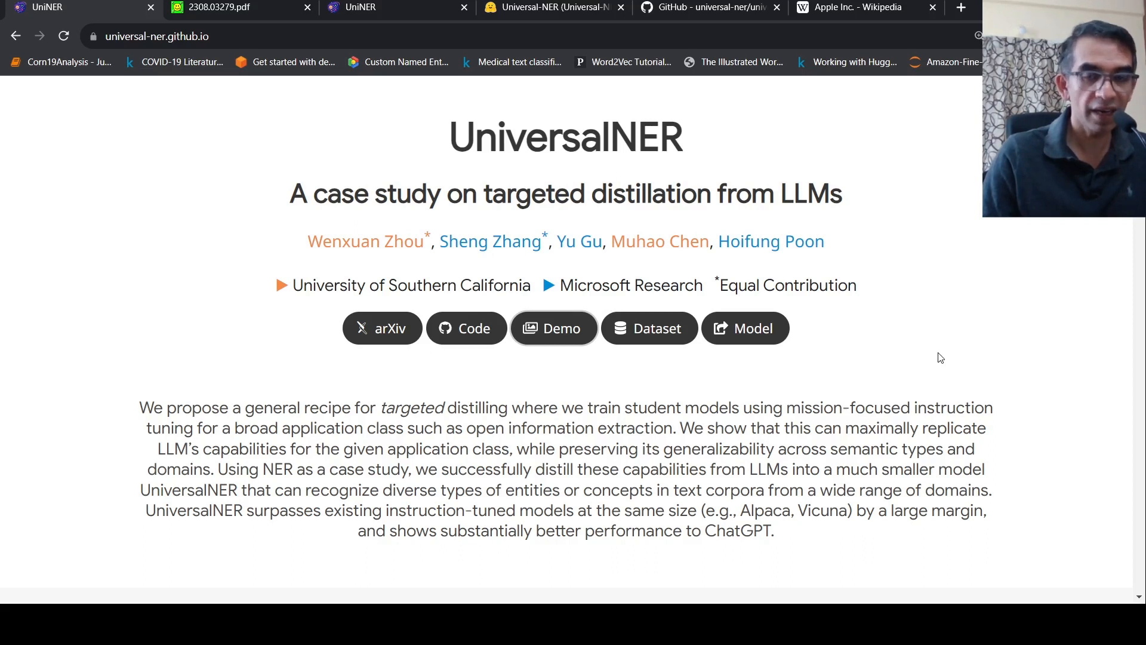
mouse_move(896, 372)
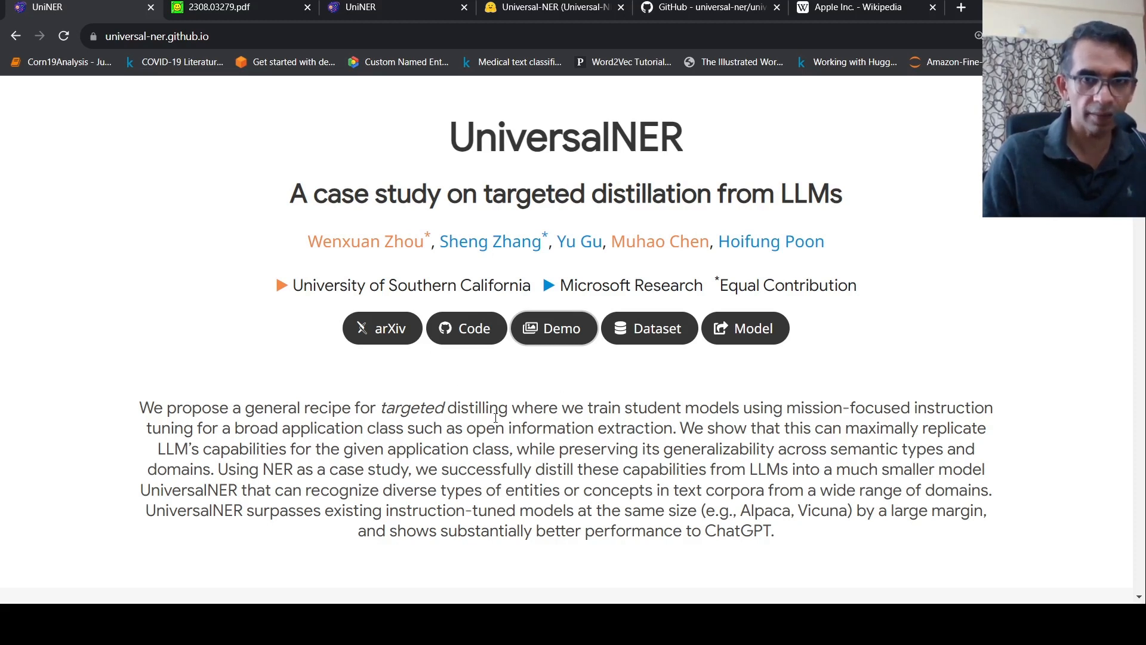
mouse_move(892, 434)
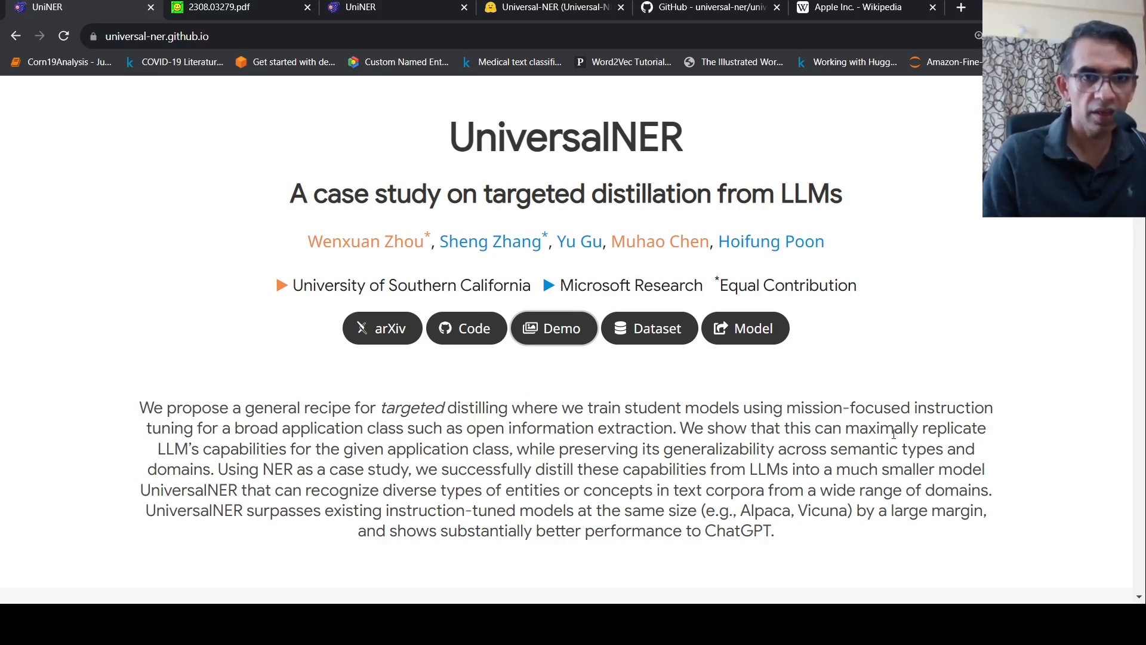
mouse_move(407, 87)
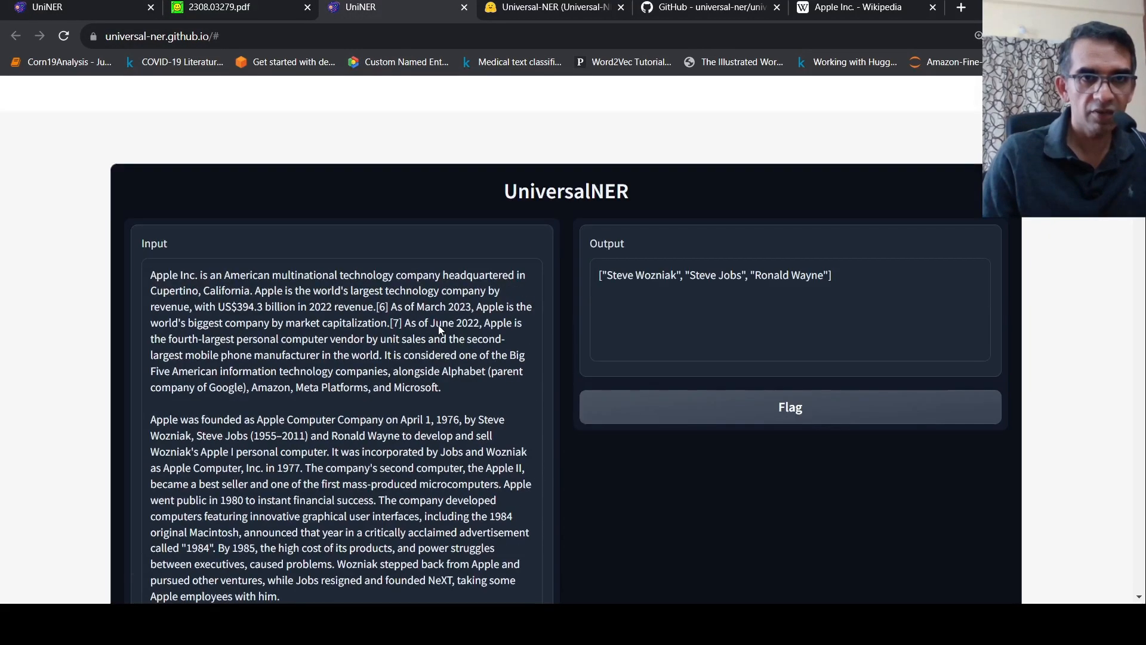
Scroll down the demo page to the Entity type field below the Apple passage
scroll(down, 3)
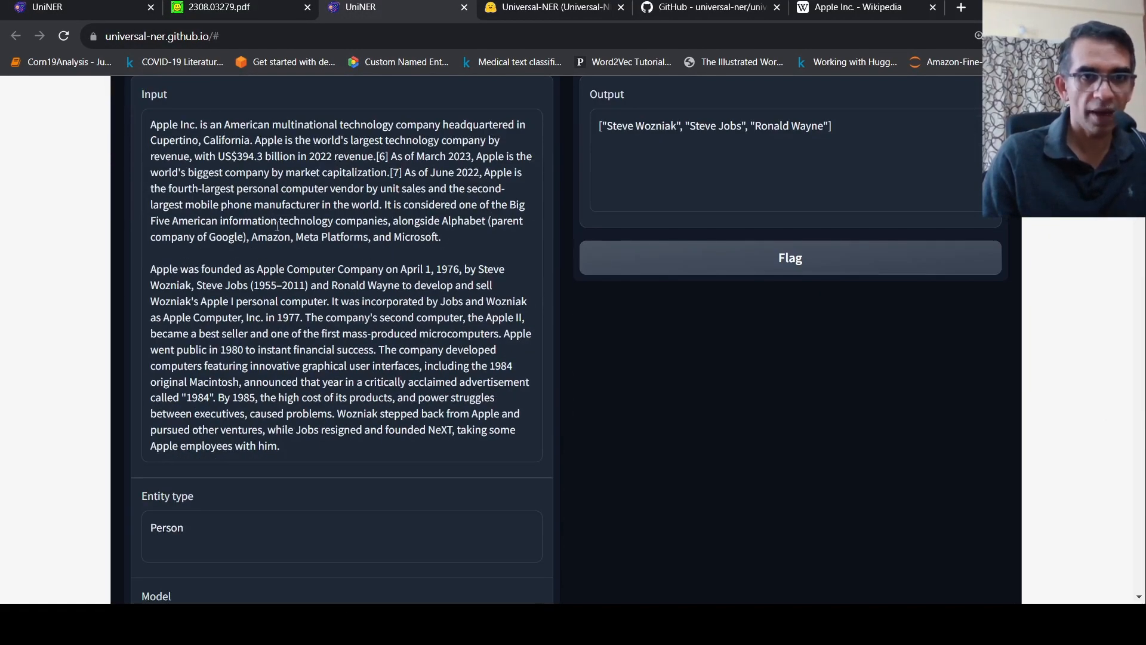
scroll(down, 3)
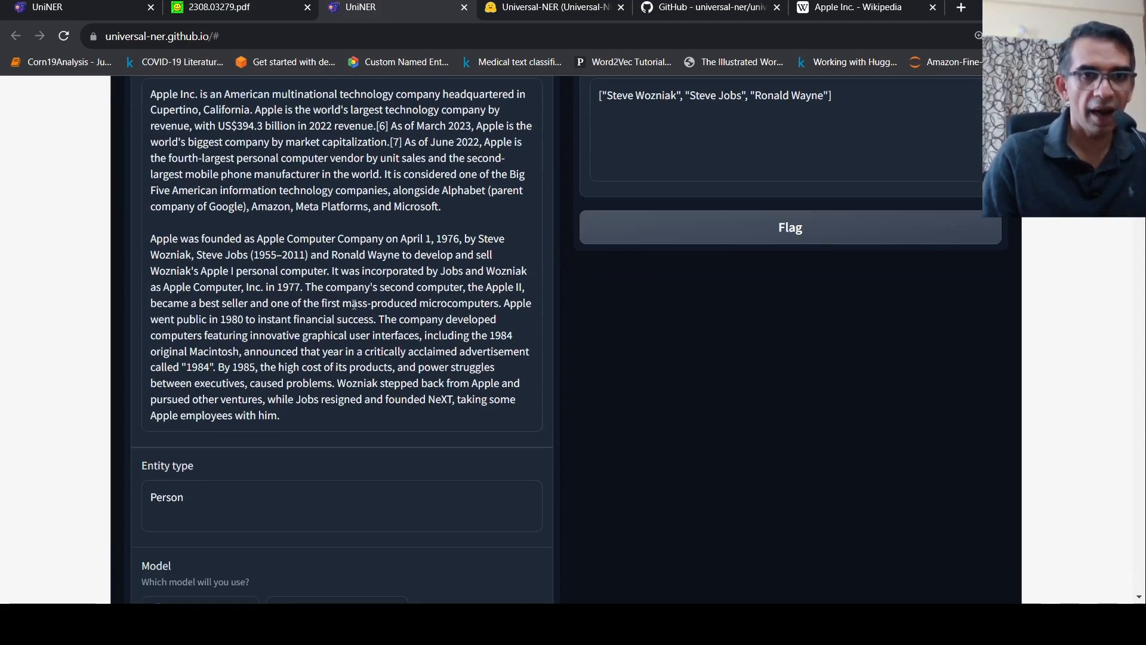
scroll(down, 3)
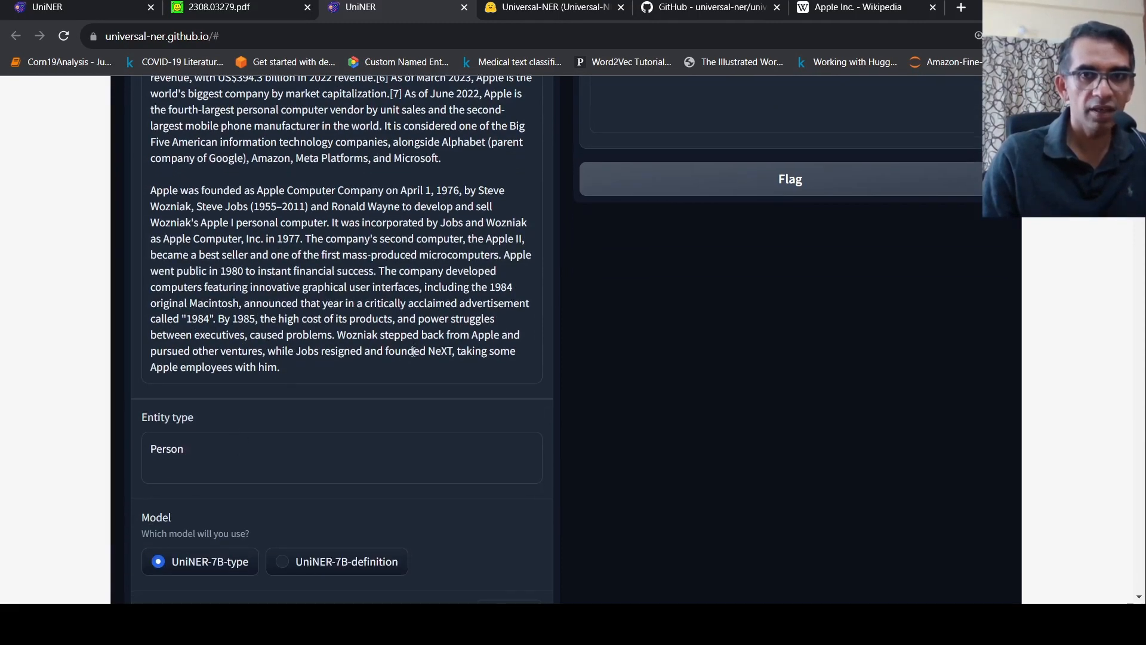
scroll(down, 3)
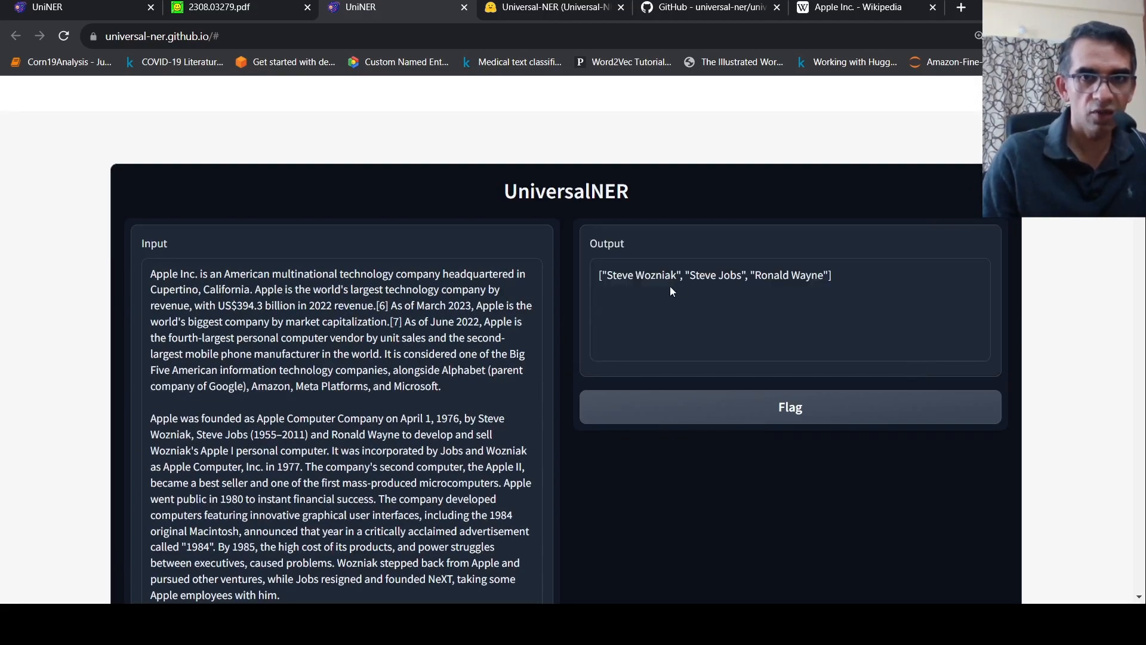
mouse_move(714, 290)
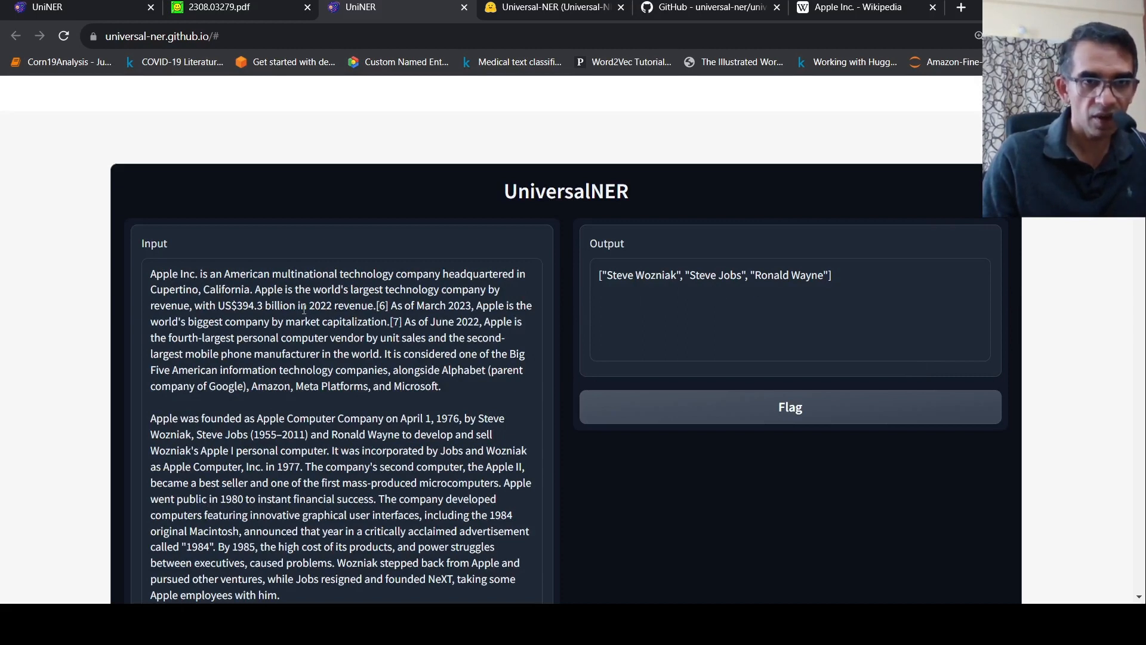
scroll(down, 3)
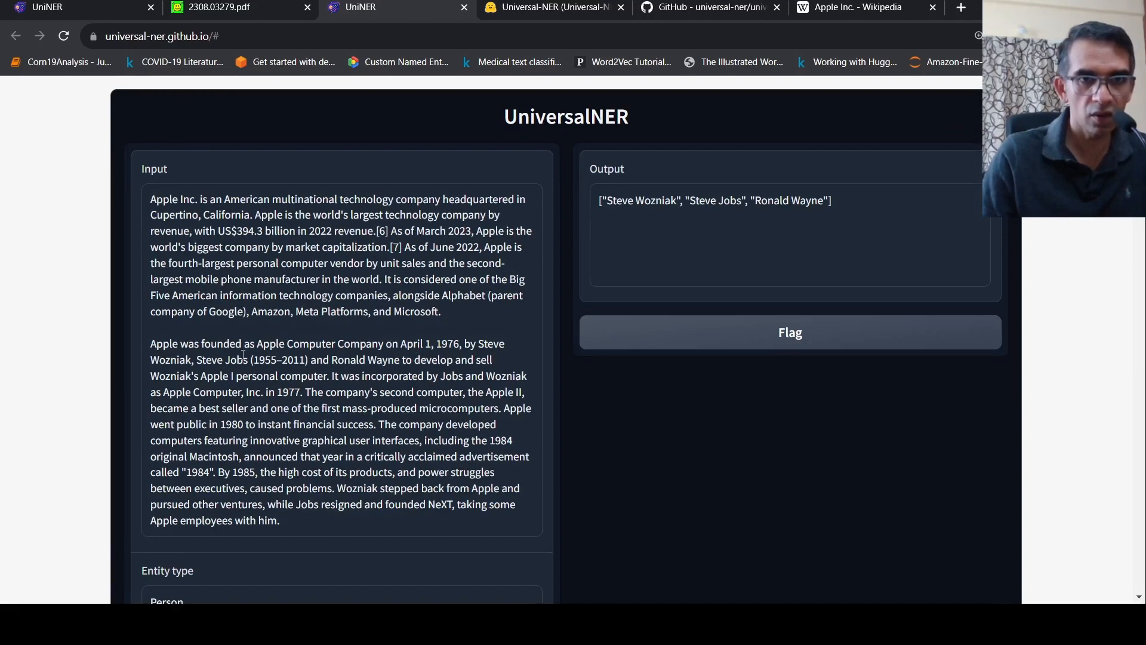
scroll(up, 3)
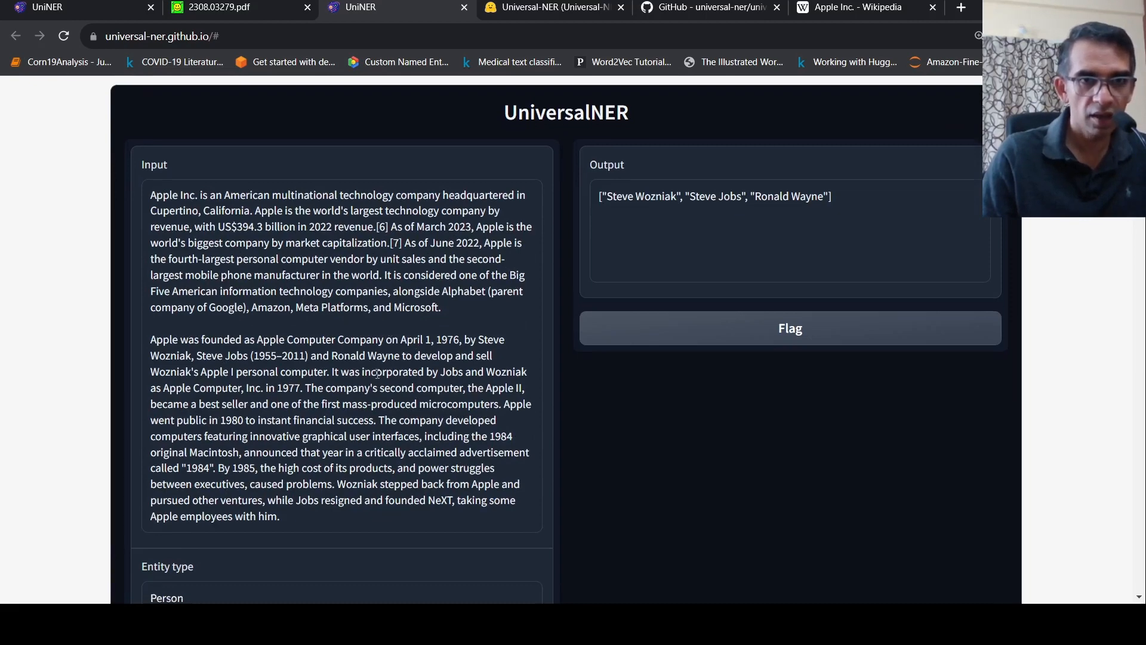
scroll(down, 3)
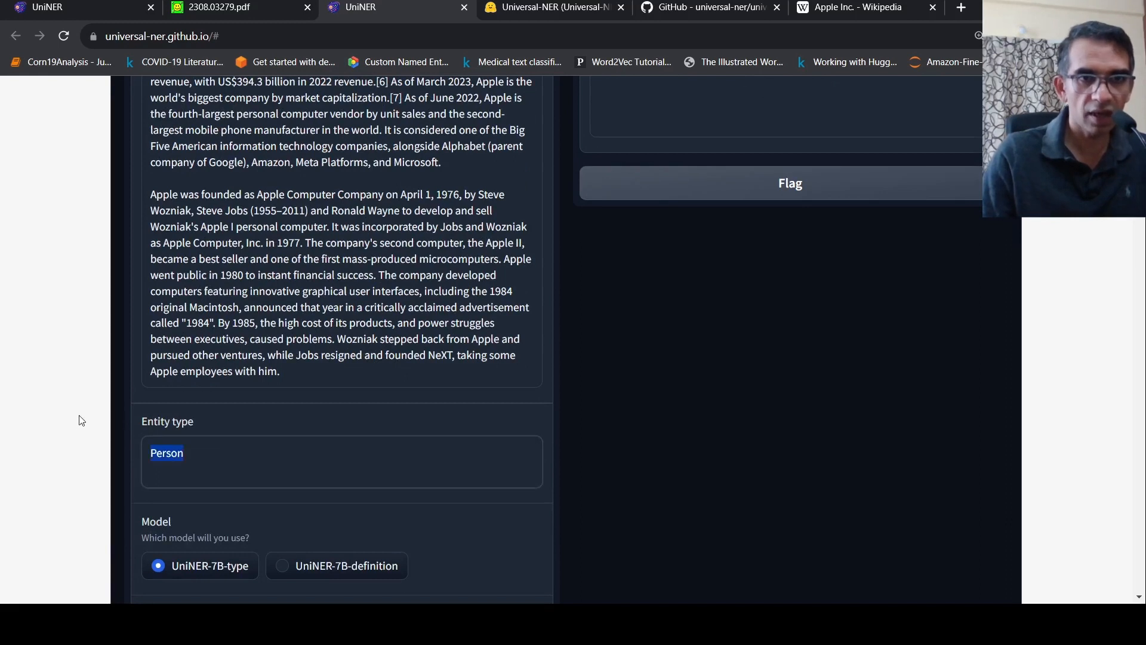
Set the entity type to 'Location' and review the output: Cupertino and California
text(Loca)
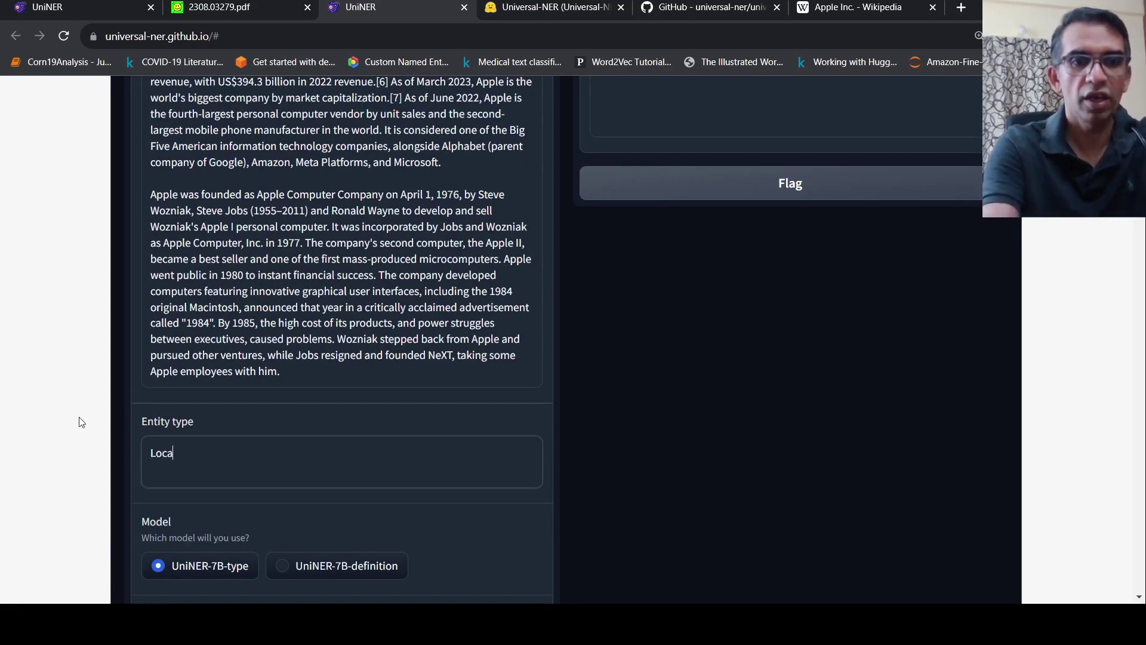
text(tion)
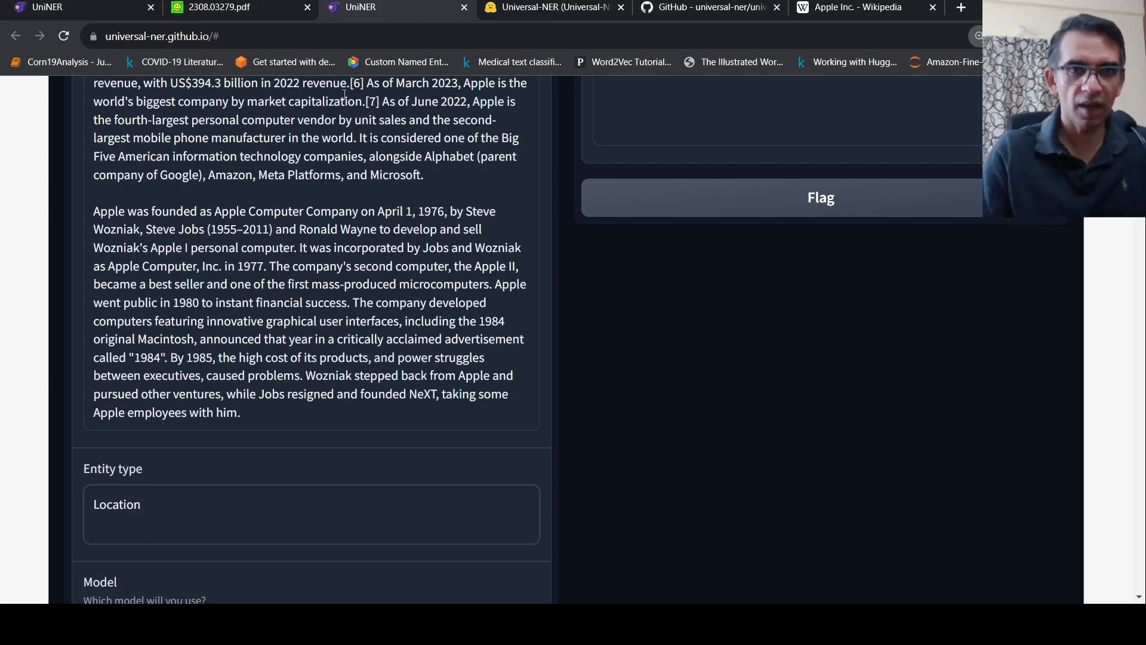
scroll(down, 3)
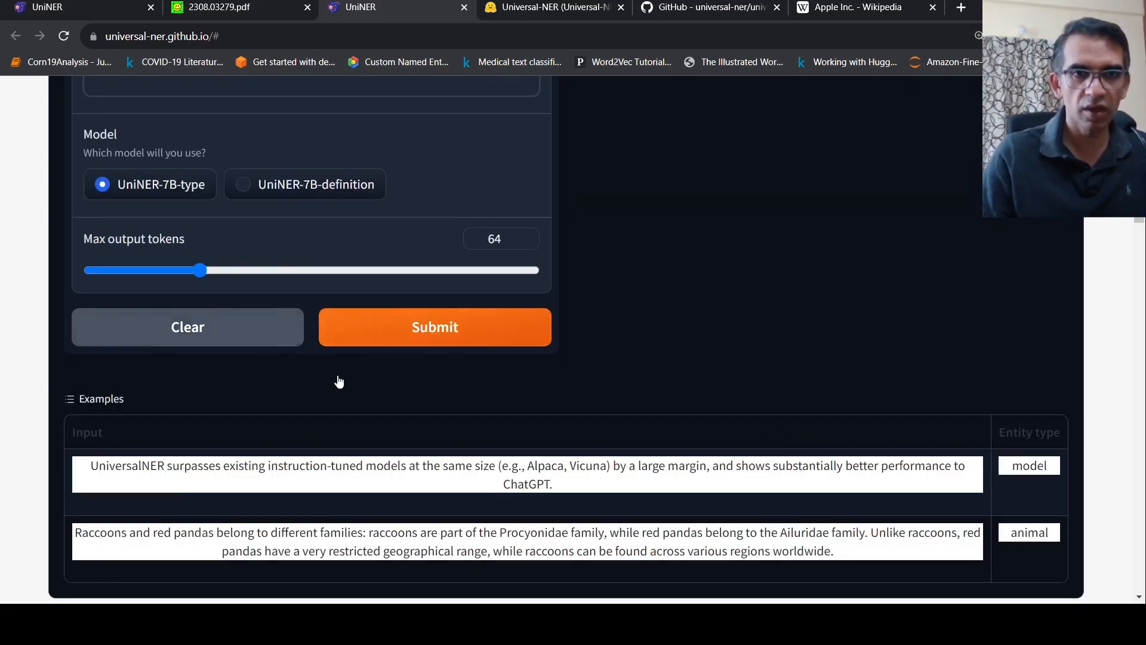
scroll(up, 3)
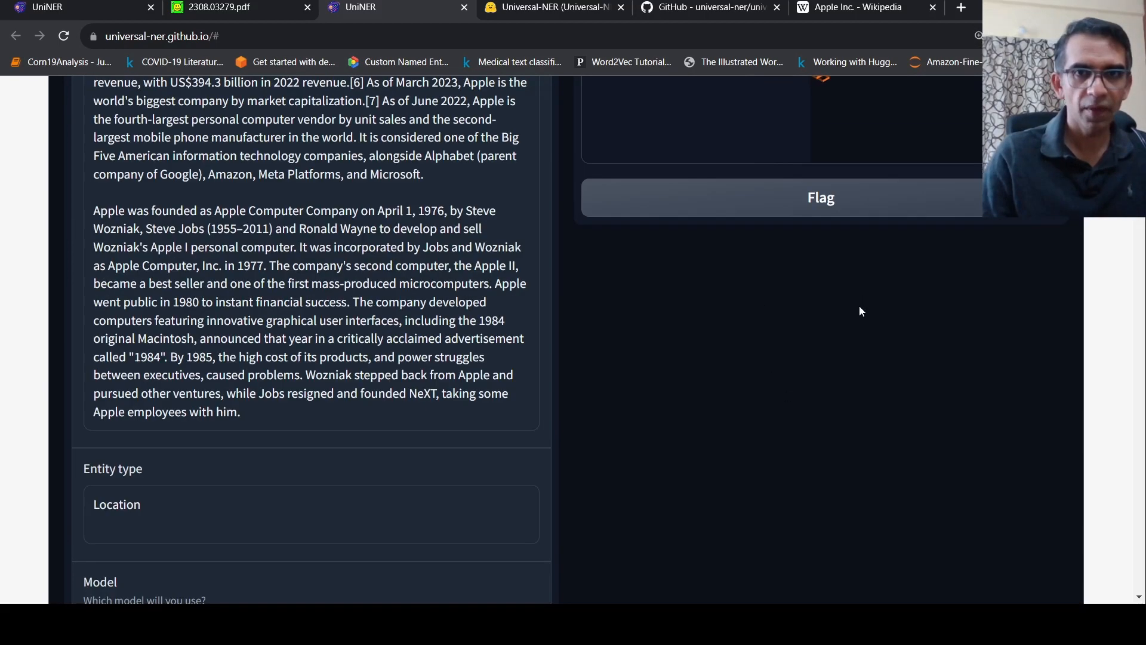
scroll(up, 3)
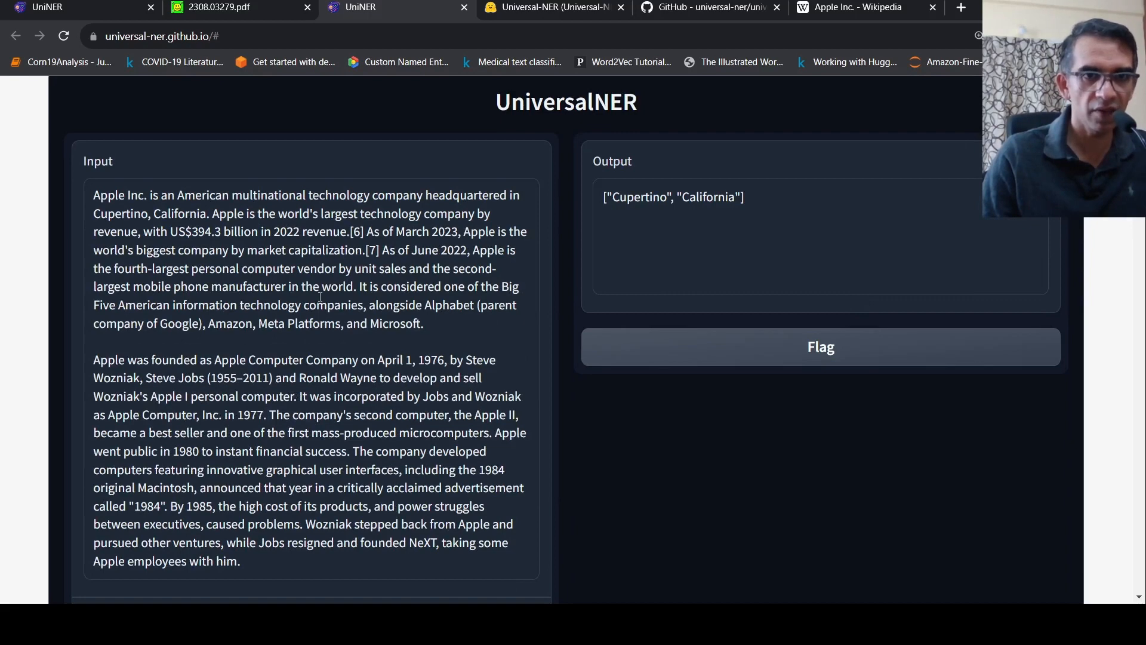
scroll(down, 3)
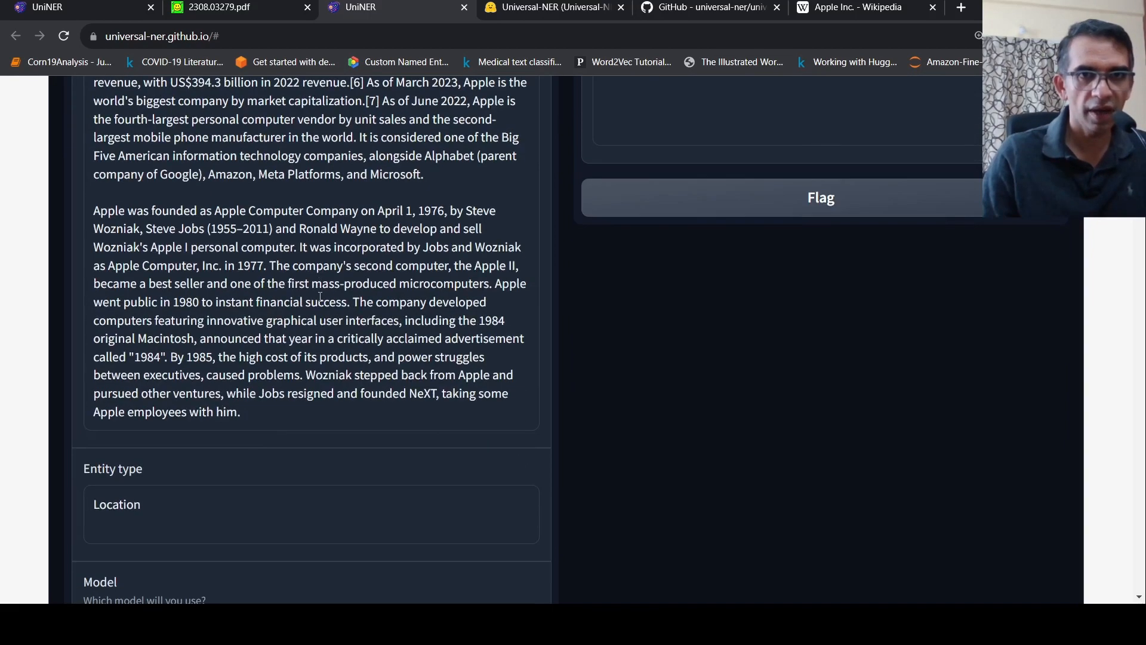
mouse_move(290, 192)
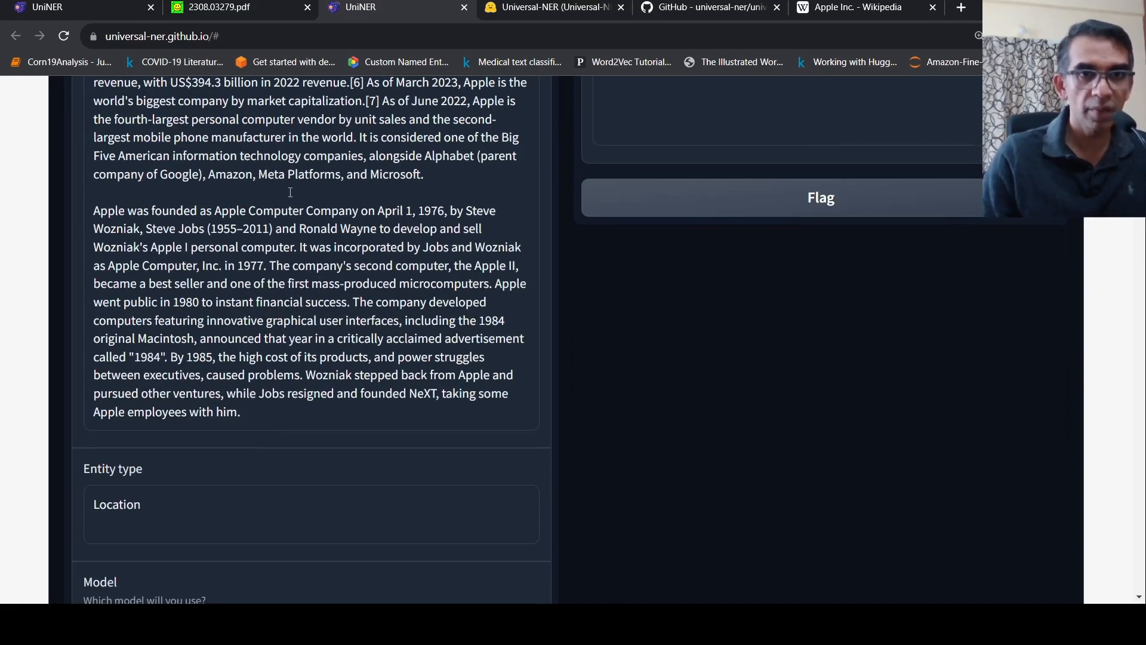
scroll(down, 3)
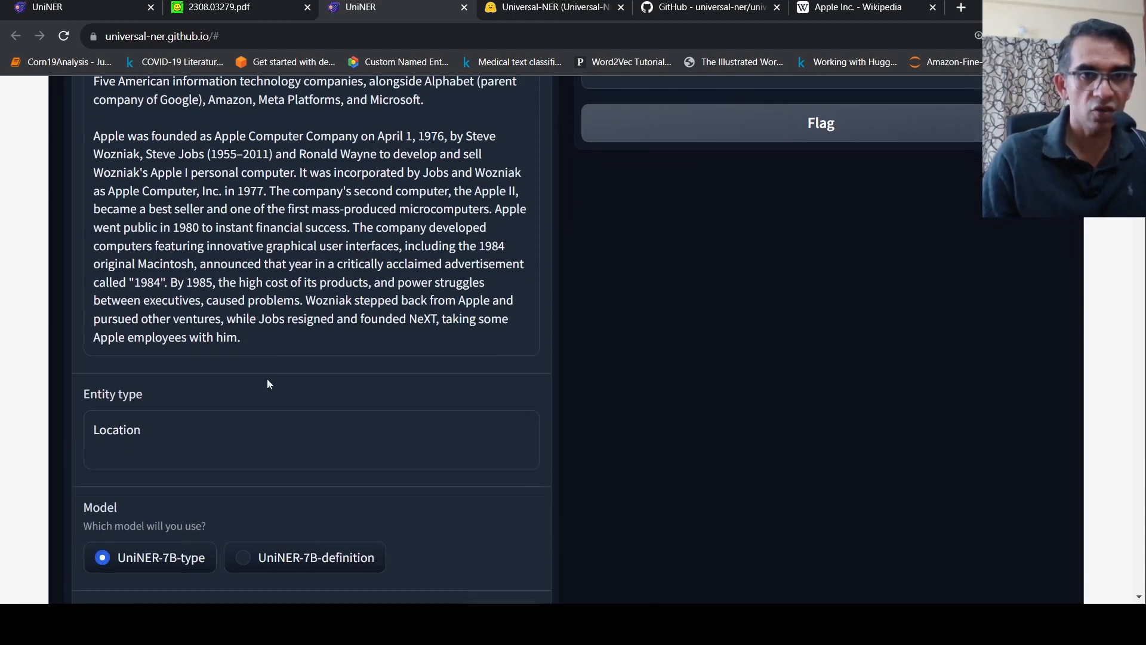
Extract 'Organization' entities, listing Apple, Alphabet, Google, Amazon, Microsoft and NeXT
double_click(117, 429)
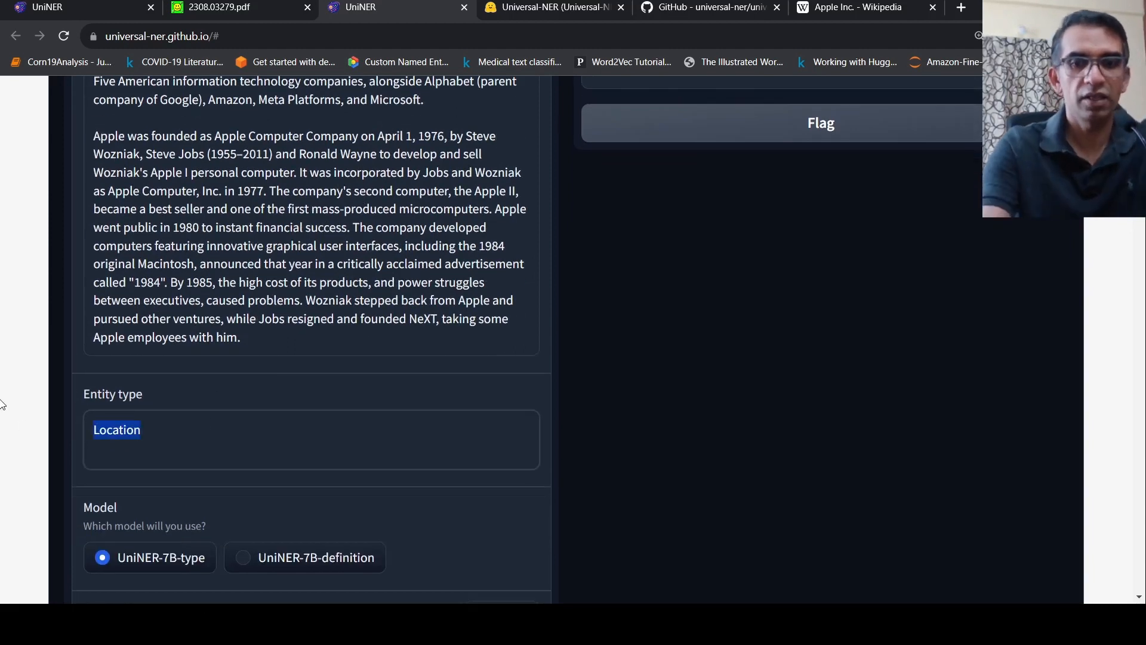
text(Organ)
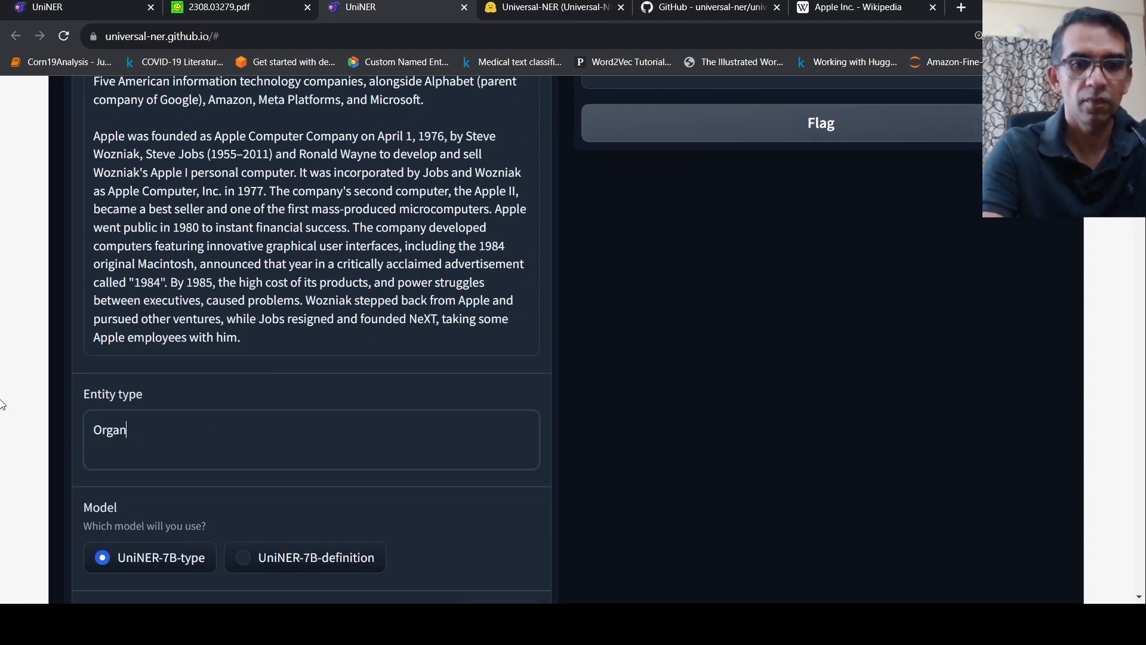
text(izatio)
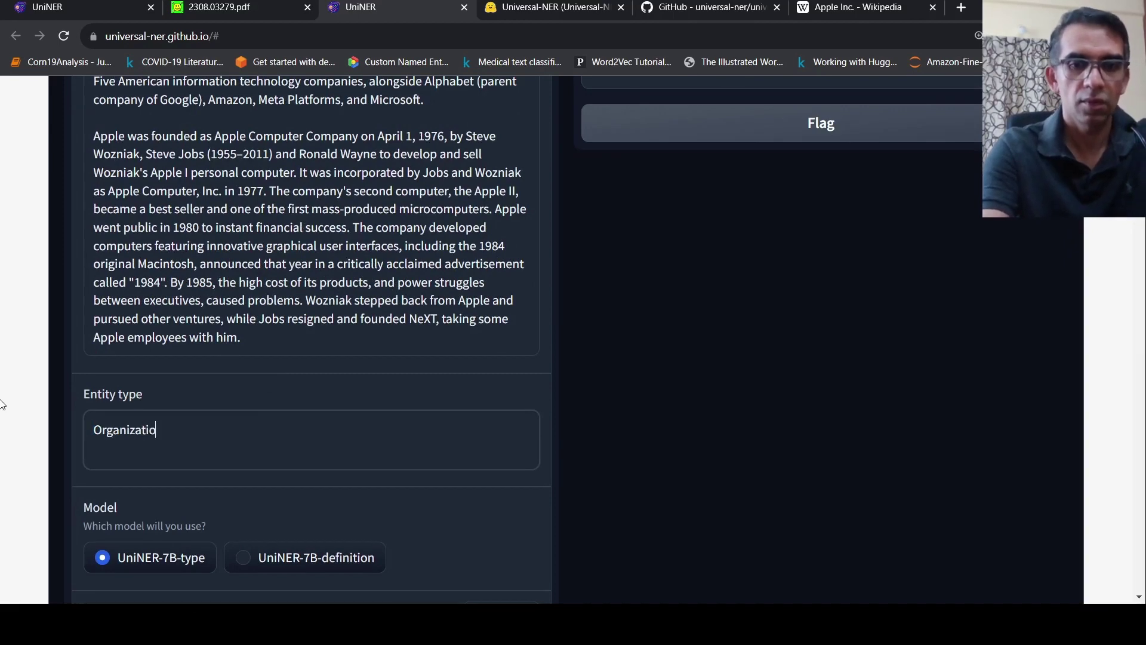
scroll(down, 3)
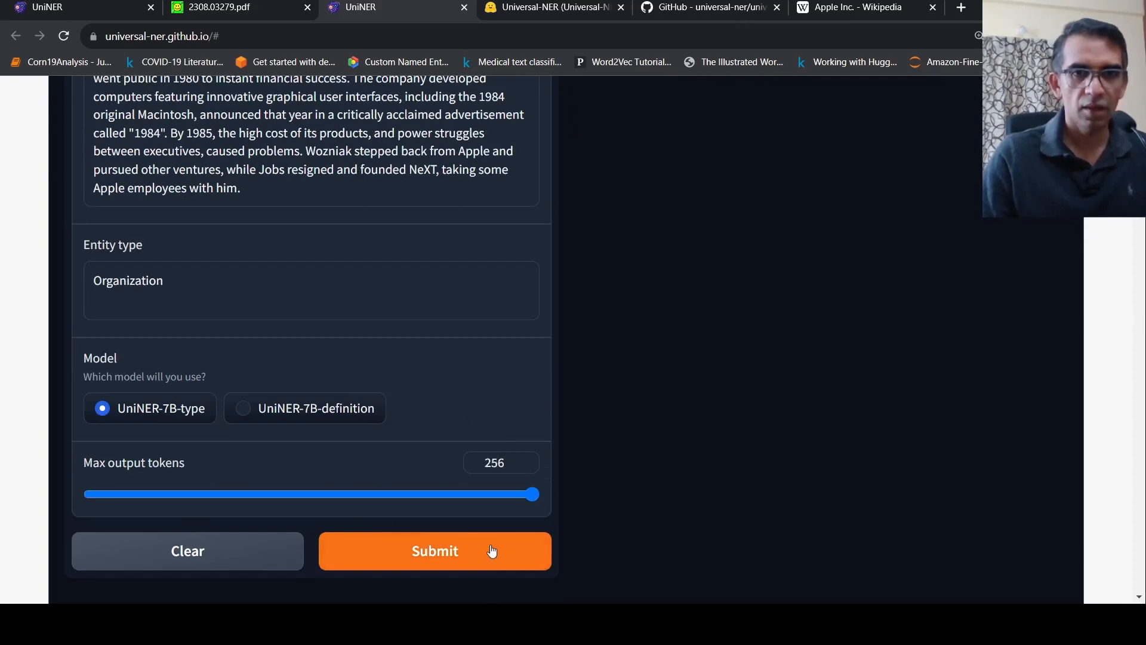
click(434, 550)
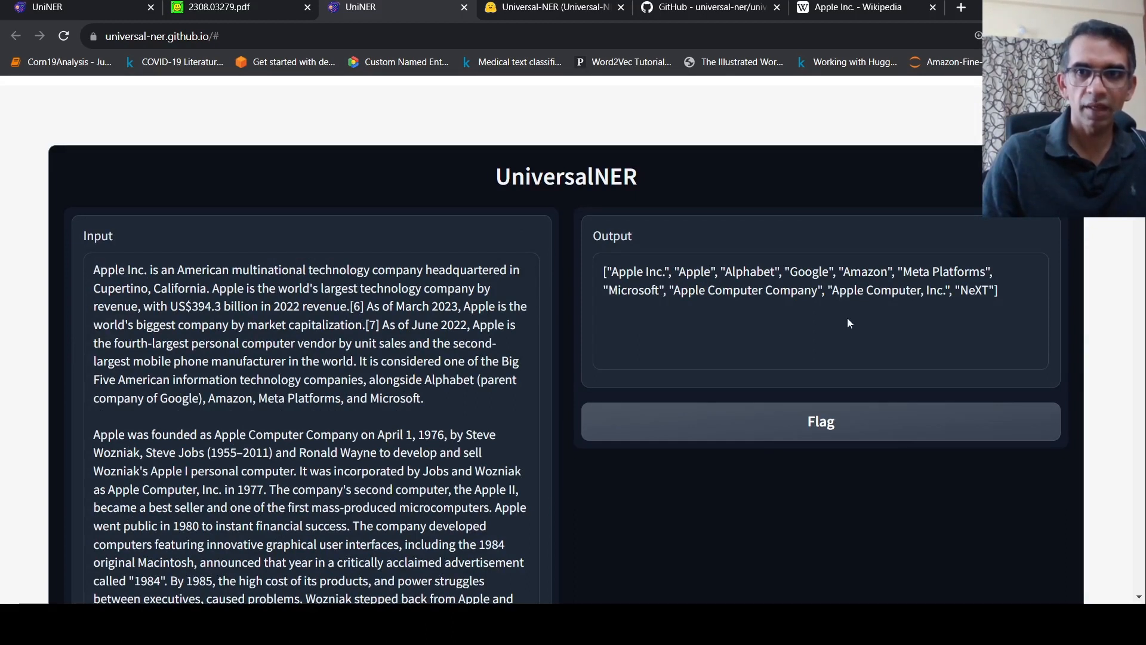
mouse_move(217, 320)
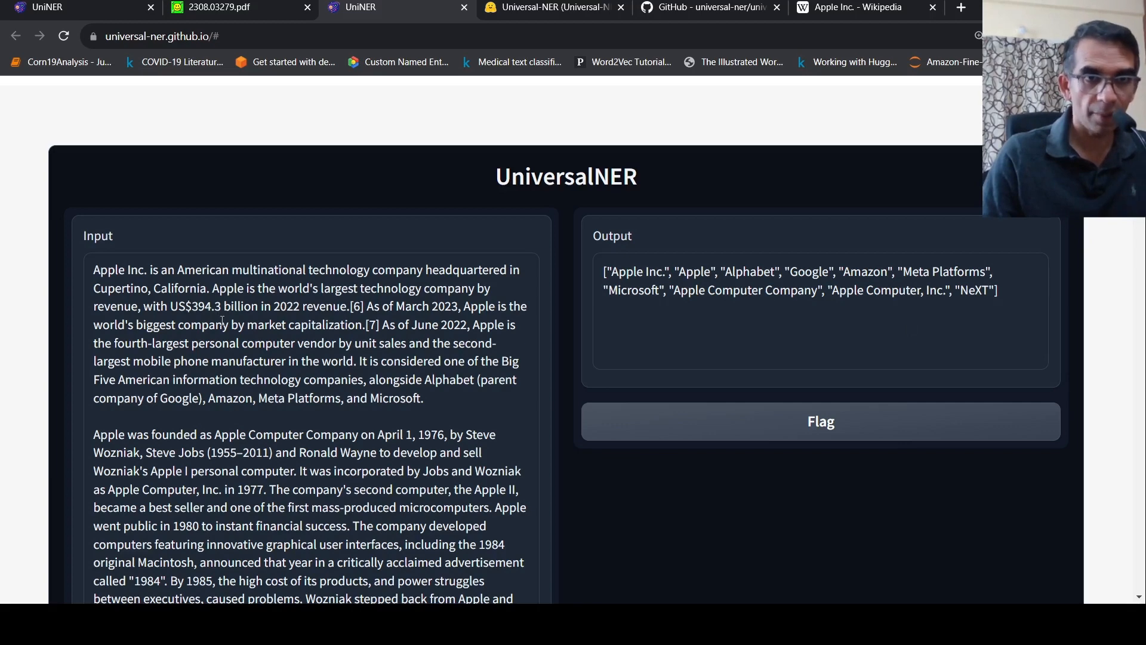
scroll(down, 3)
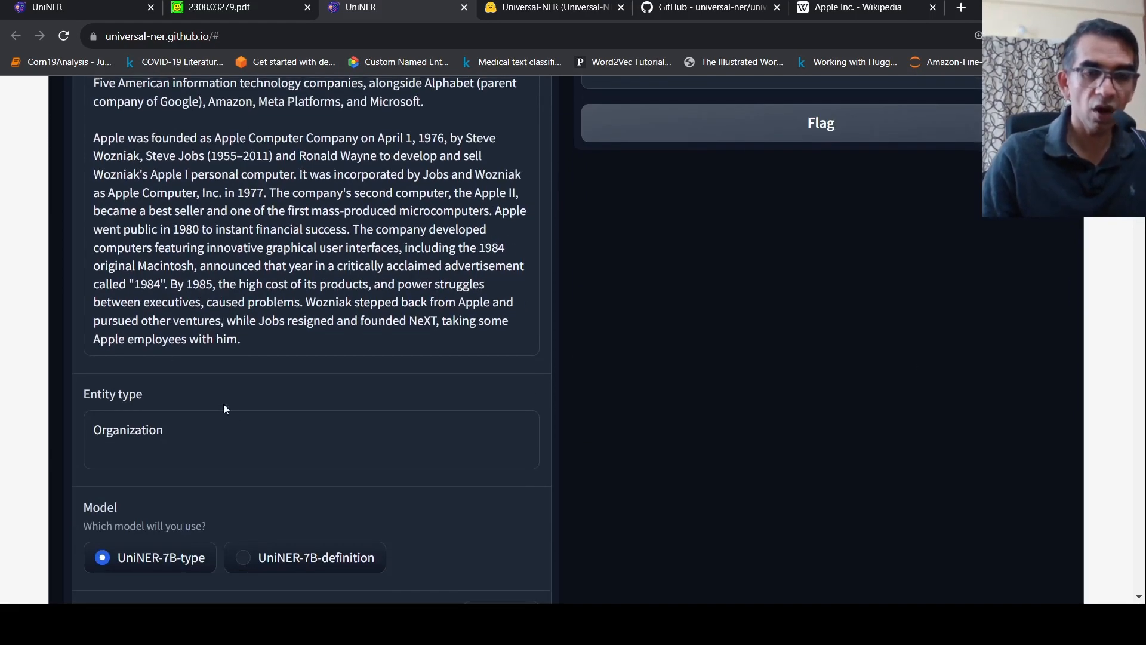
mouse_move(303, 383)
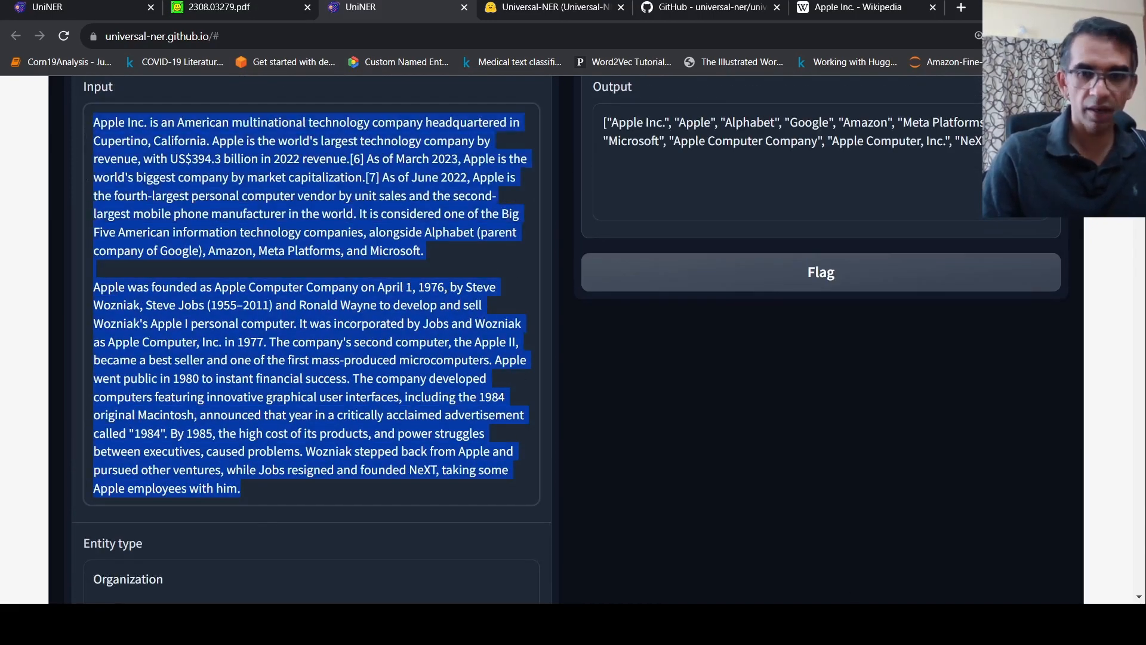
Clear the form and put the radiology report in the Input box
click(187, 506)
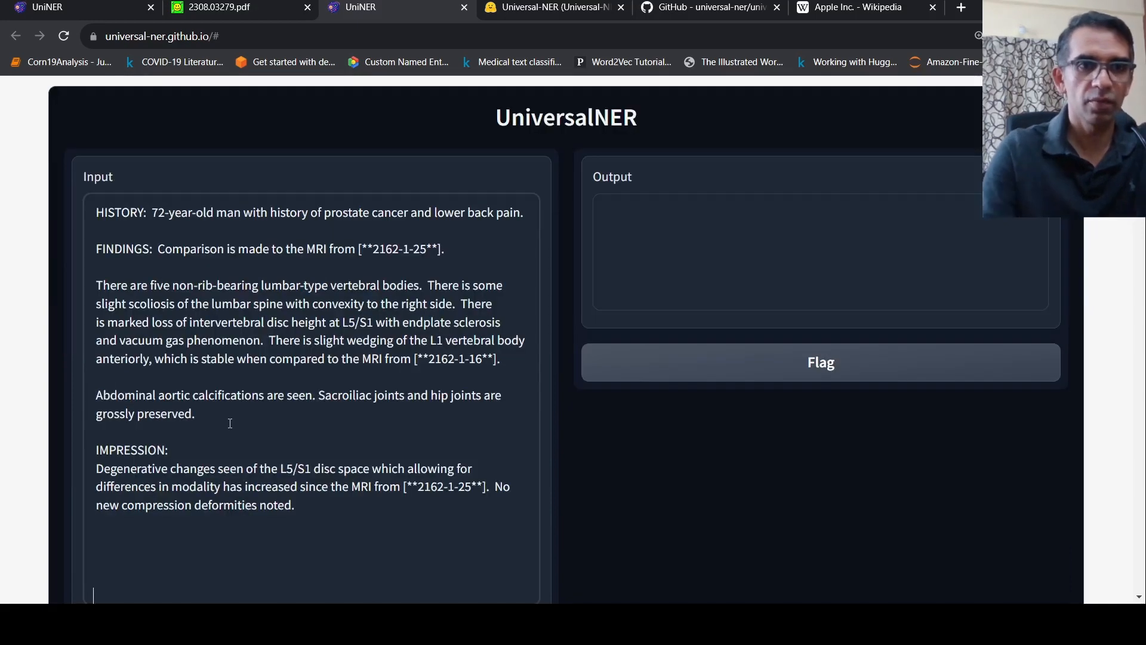
scroll(down, 3)
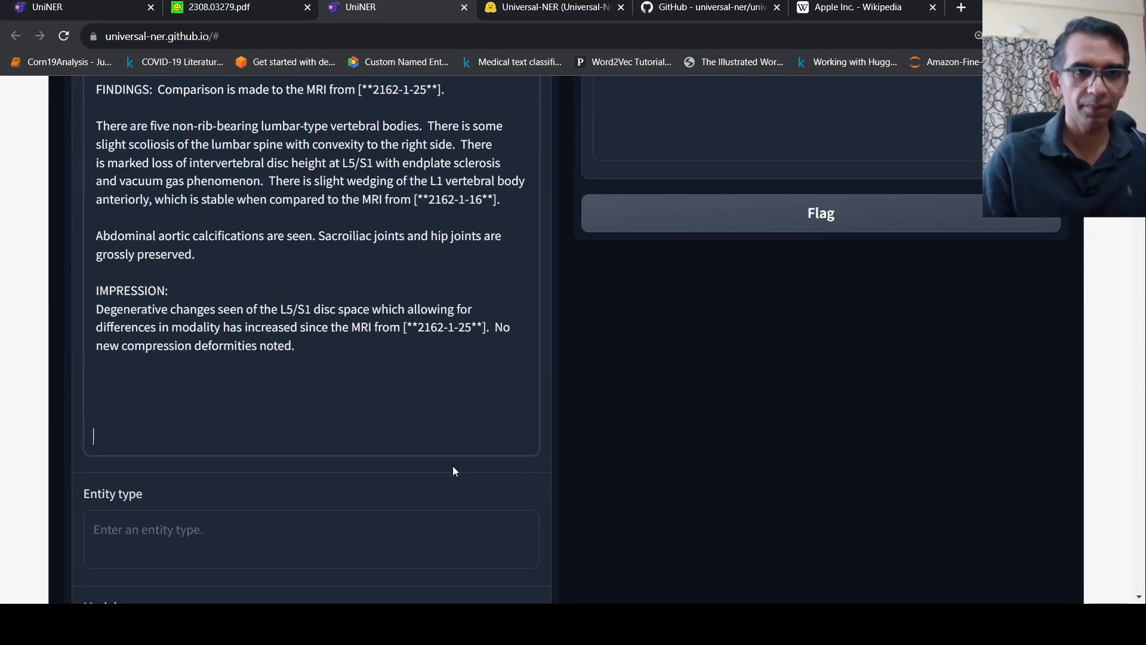
click(123, 448)
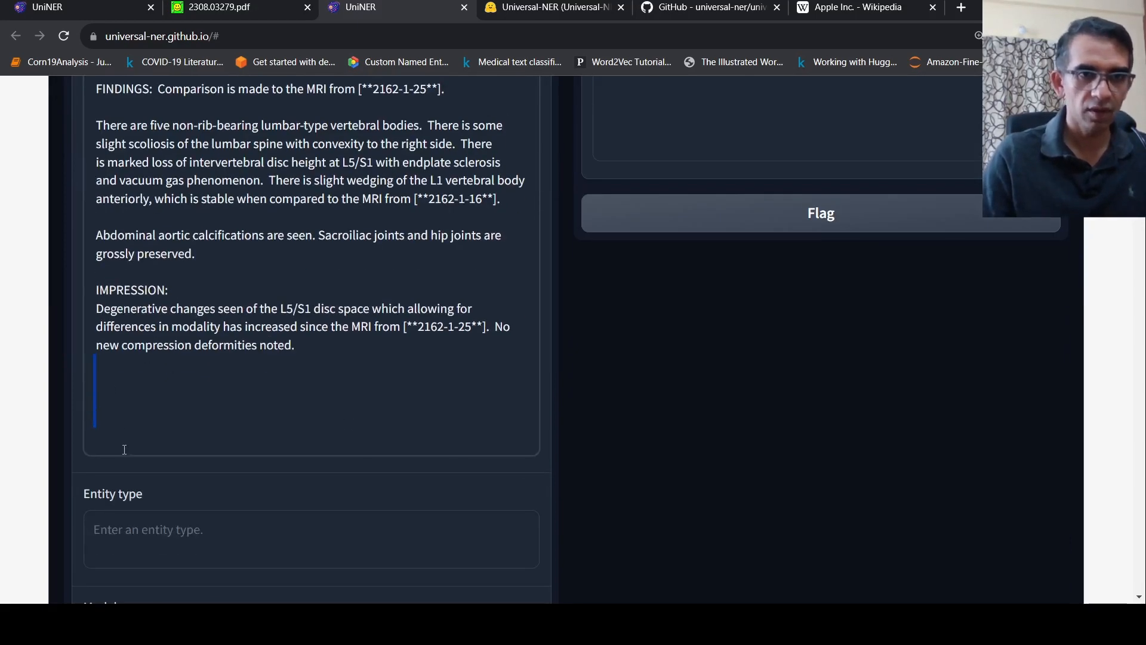
scroll(down, 3)
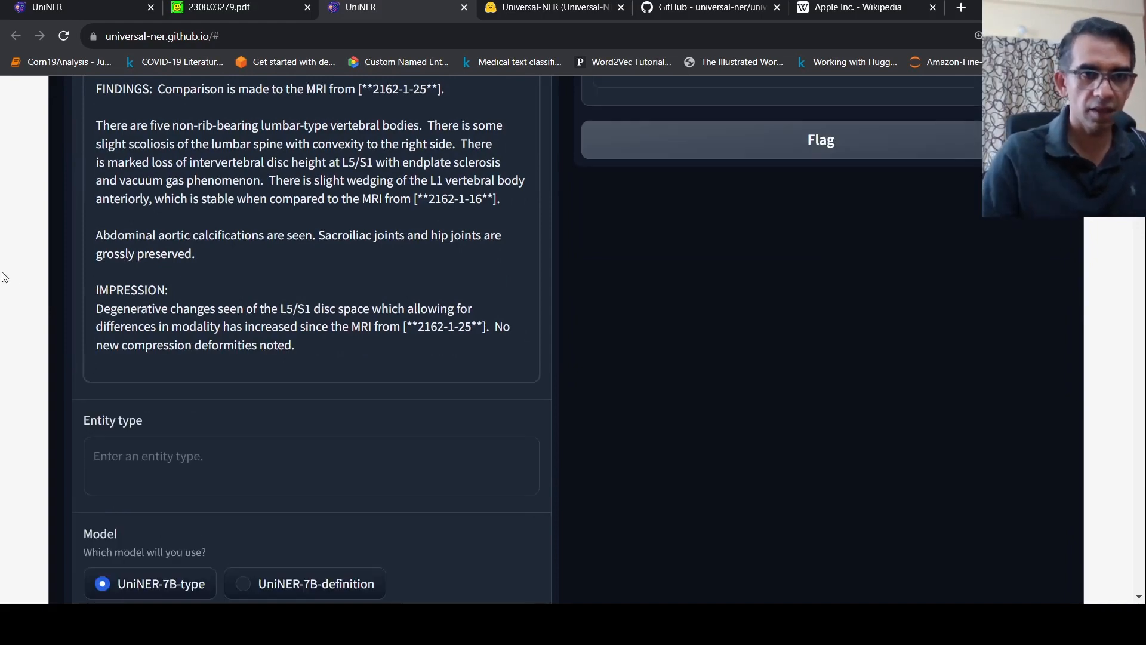
scroll(up, 3)
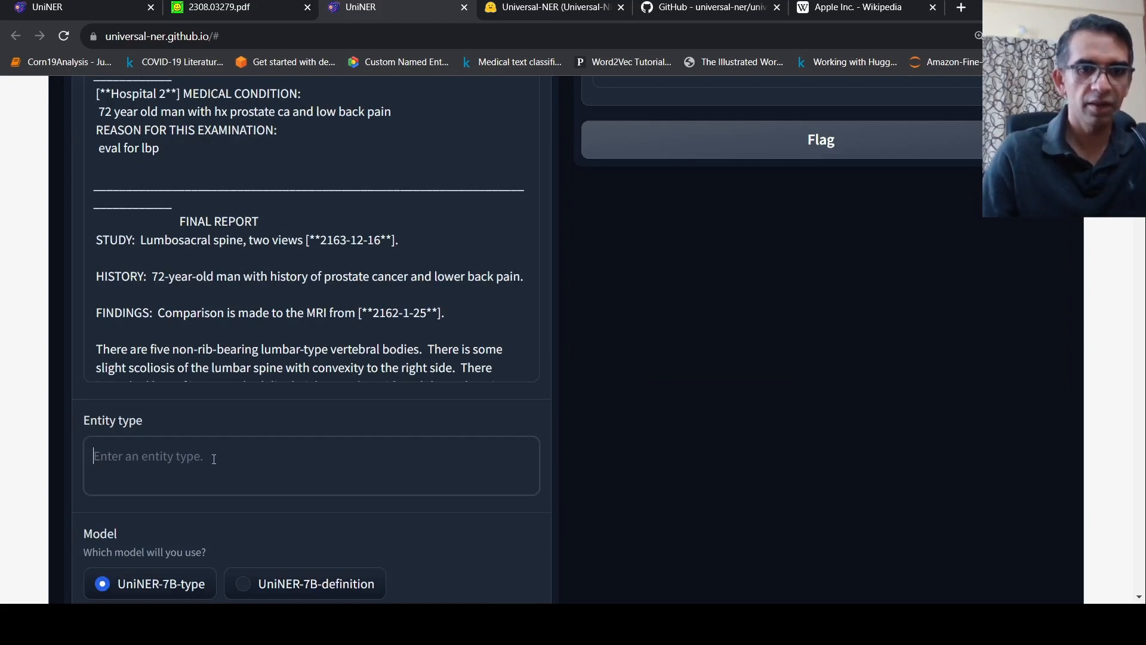
Extract 'Disease' entities: prostate ca, lower back pain, prostate cancer
text(Dise)
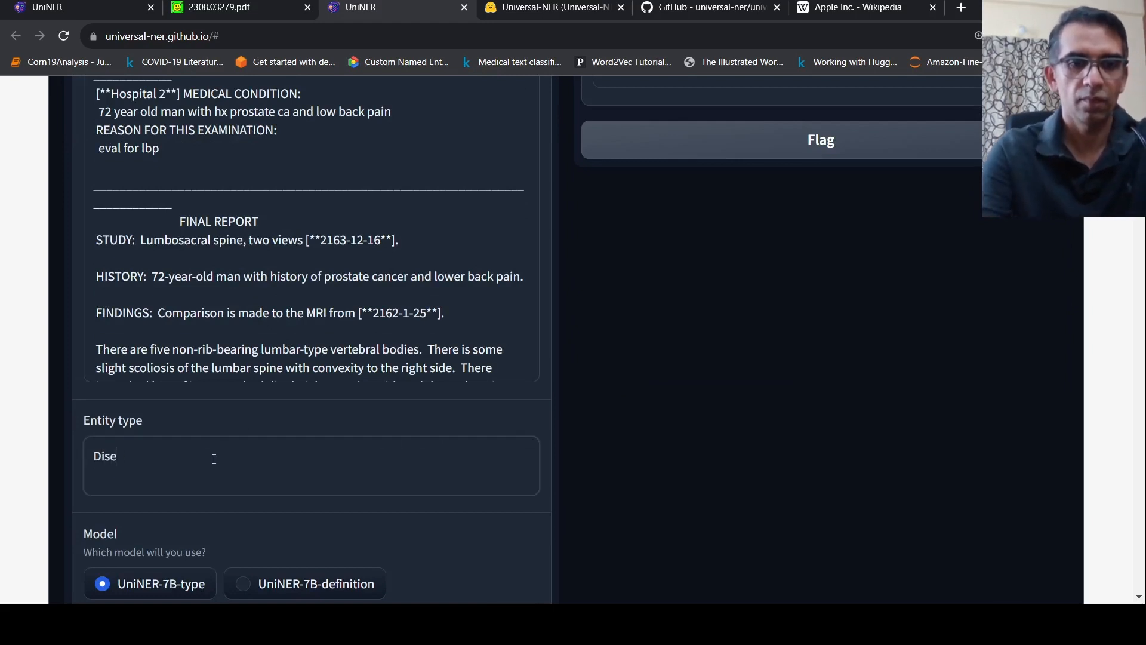
text(ase)
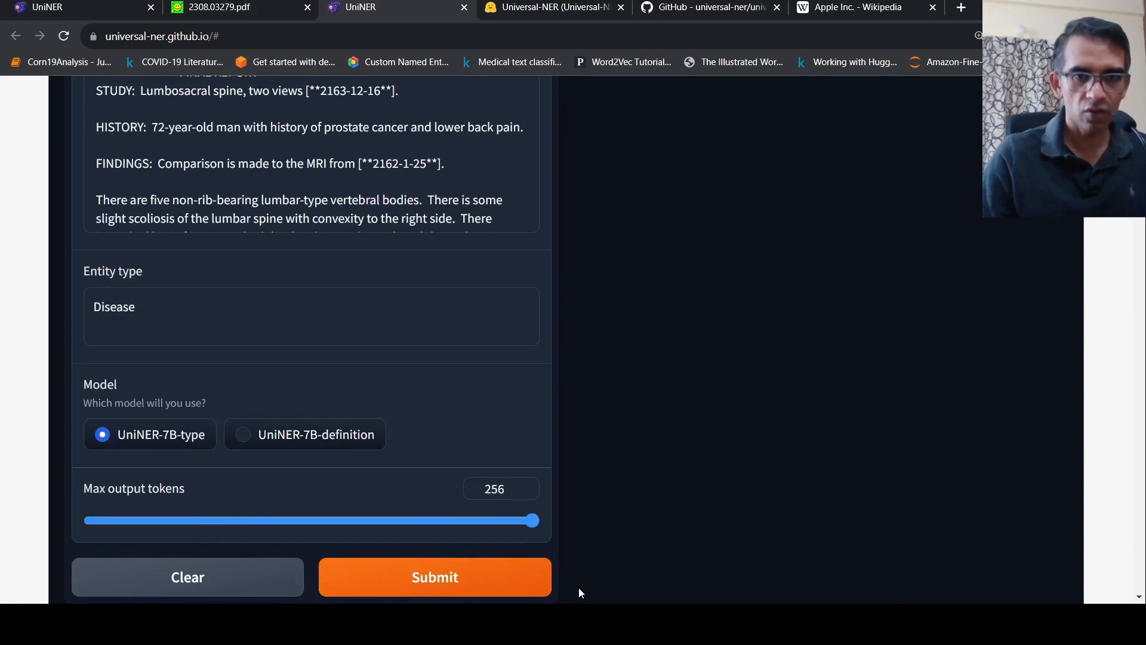
click(434, 577)
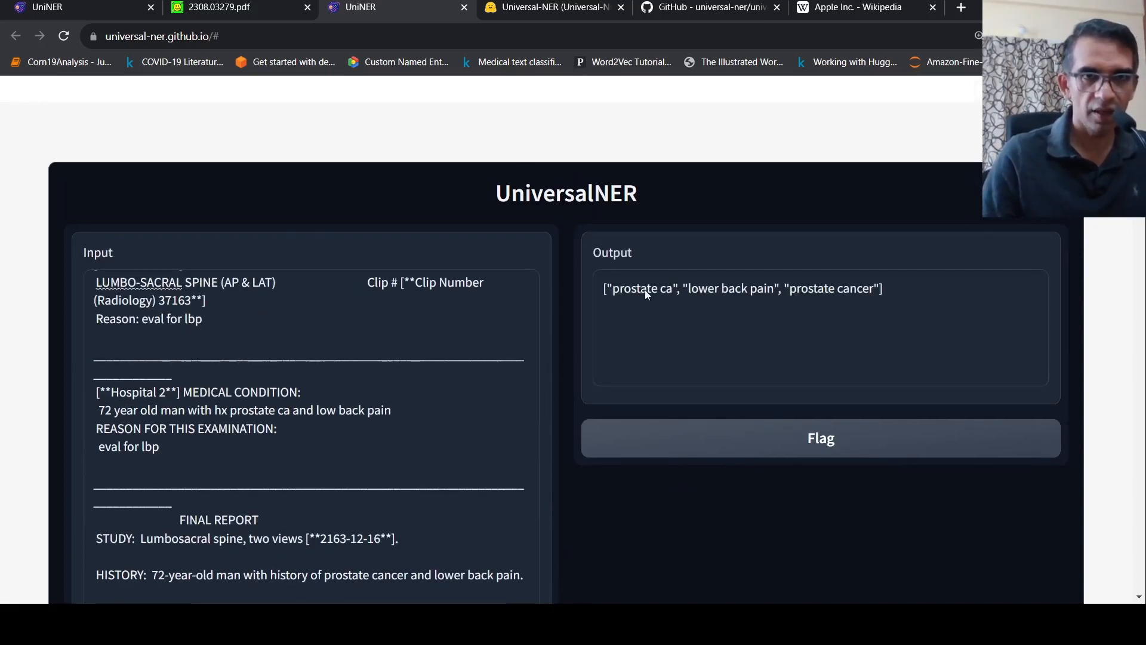
scroll(up, 3)
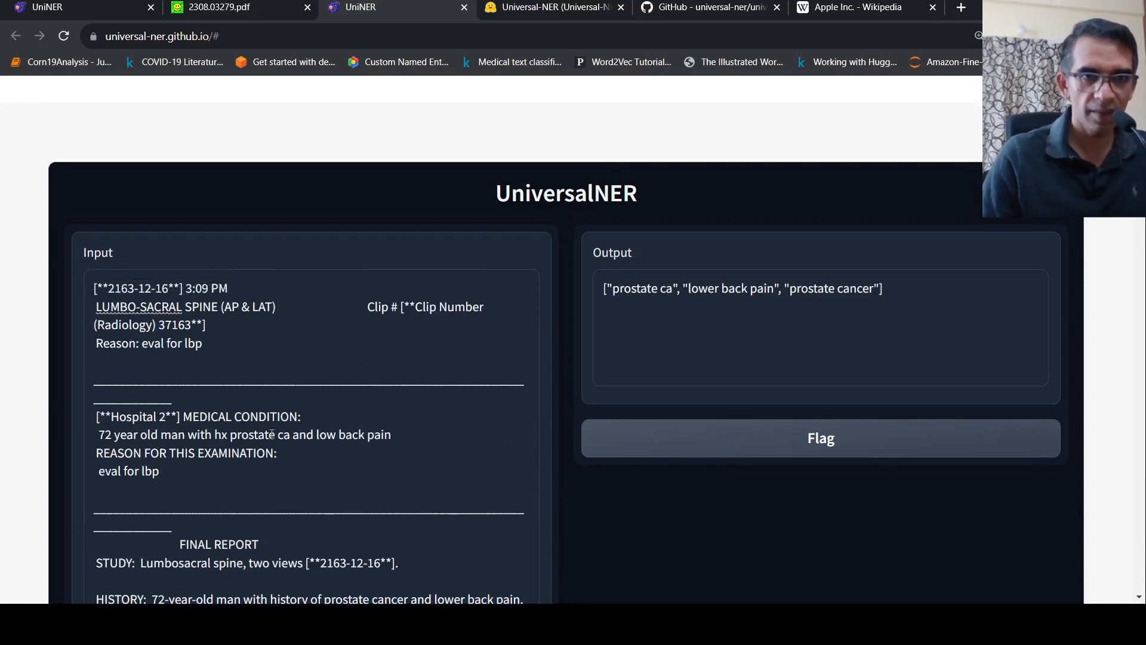
mouse_move(768, 336)
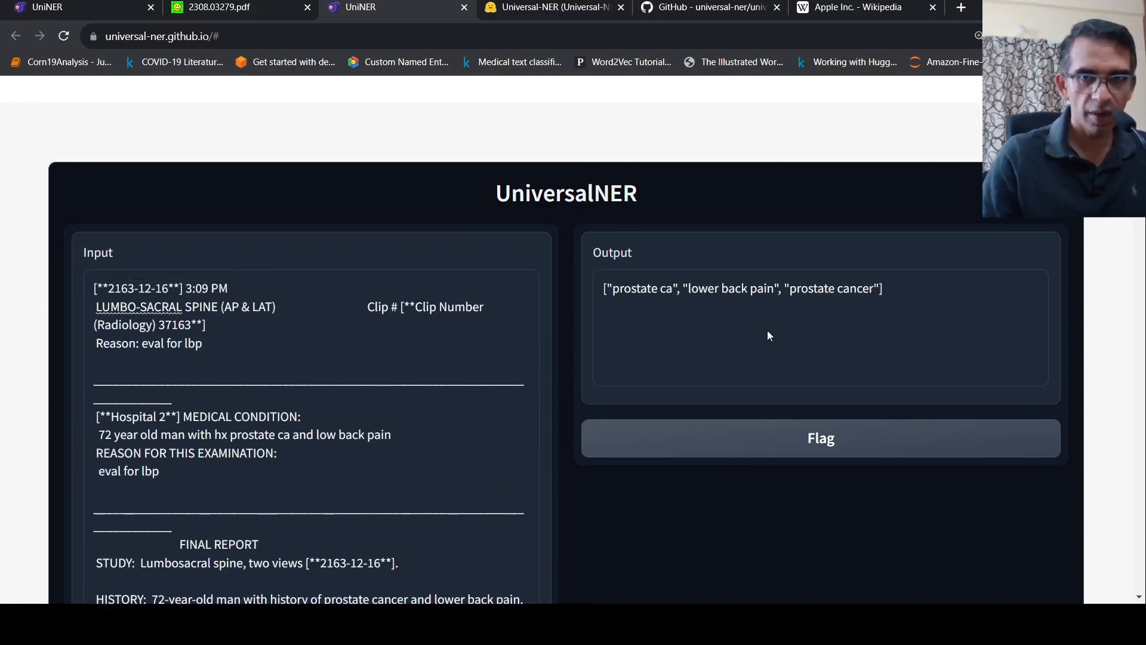
scroll(down, 3)
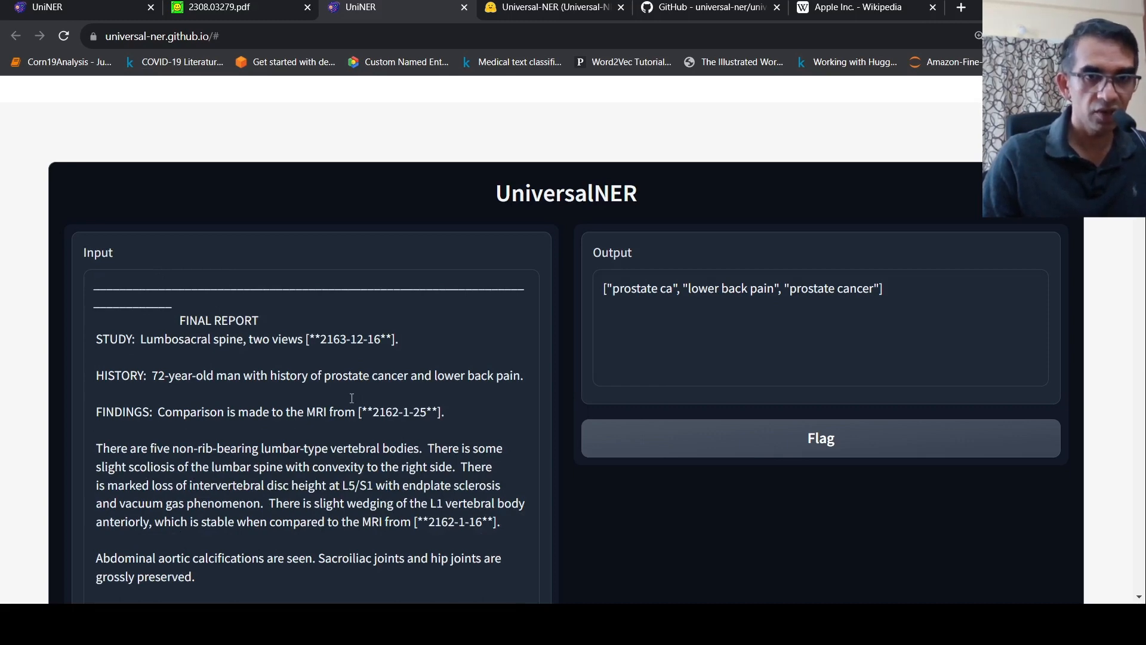
scroll(down, 3)
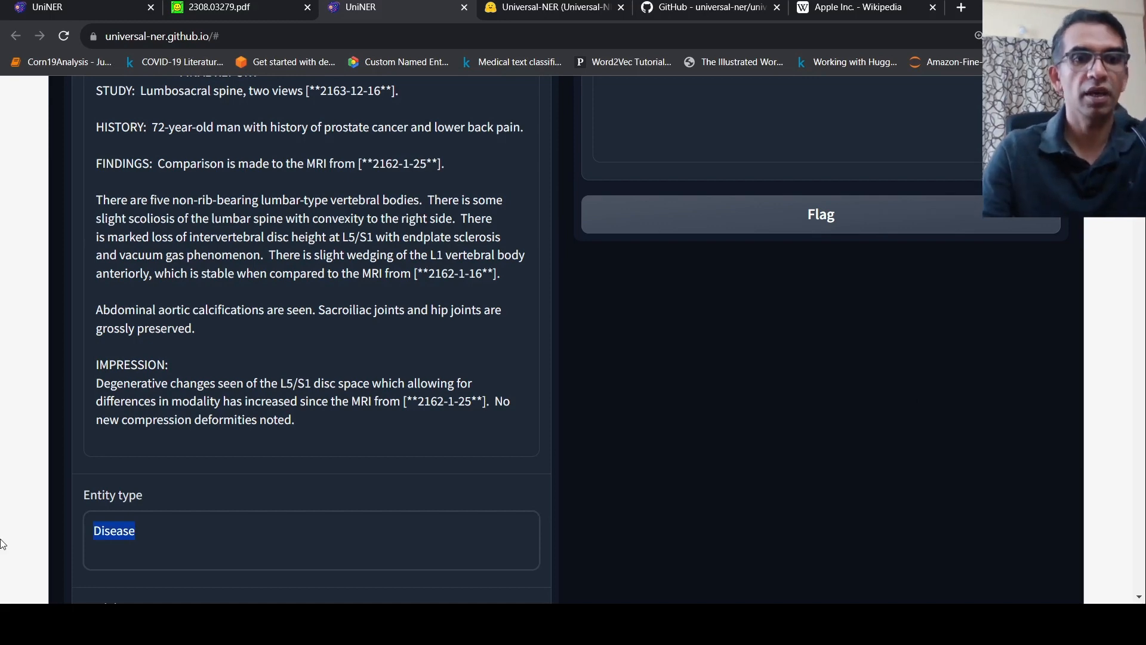
Extract 'Anatomy' entities from the report, e.g. Lumbosacral spine, L5/S1, Sacroiliac joints
text(Anato)
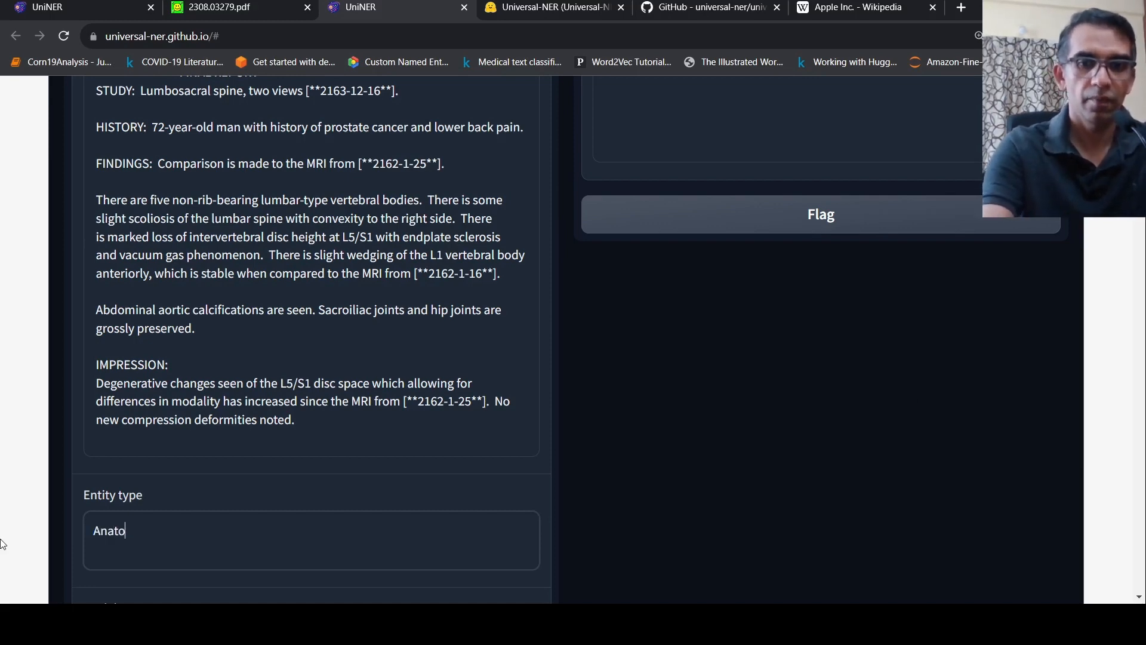
text(my)
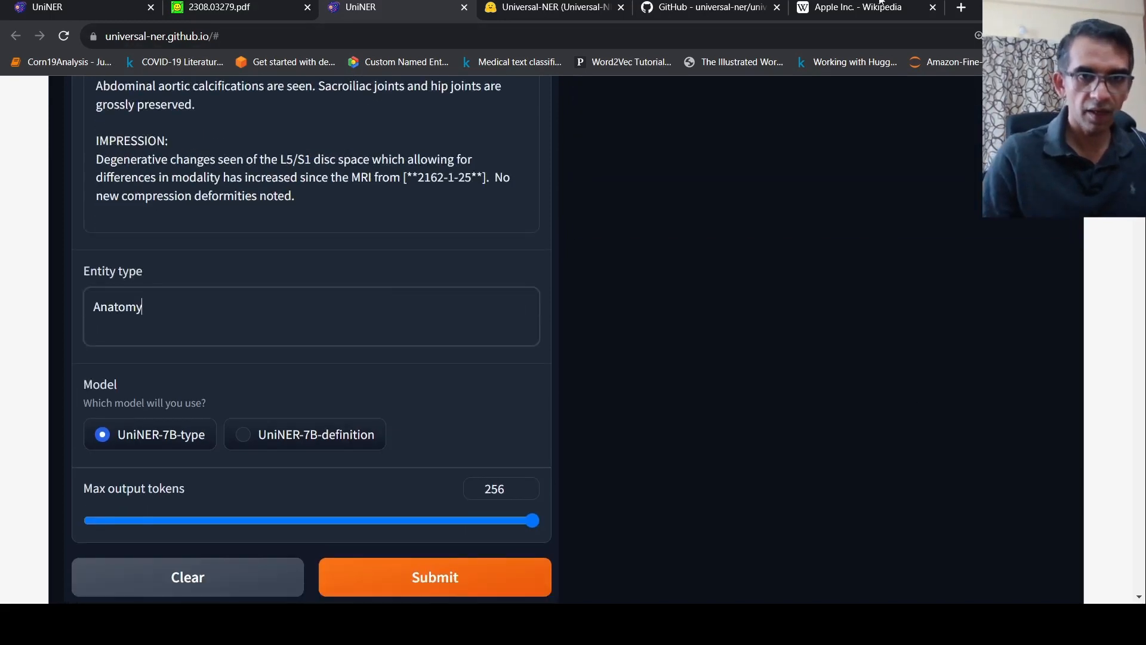
click(434, 577)
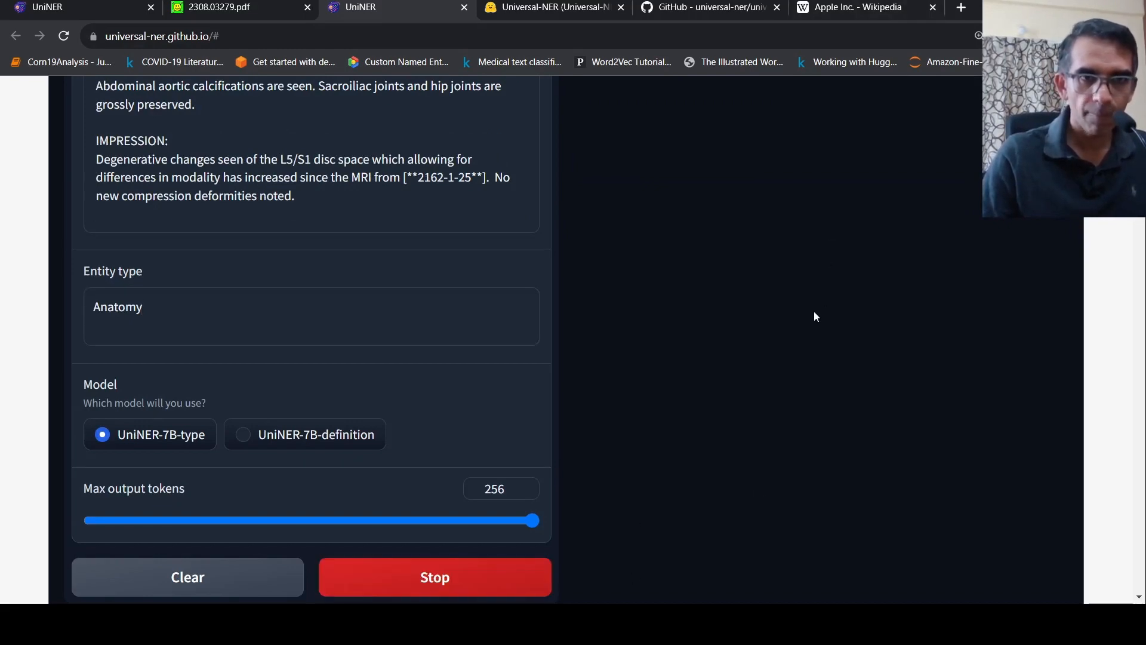
scroll(up, 3)
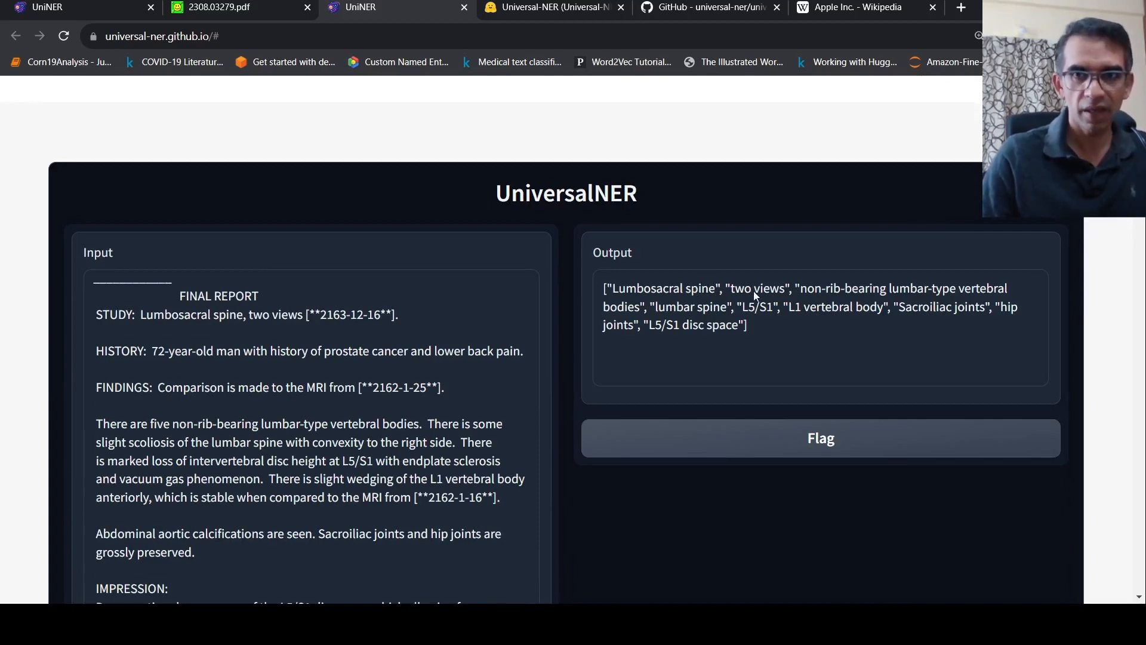
mouse_move(899, 294)
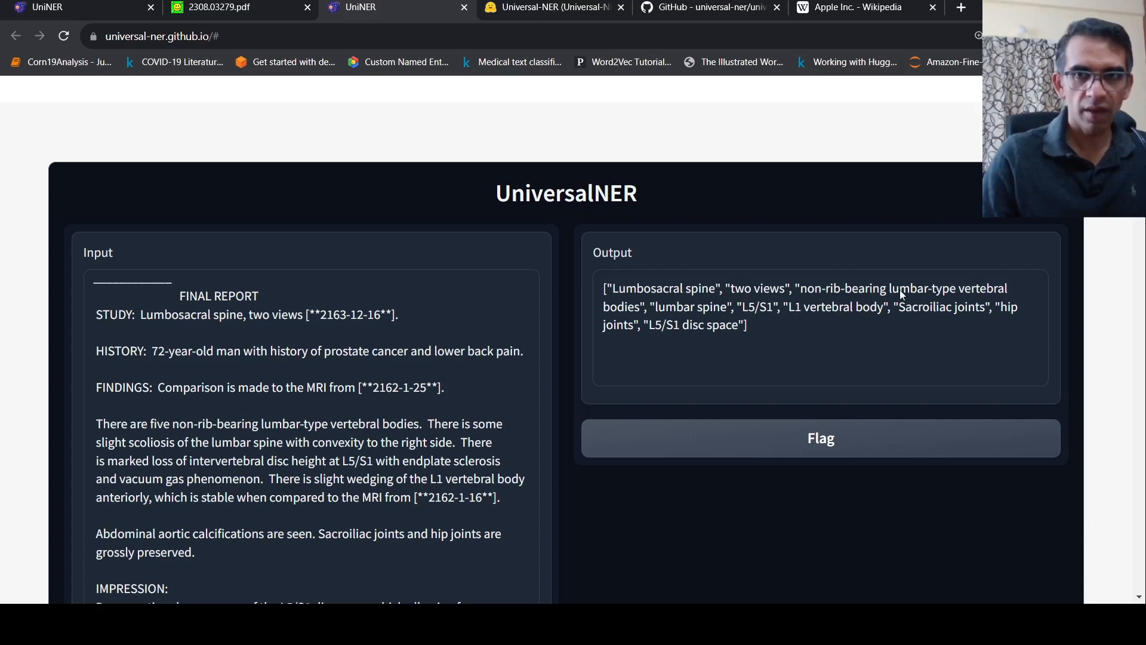
mouse_move(698, 323)
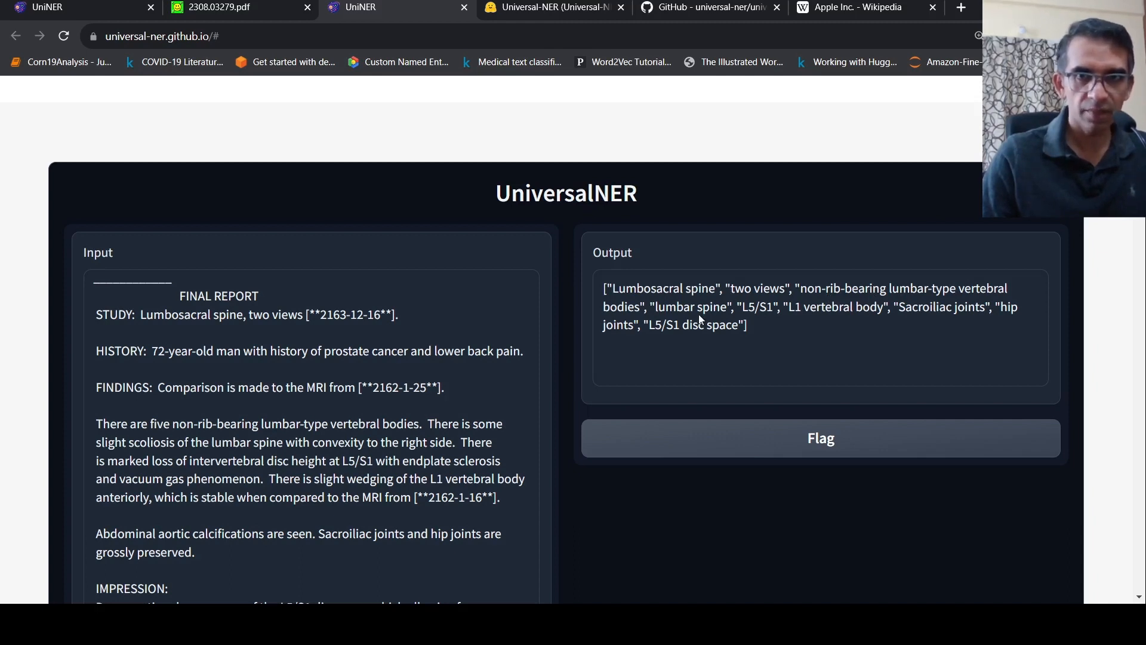
mouse_move(739, 309)
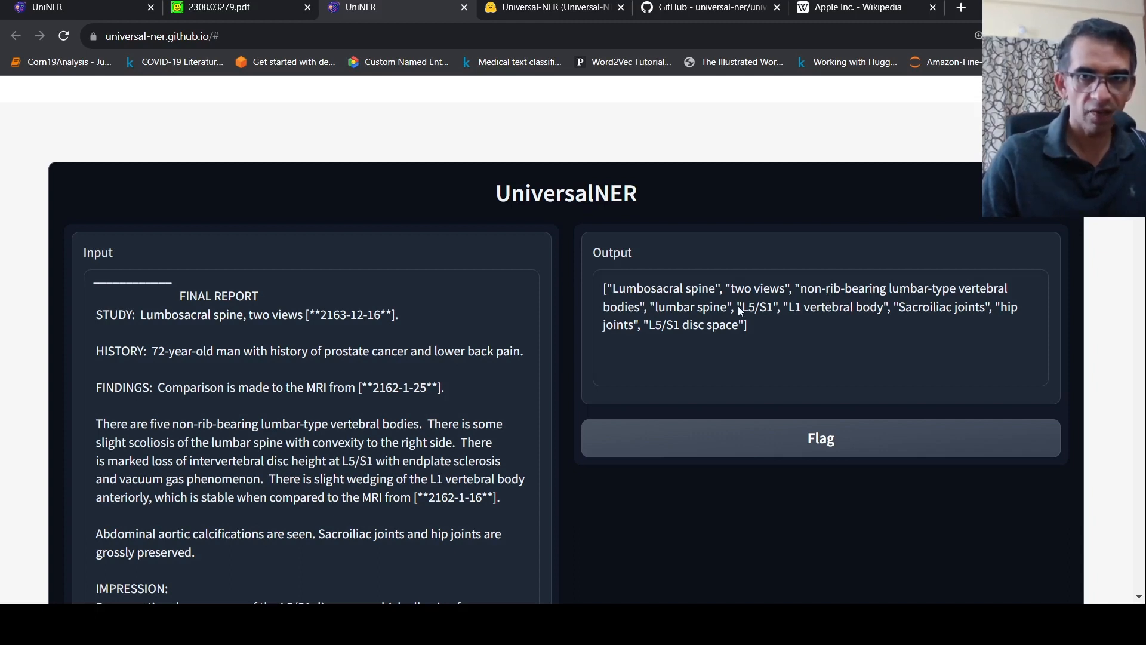
mouse_move(958, 332)
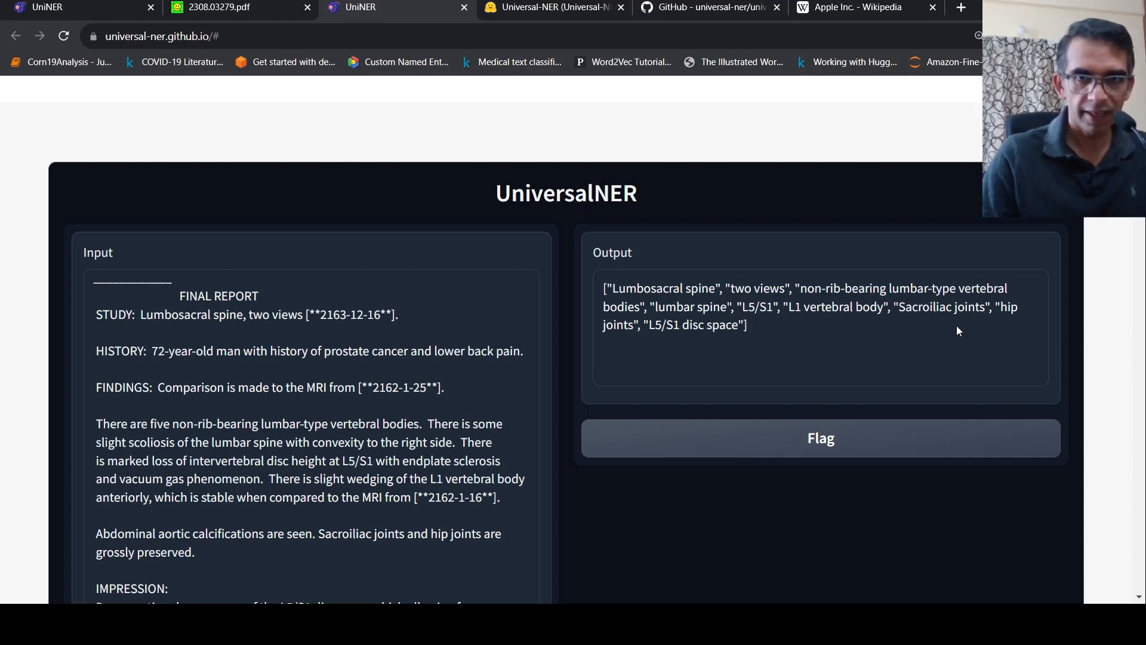
mouse_move(673, 345)
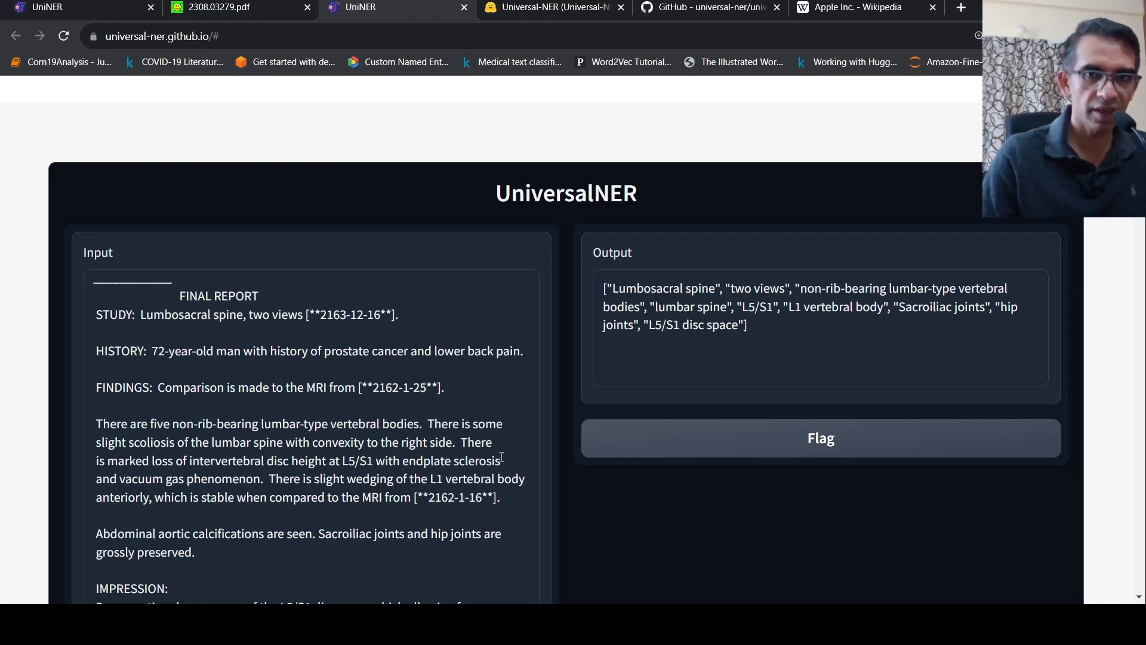
Scroll past the abstract to the UniversalNER demo panel with Input and Output boxes
scroll(down, 3)
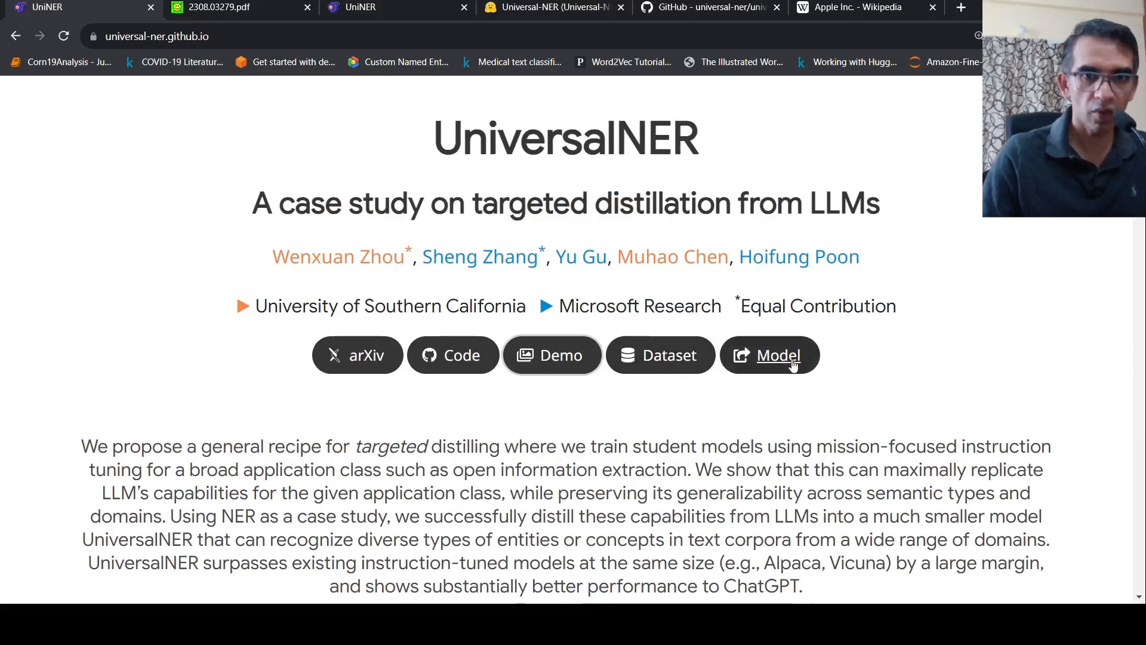
scroll(down, 3)
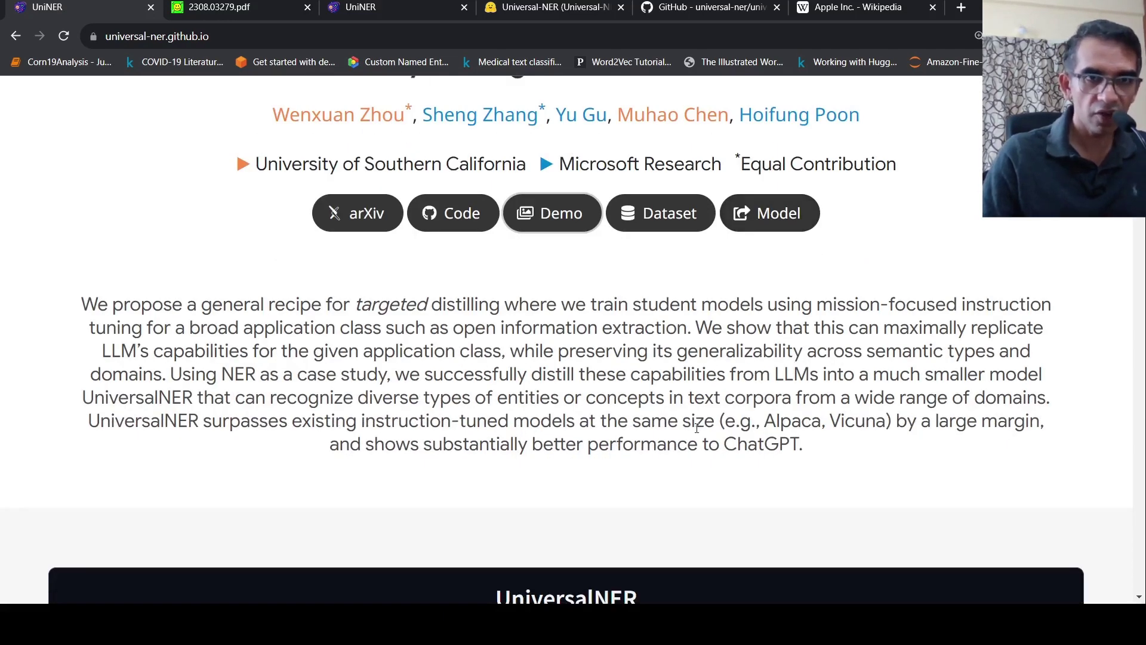
mouse_move(950, 451)
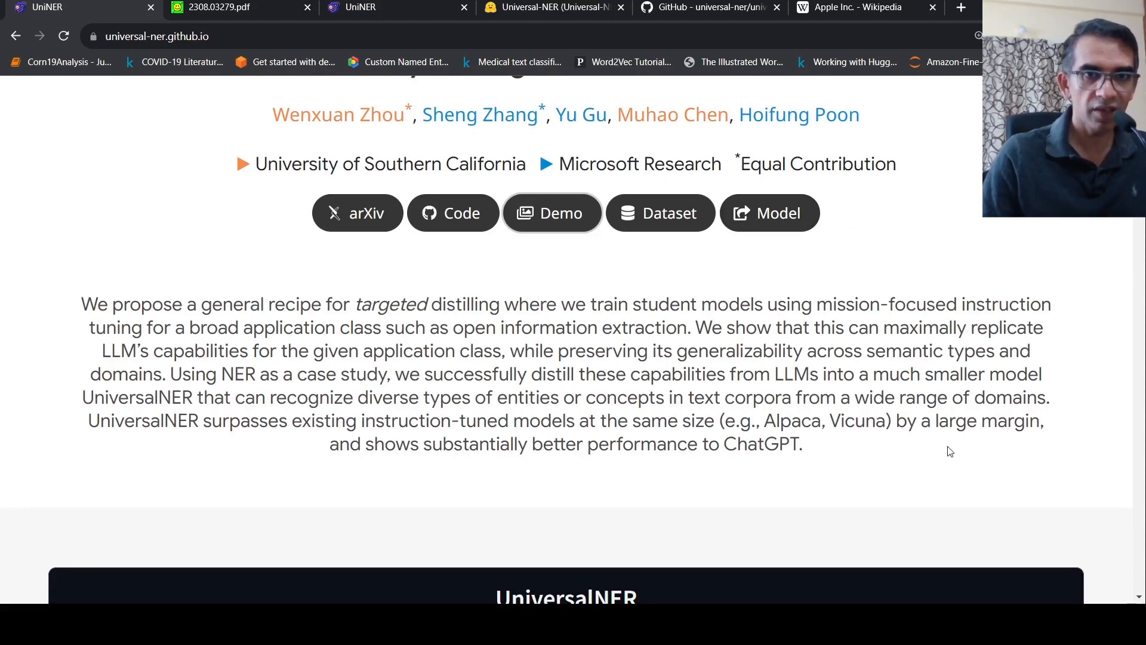
mouse_move(719, 434)
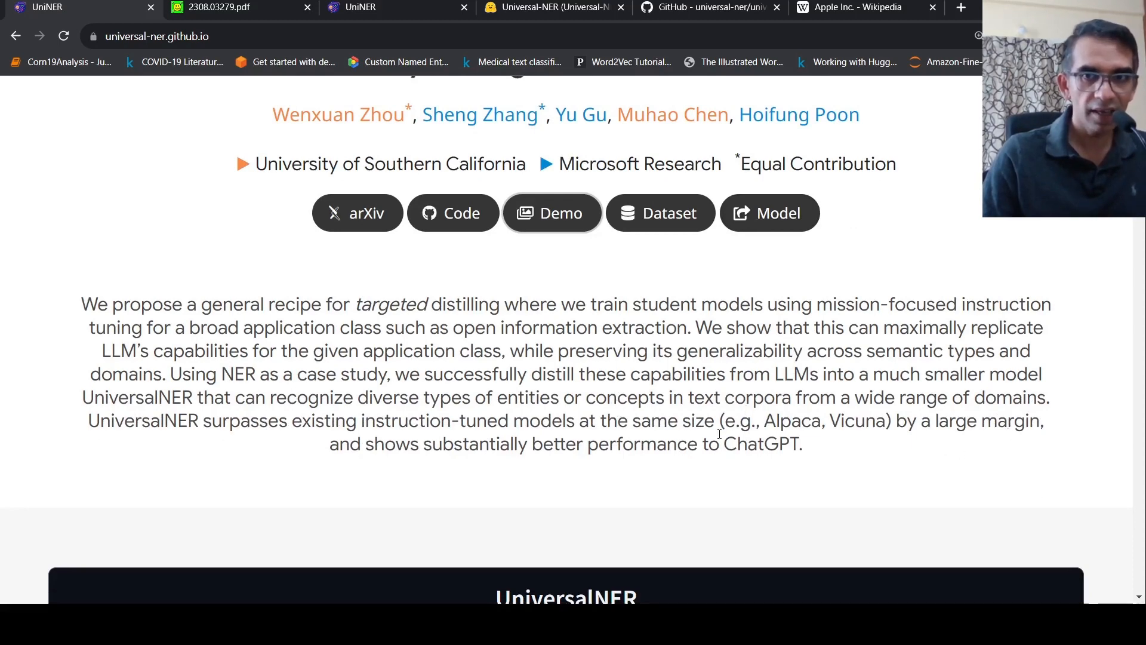
mouse_move(709, 360)
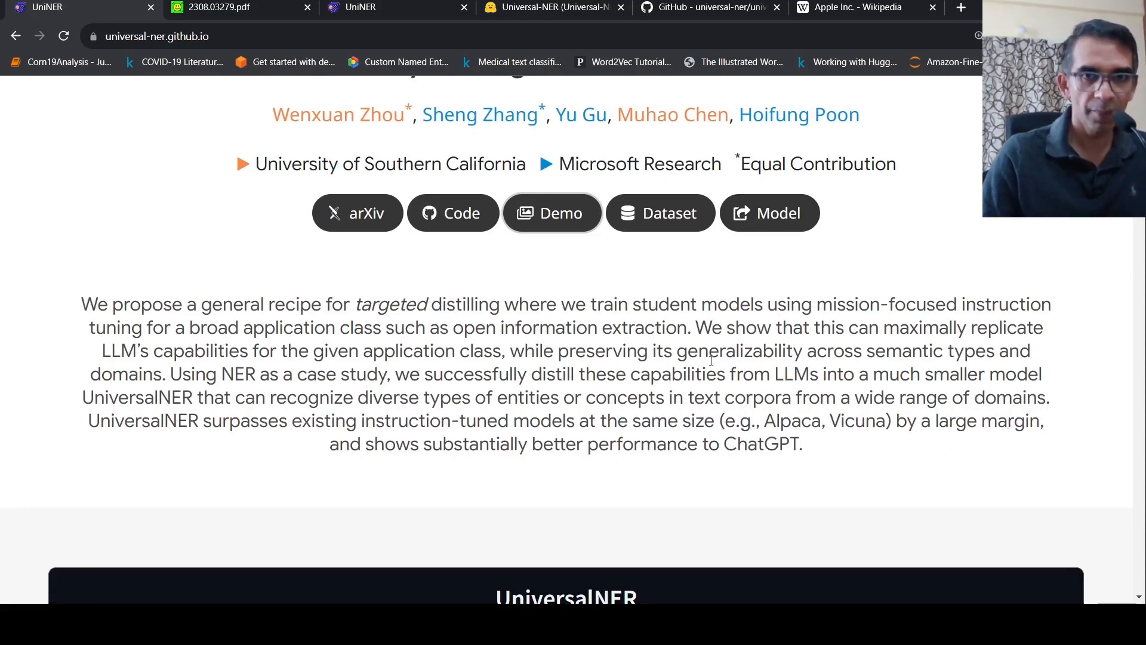
scroll(down, 3)
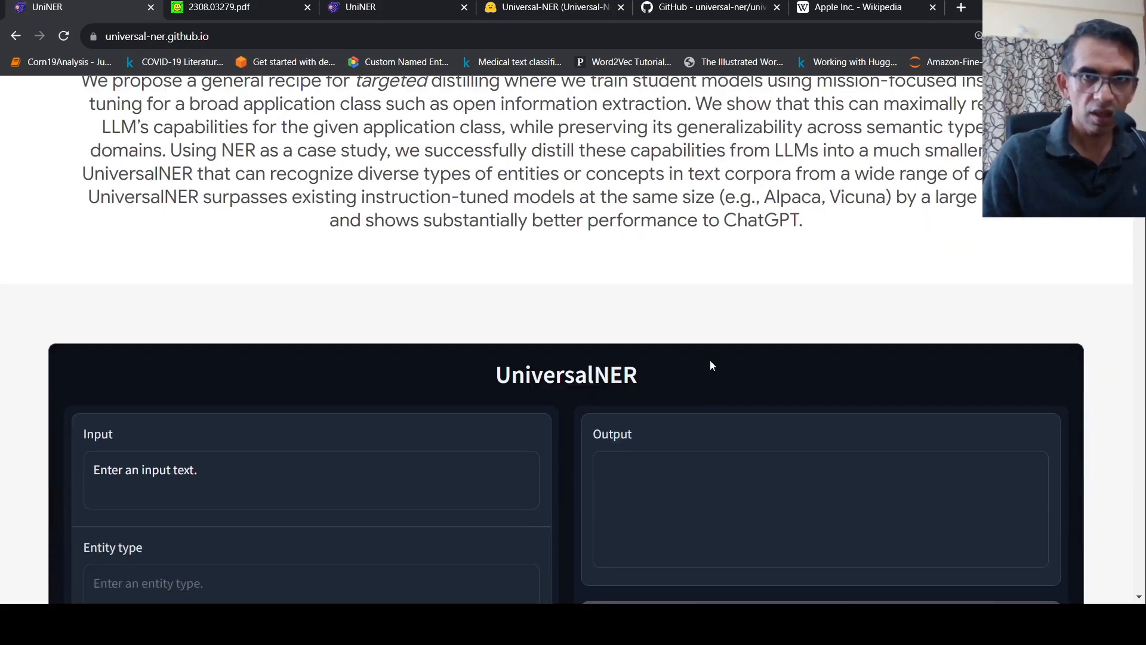
mouse_move(724, 317)
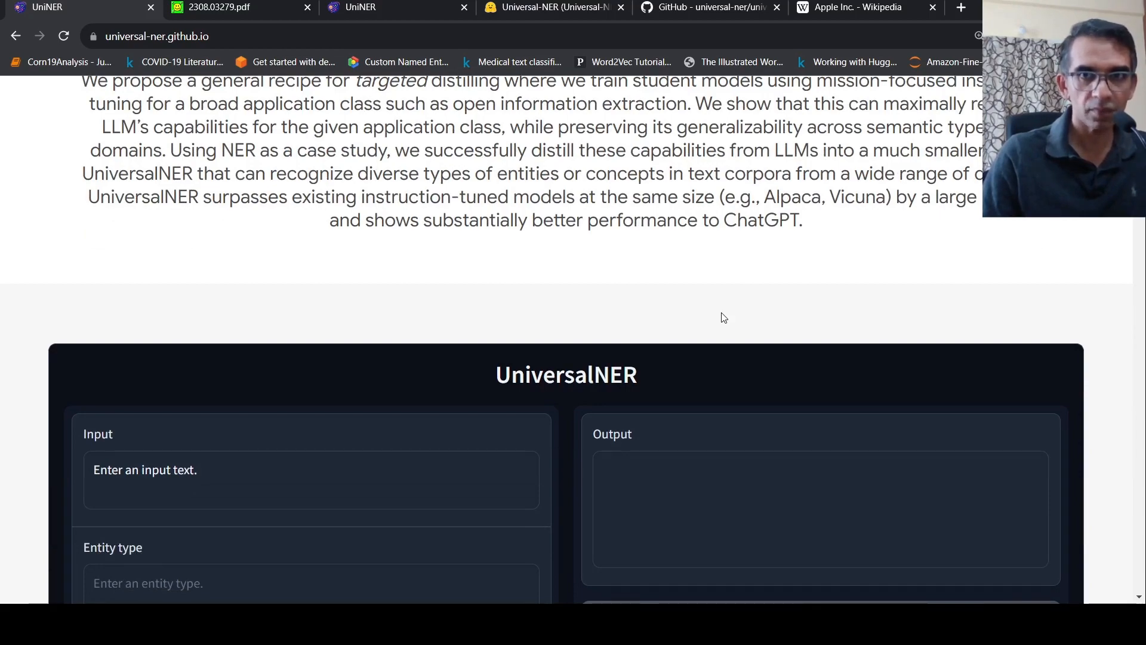
Scroll to the Instruction Data for NER prompt and entity-type frequency table
scroll(down, 3)
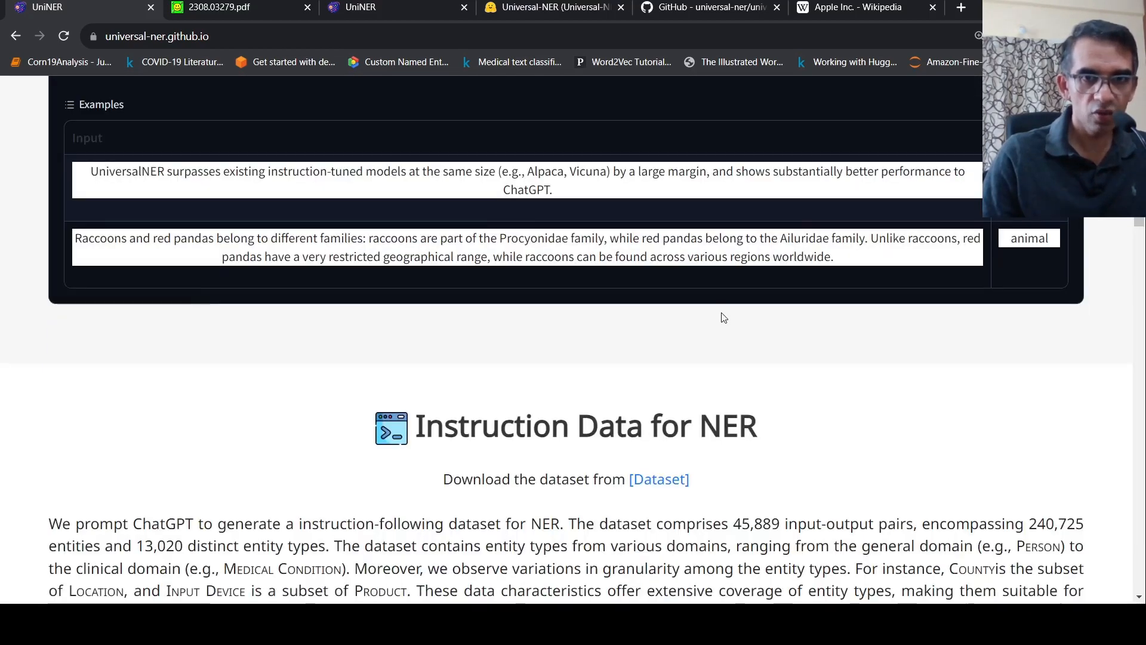
scroll(down, 3)
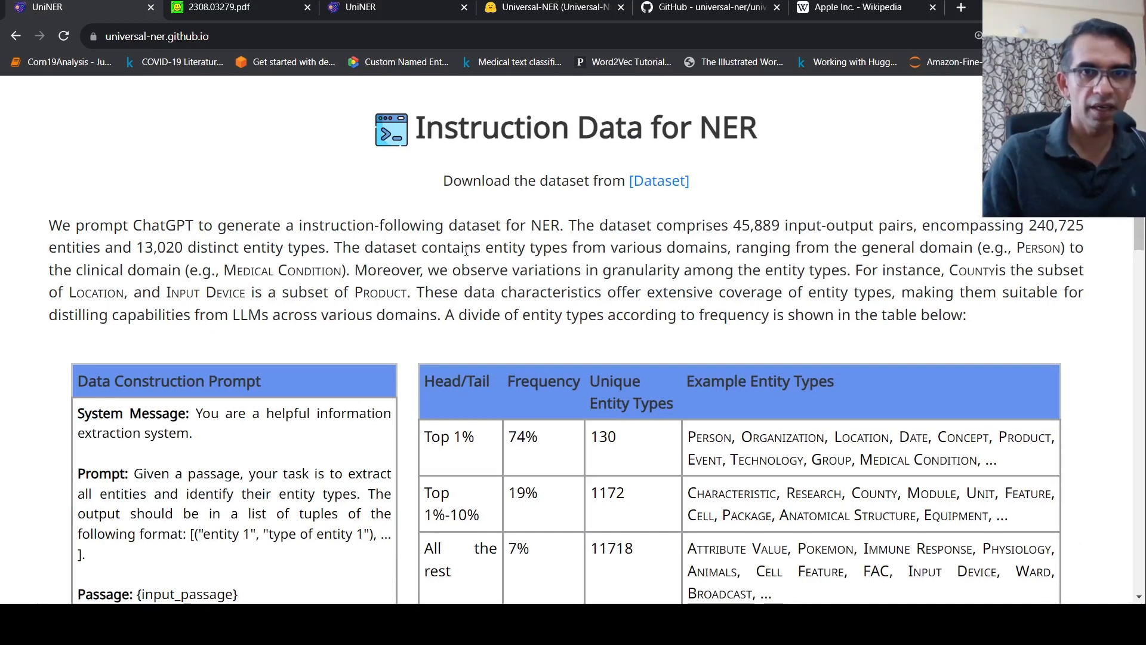
mouse_move(177, 247)
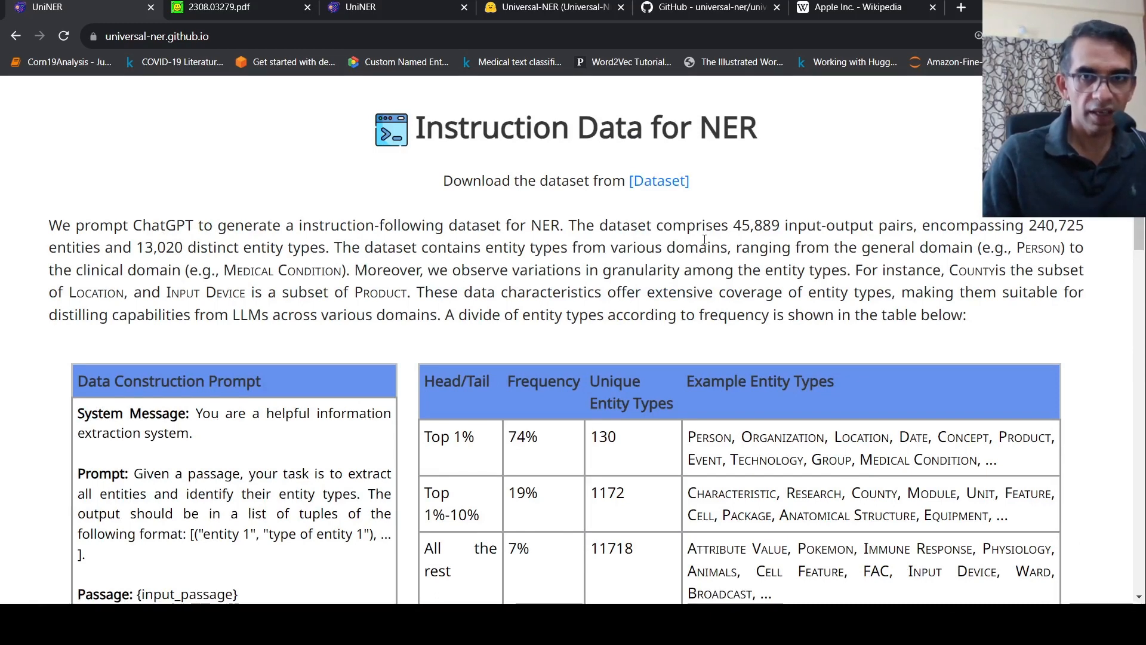
mouse_move(768, 242)
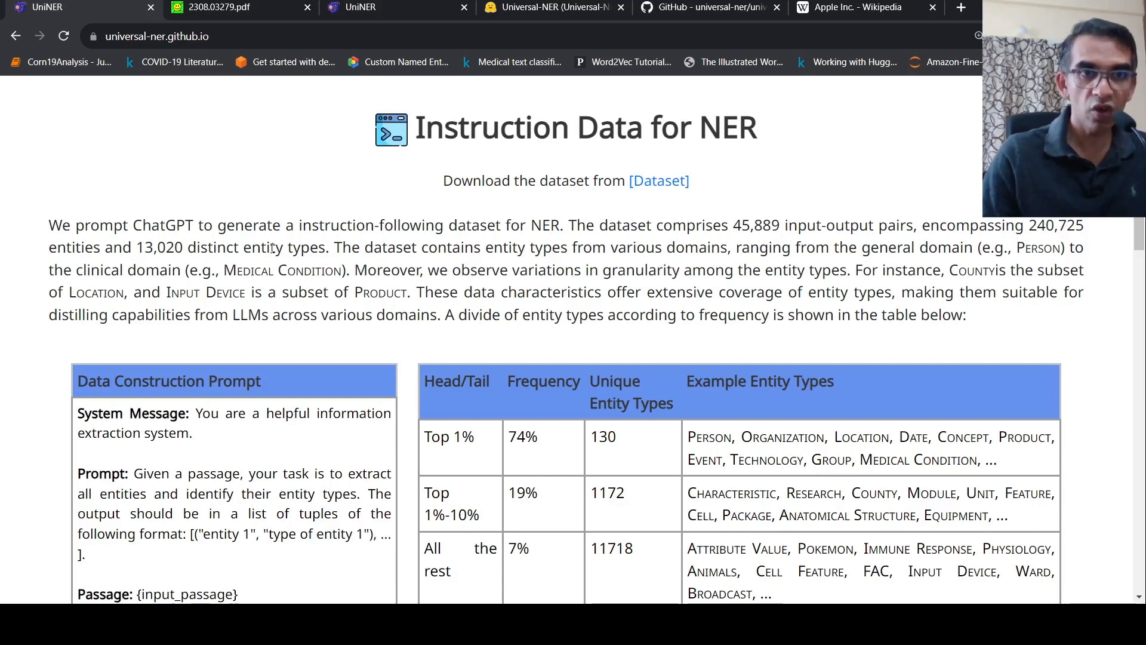
mouse_move(219, 264)
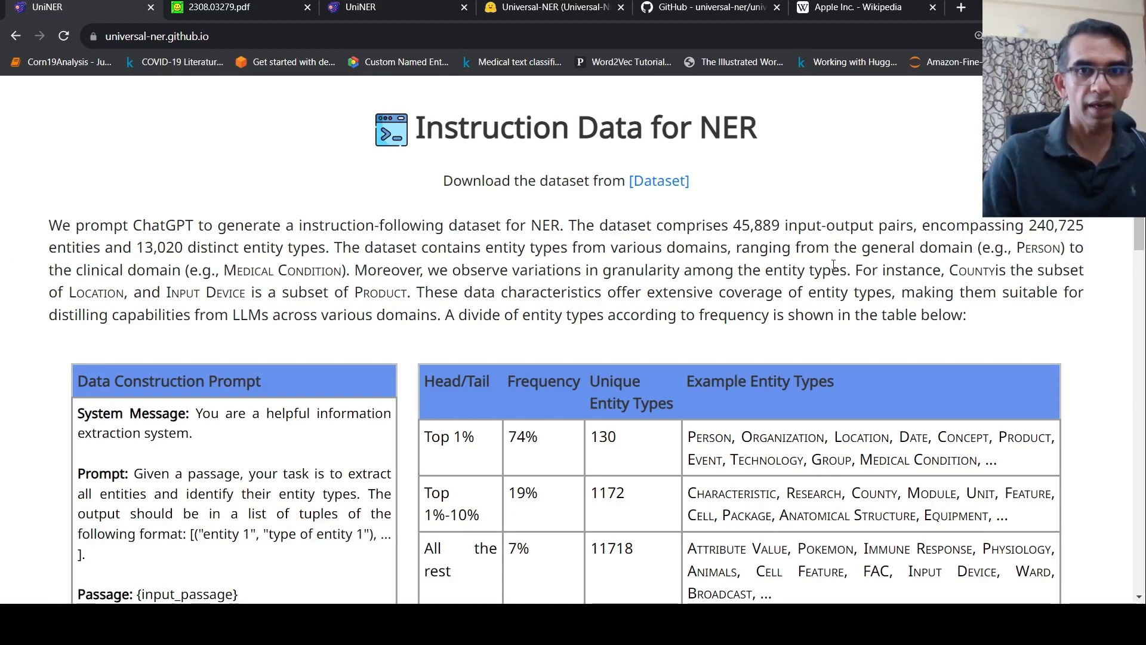
scroll(down, 3)
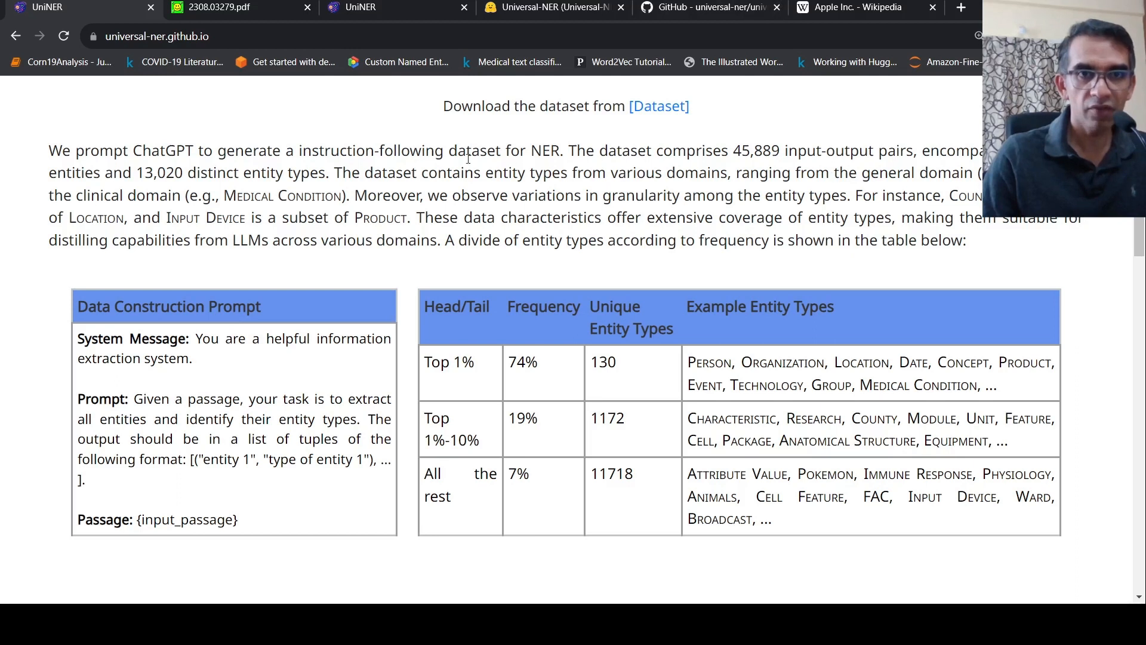
mouse_move(172, 203)
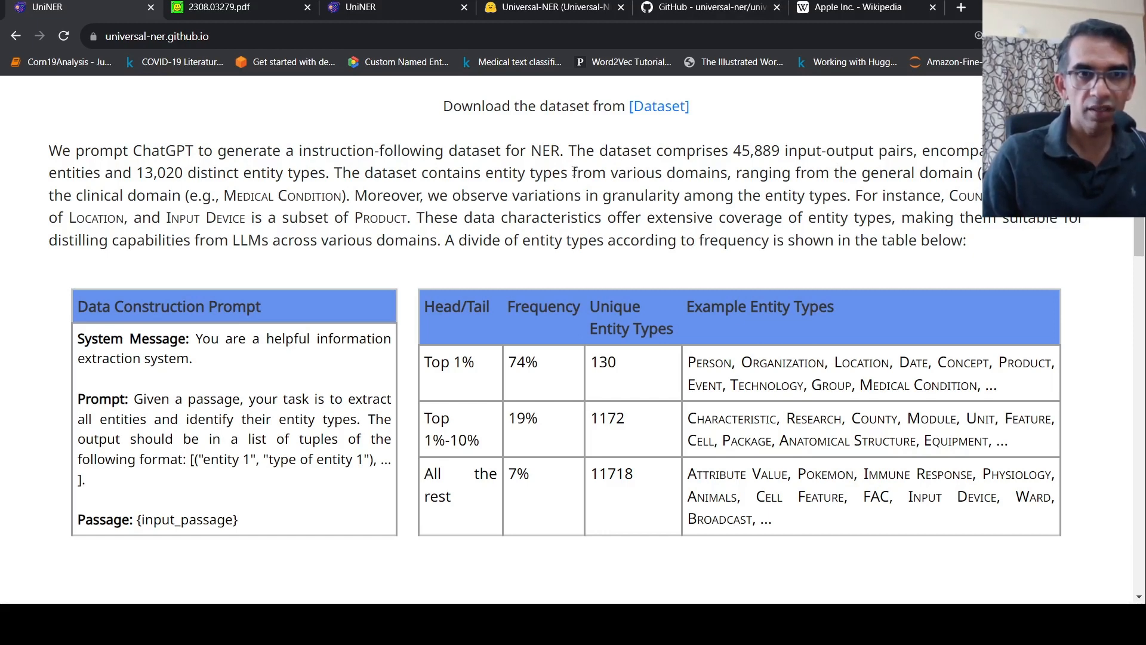
mouse_move(359, 262)
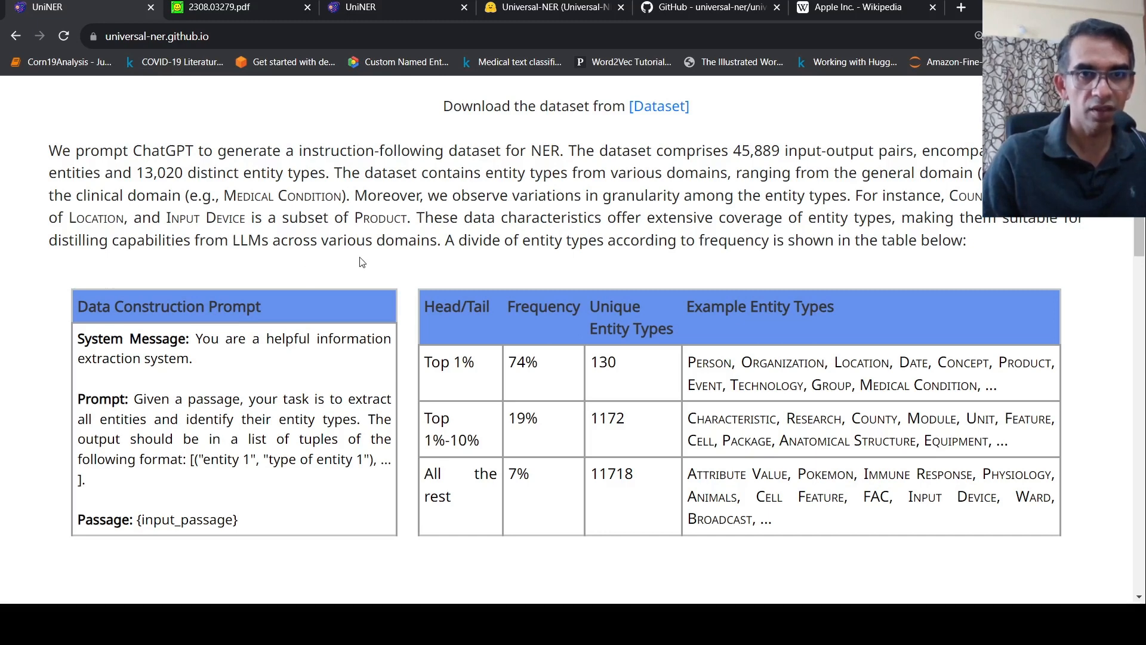
mouse_move(732, 257)
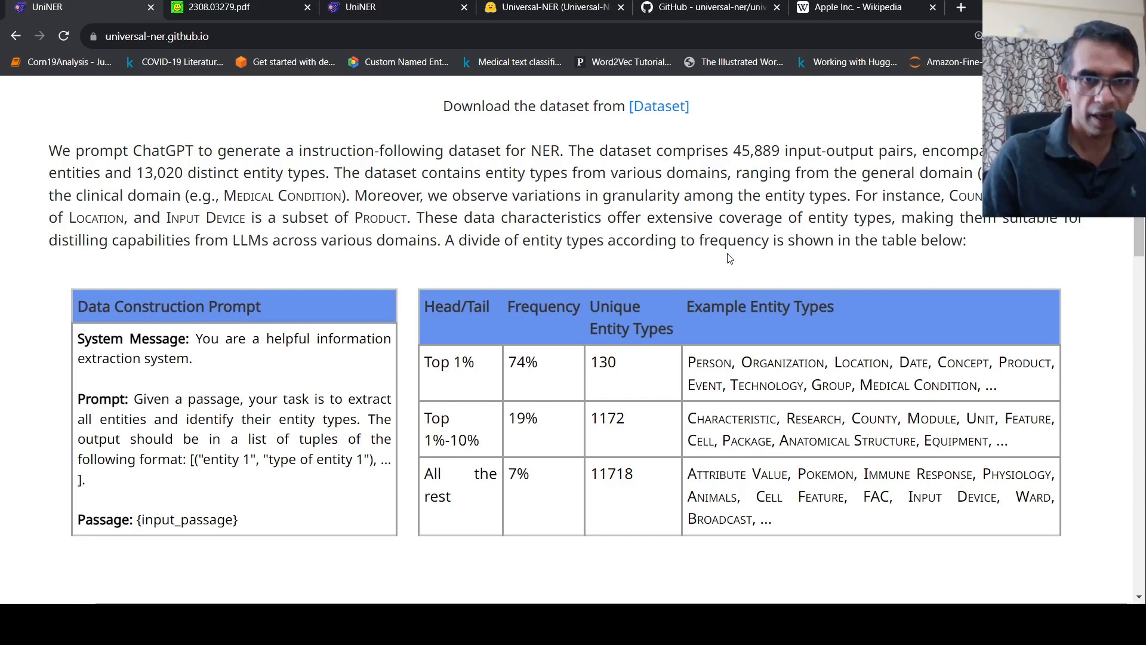
mouse_move(41, 398)
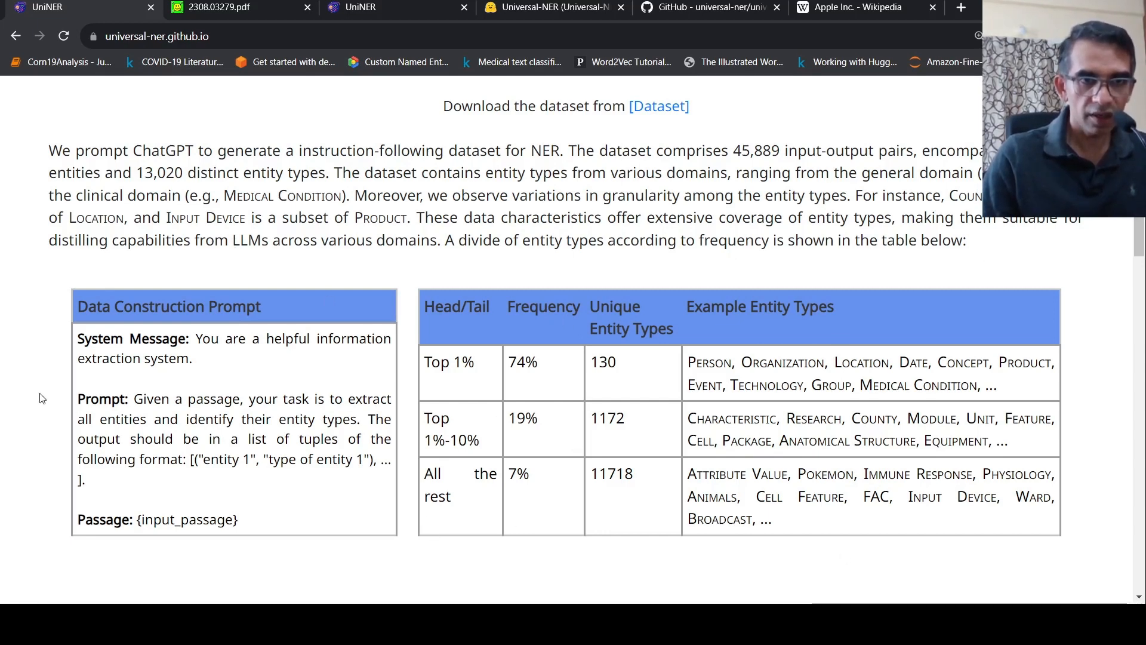
scroll(down, 3)
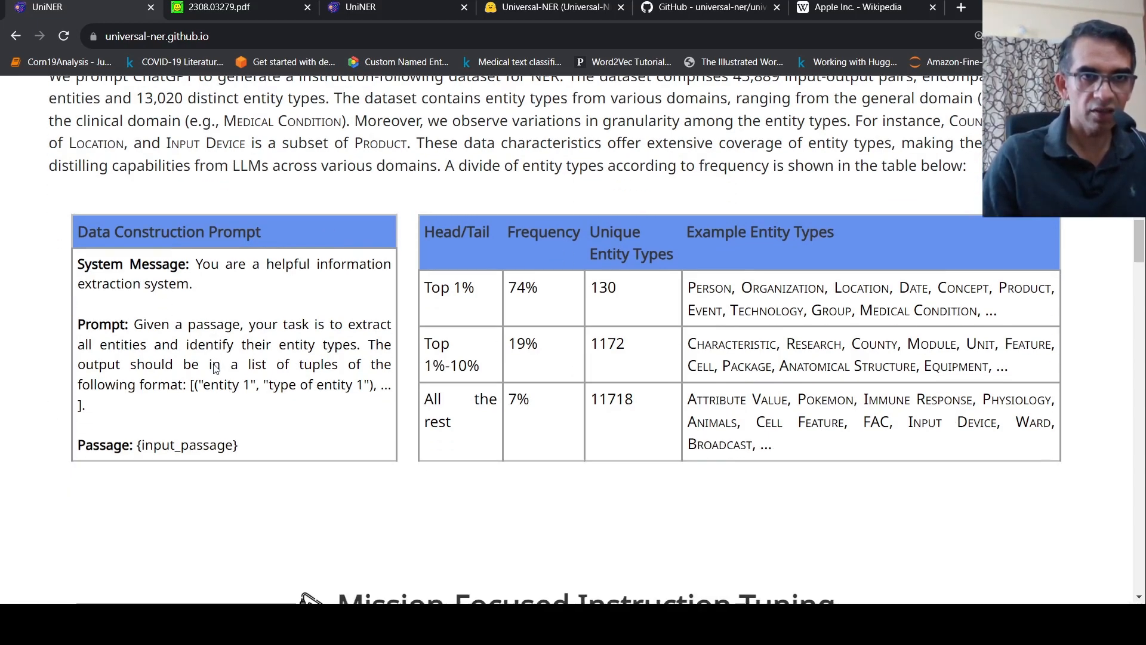
mouse_move(223, 287)
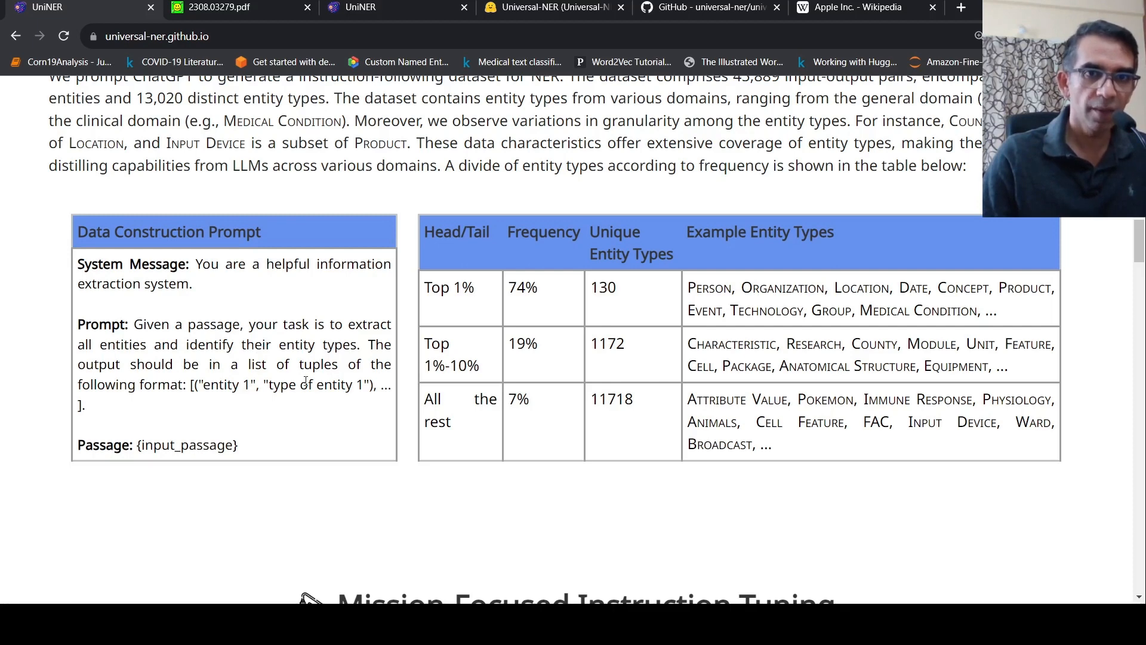
mouse_move(166, 407)
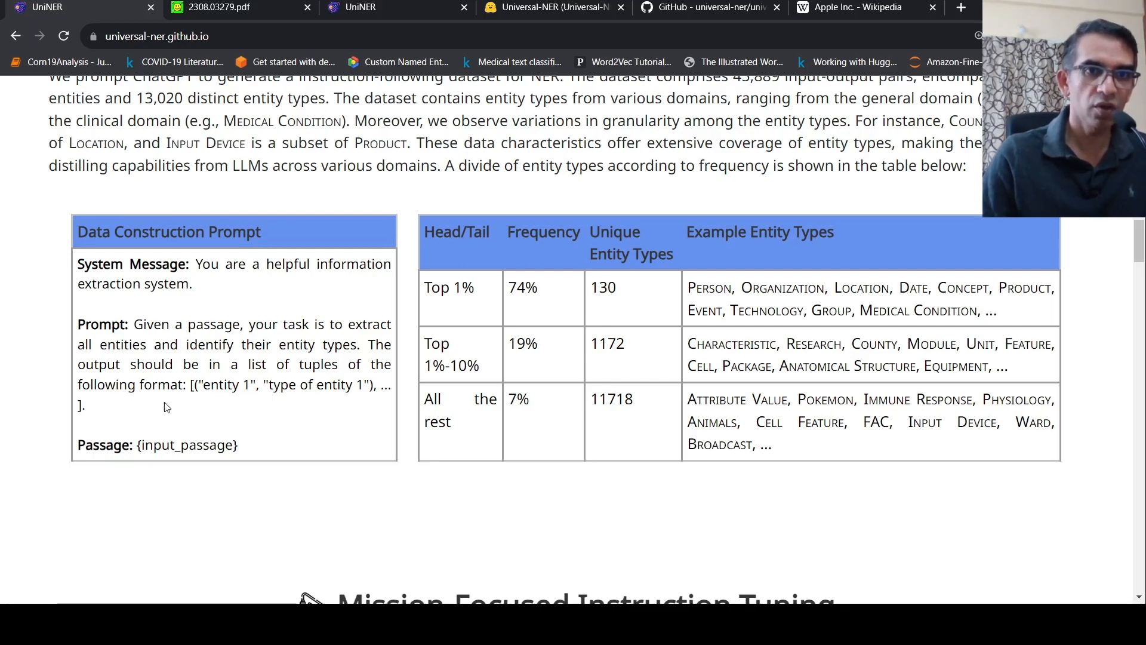
mouse_move(278, 414)
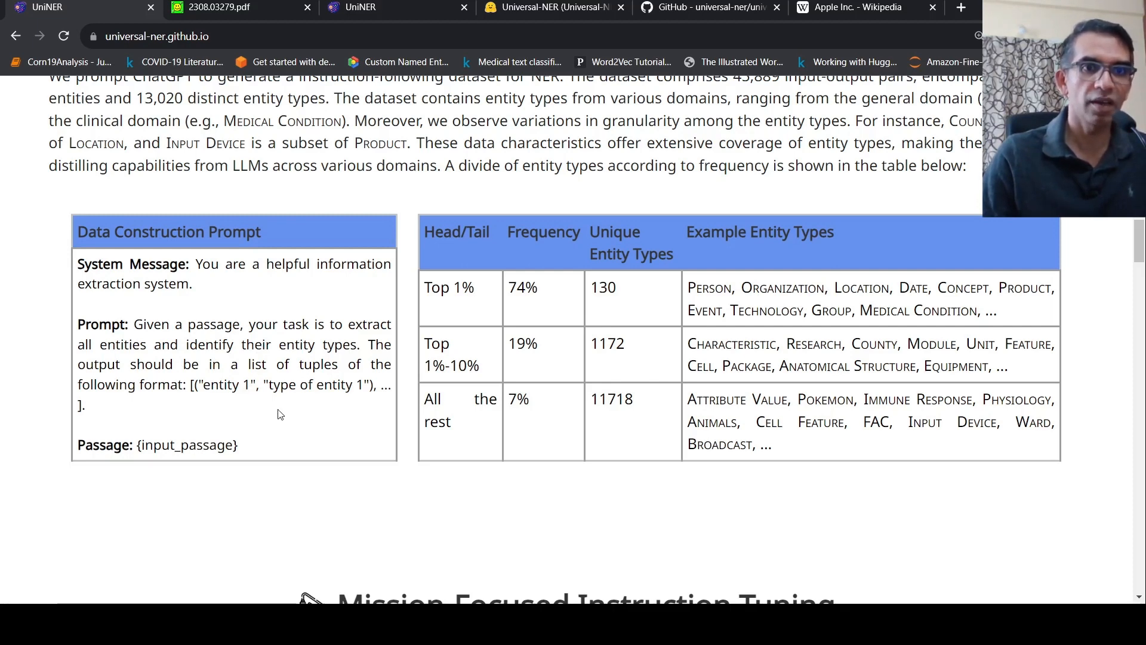
mouse_move(234, 461)
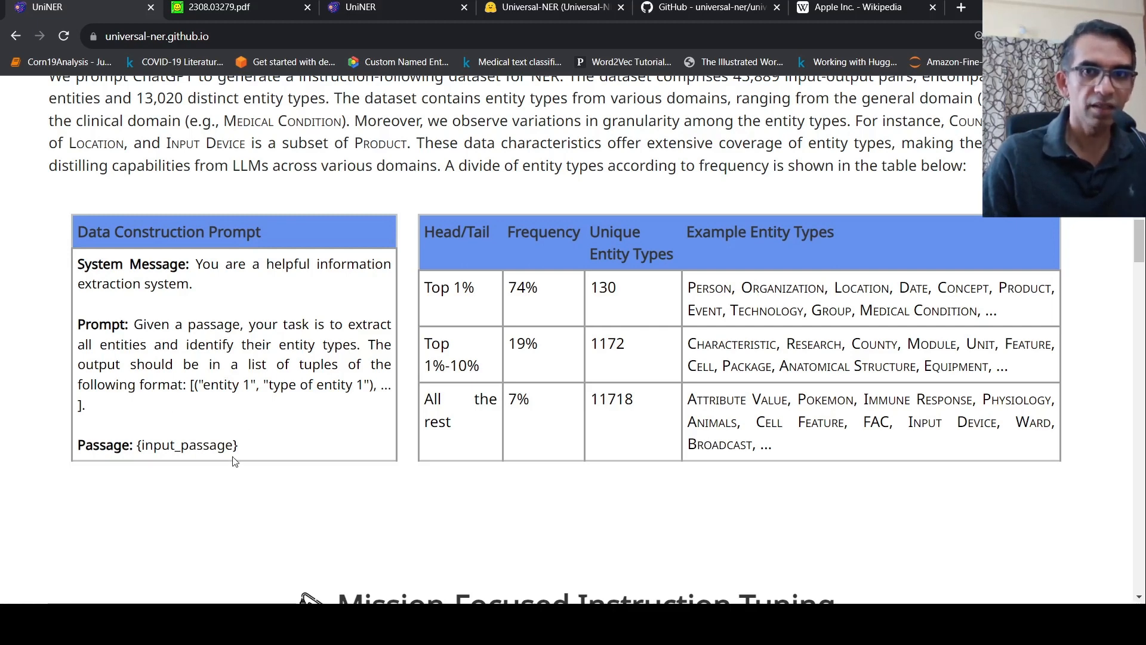
mouse_move(768, 349)
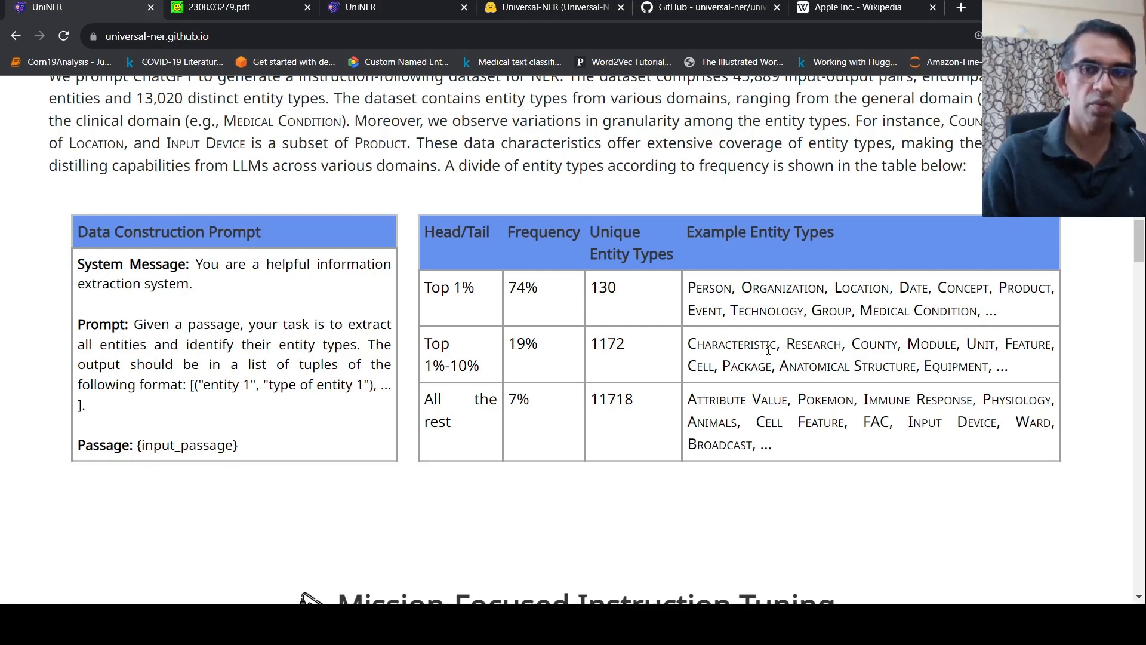
scroll(up, 3)
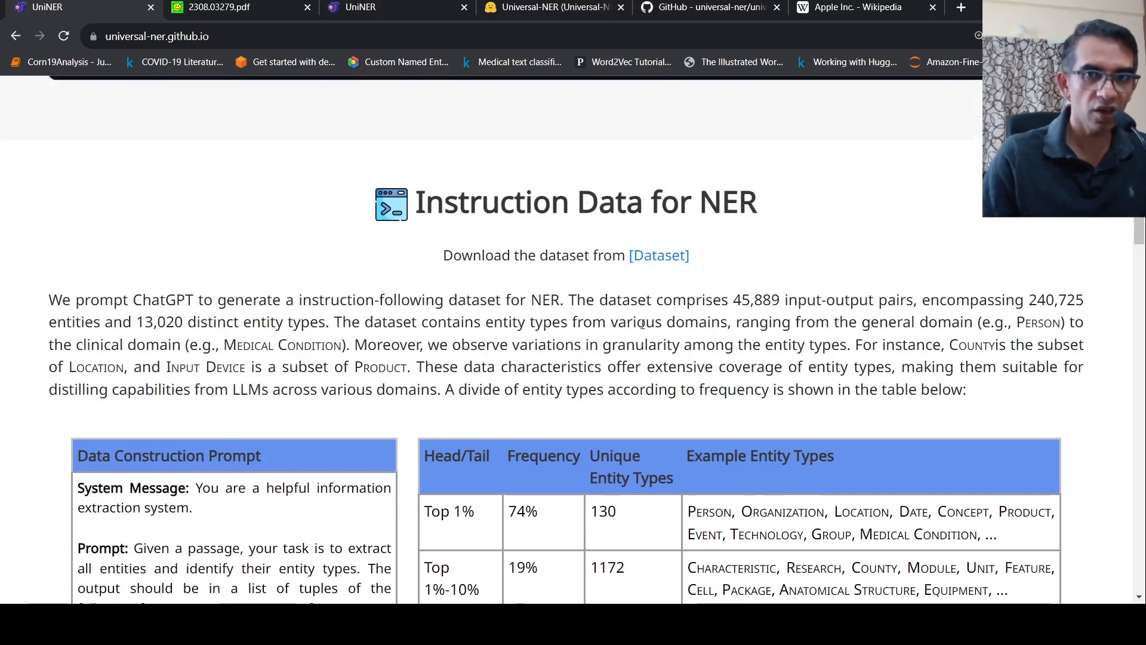
Scroll past the tuning template and Negative Sampling Strategy table to the Performance section
scroll(down, 3)
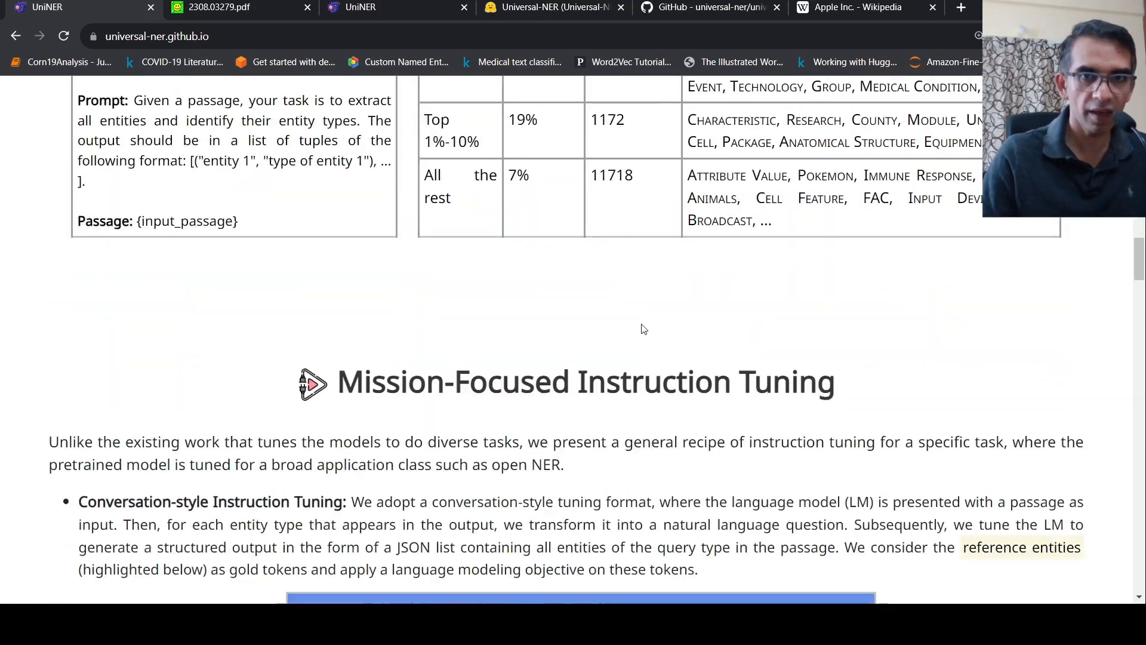
scroll(down, 3)
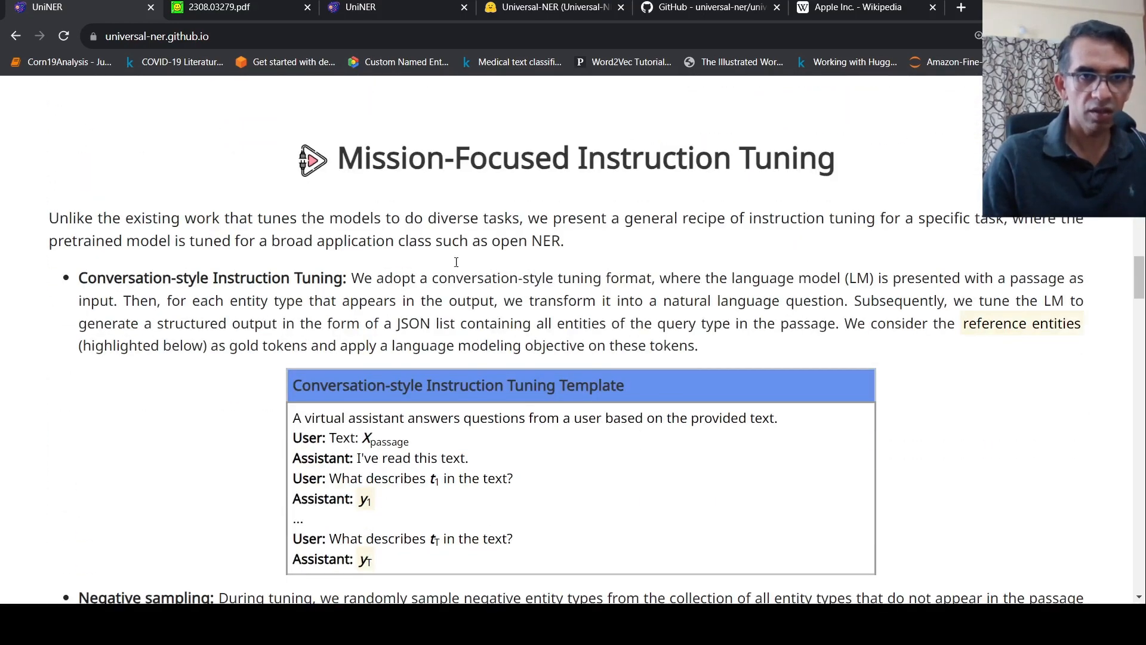
mouse_move(571, 212)
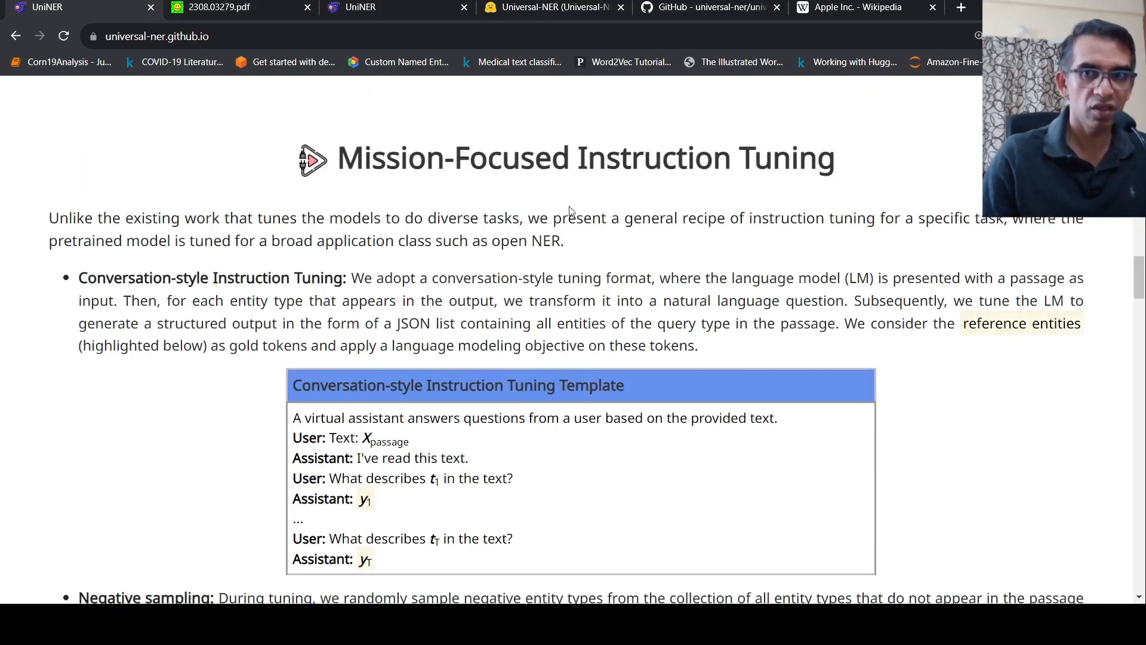
mouse_move(416, 292)
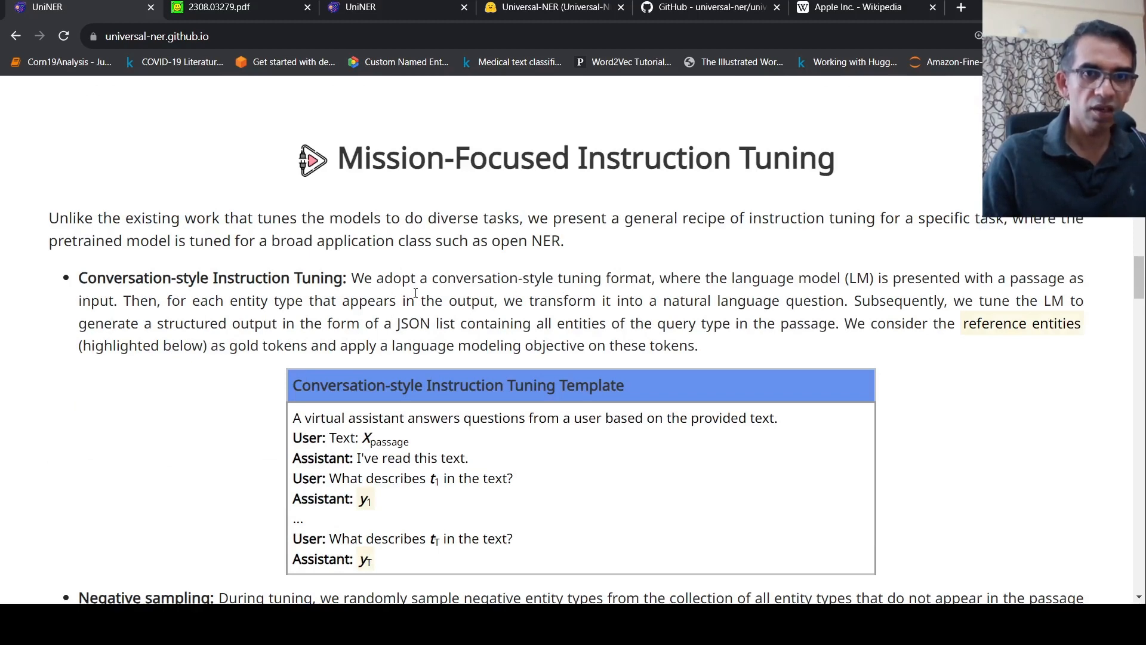
scroll(down, 3)
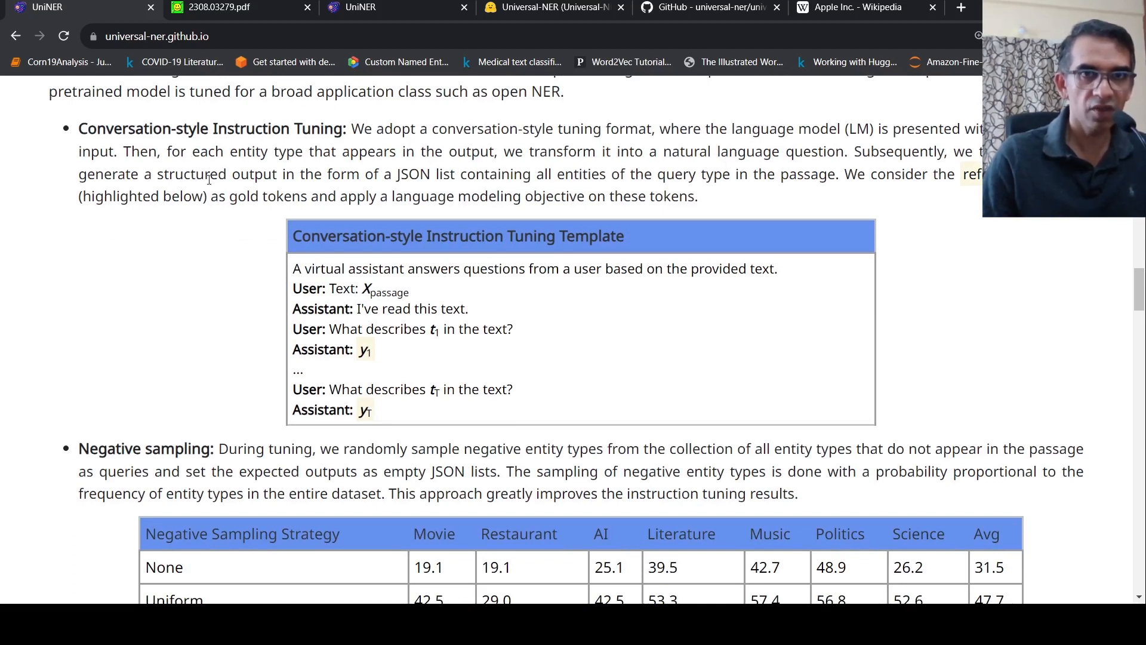
mouse_move(294, 168)
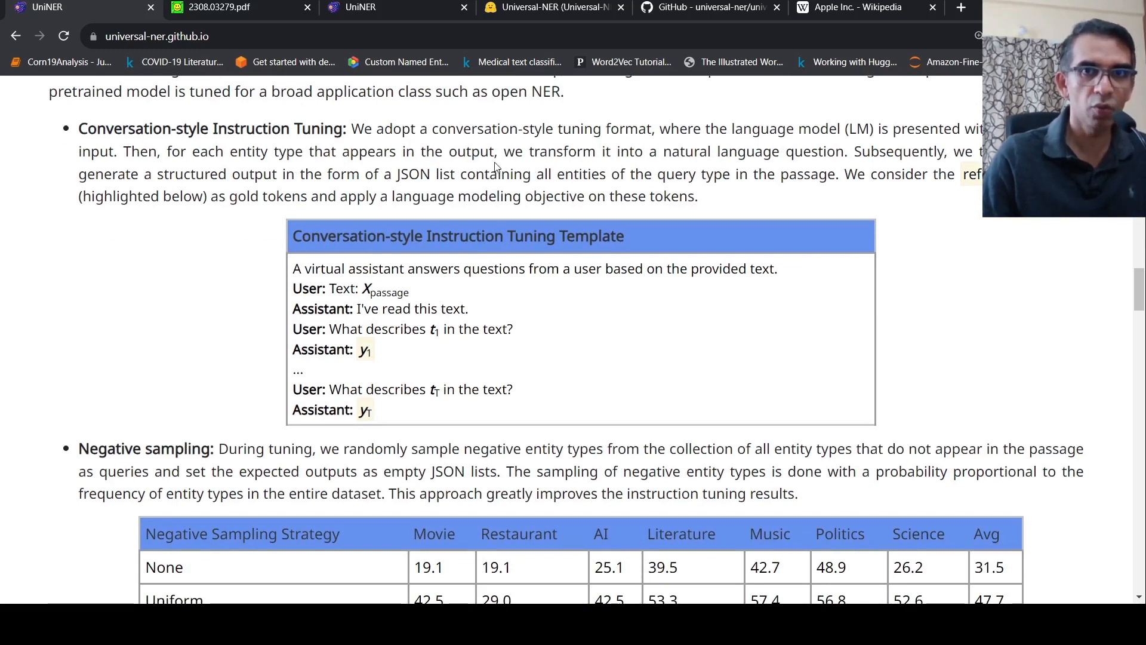
mouse_move(738, 169)
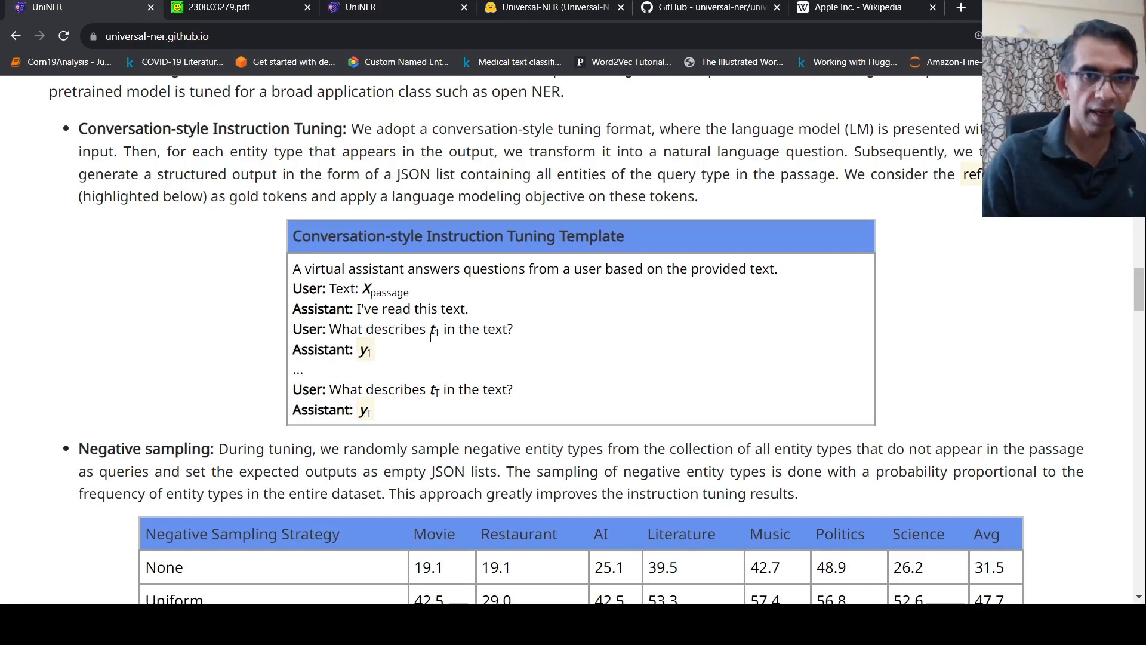
mouse_move(375, 375)
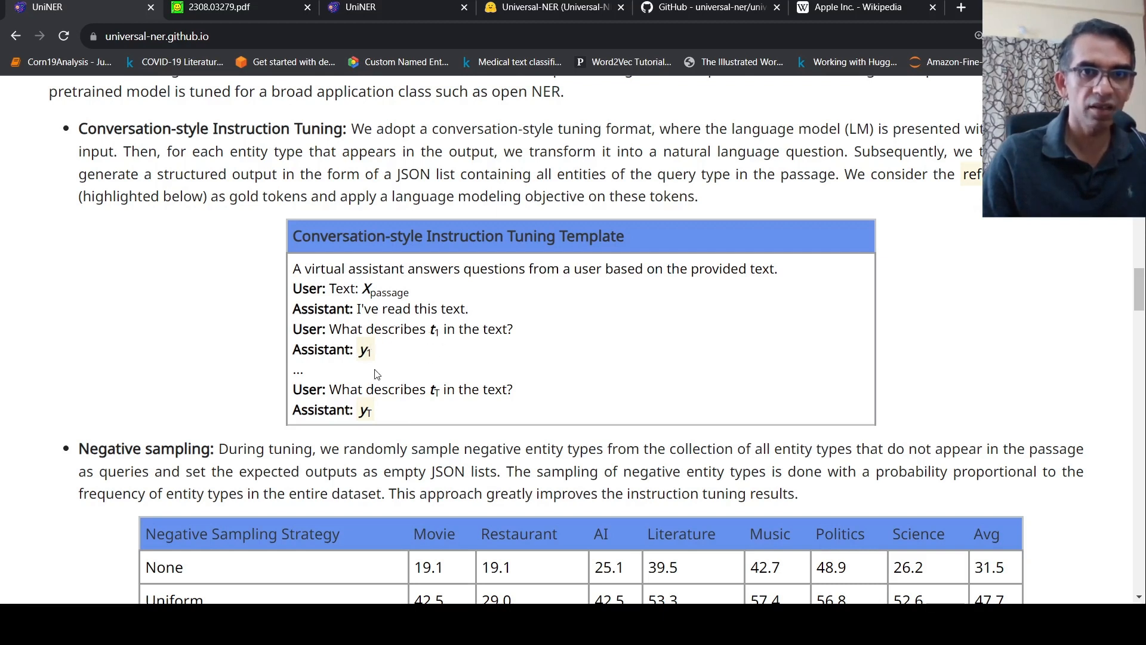
mouse_move(371, 368)
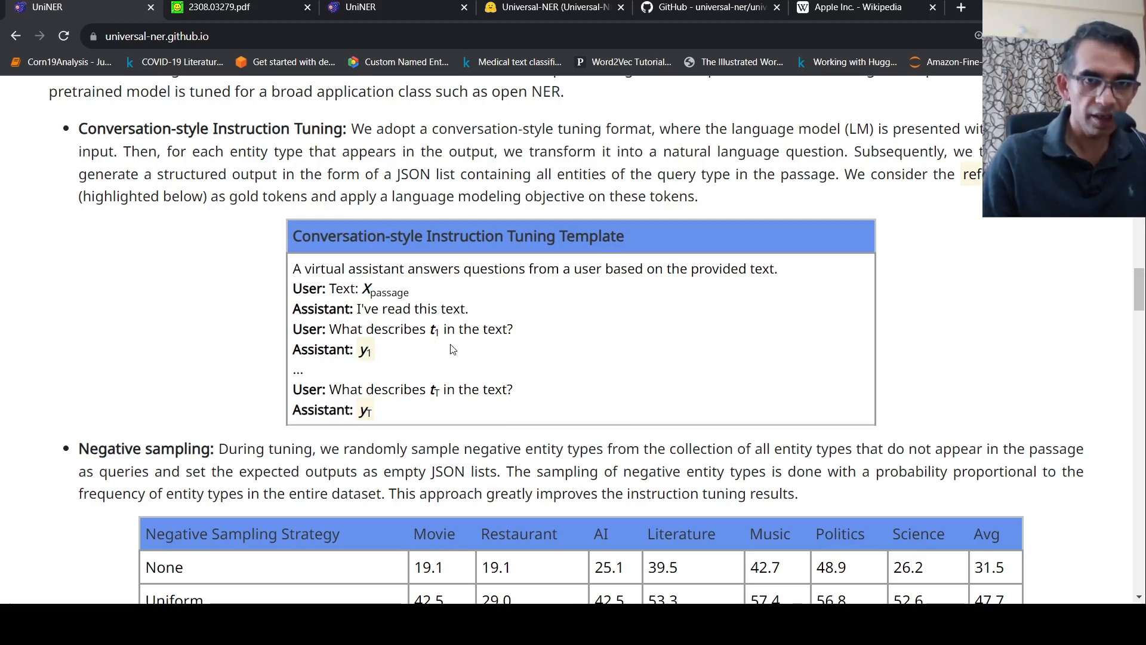
mouse_move(353, 276)
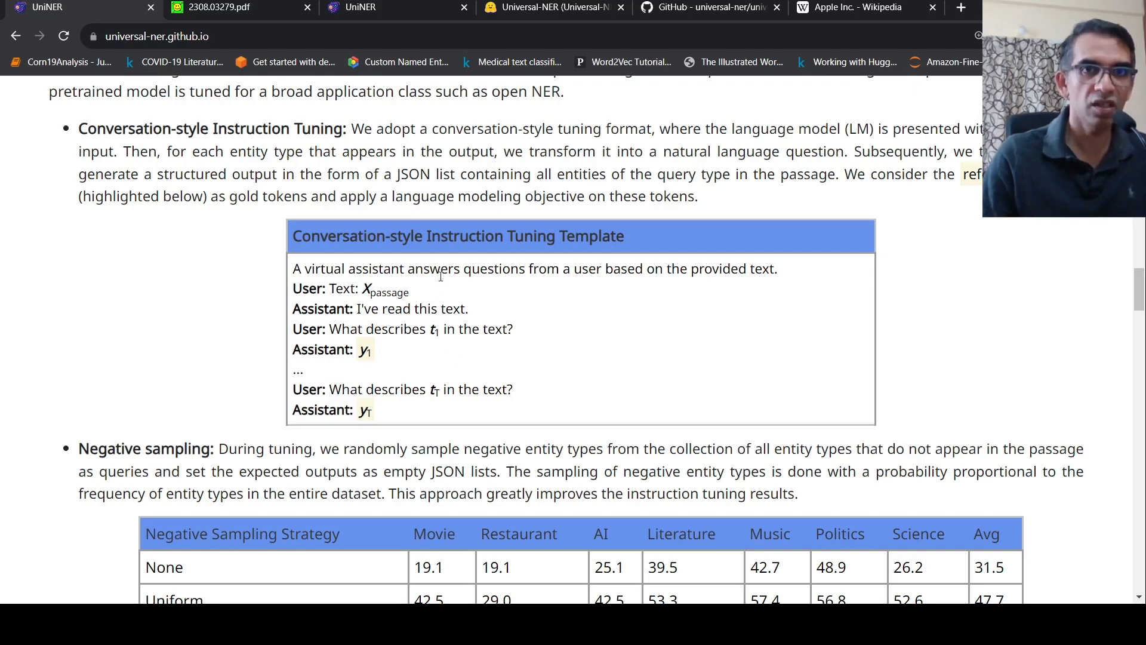
mouse_move(391, 325)
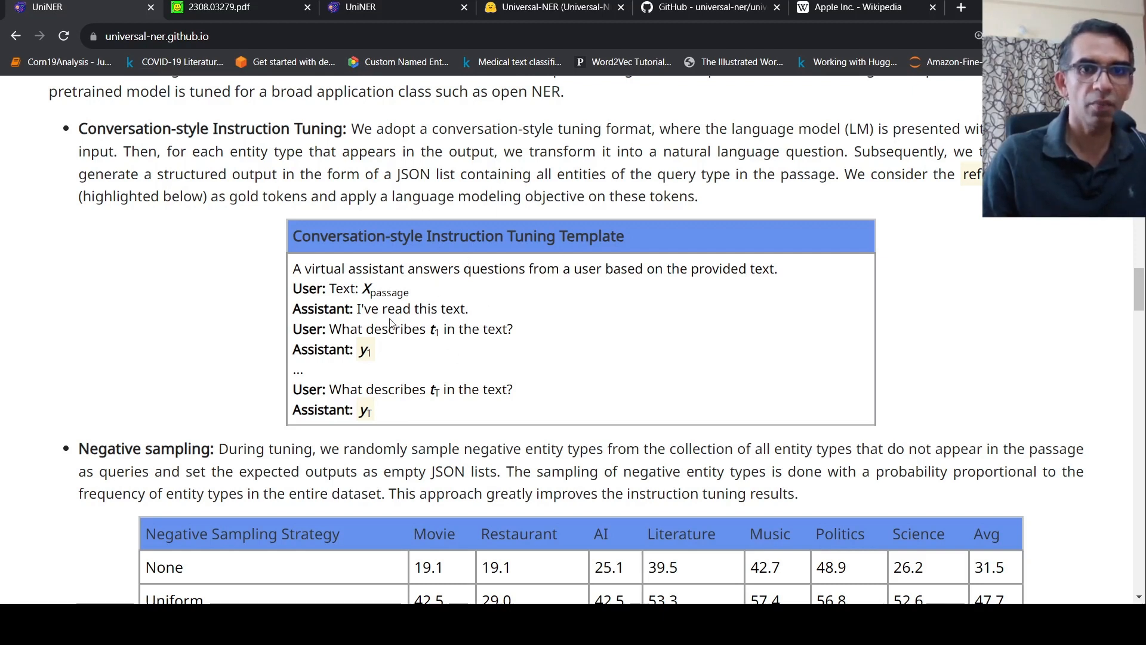
mouse_move(331, 345)
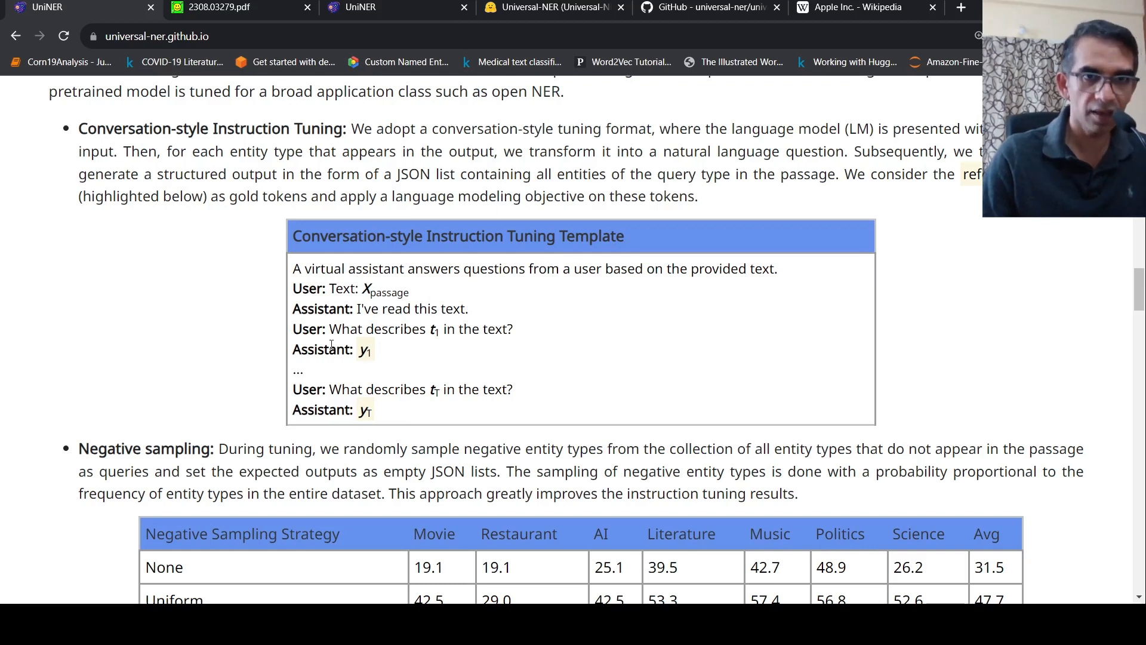
mouse_move(449, 372)
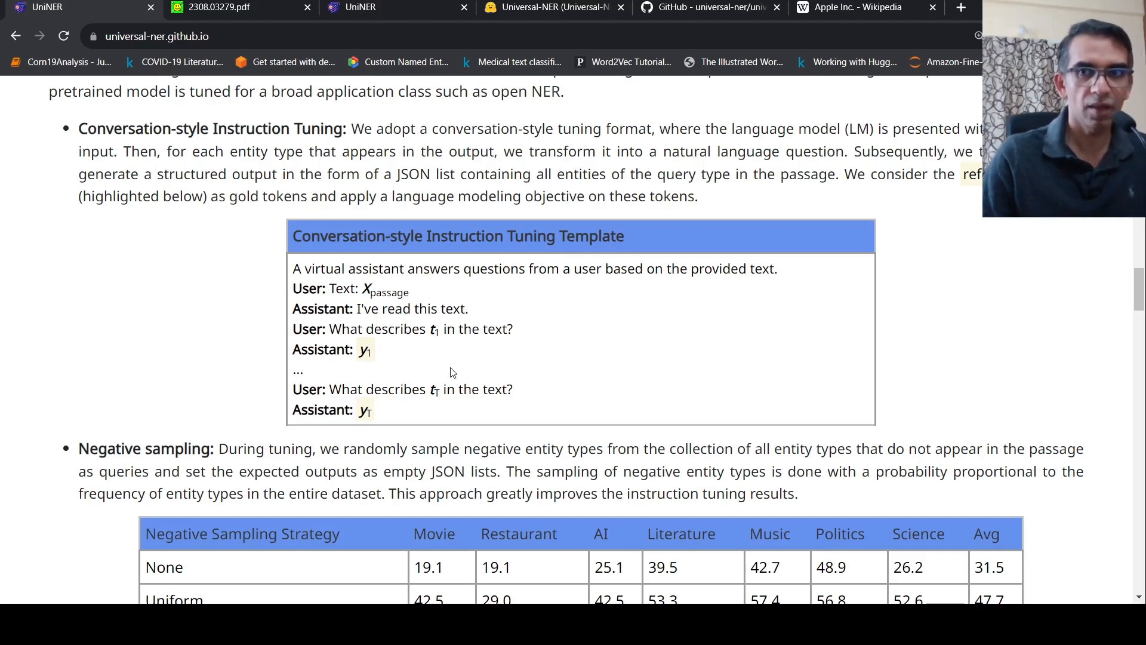
mouse_move(554, 284)
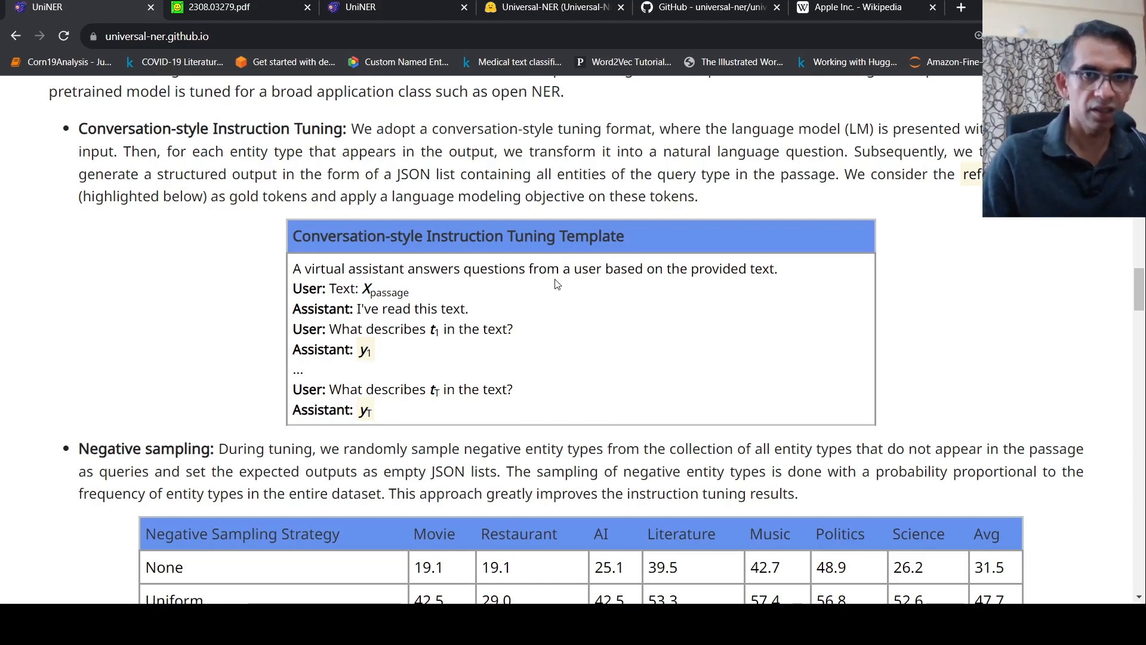
mouse_move(577, 309)
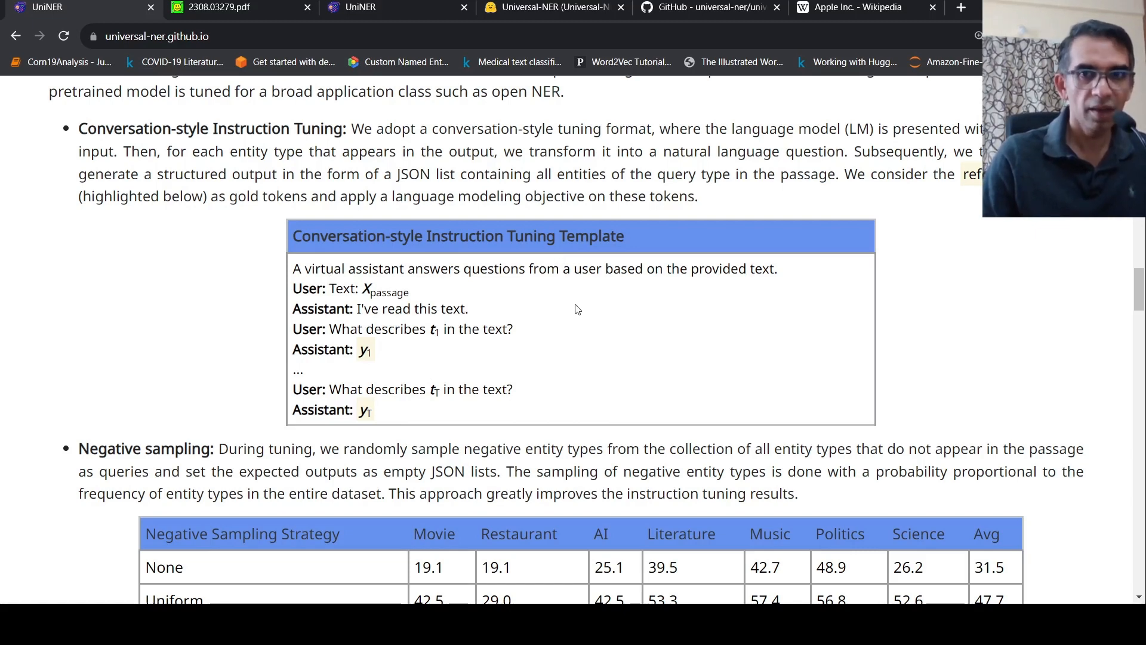
scroll(down, 3)
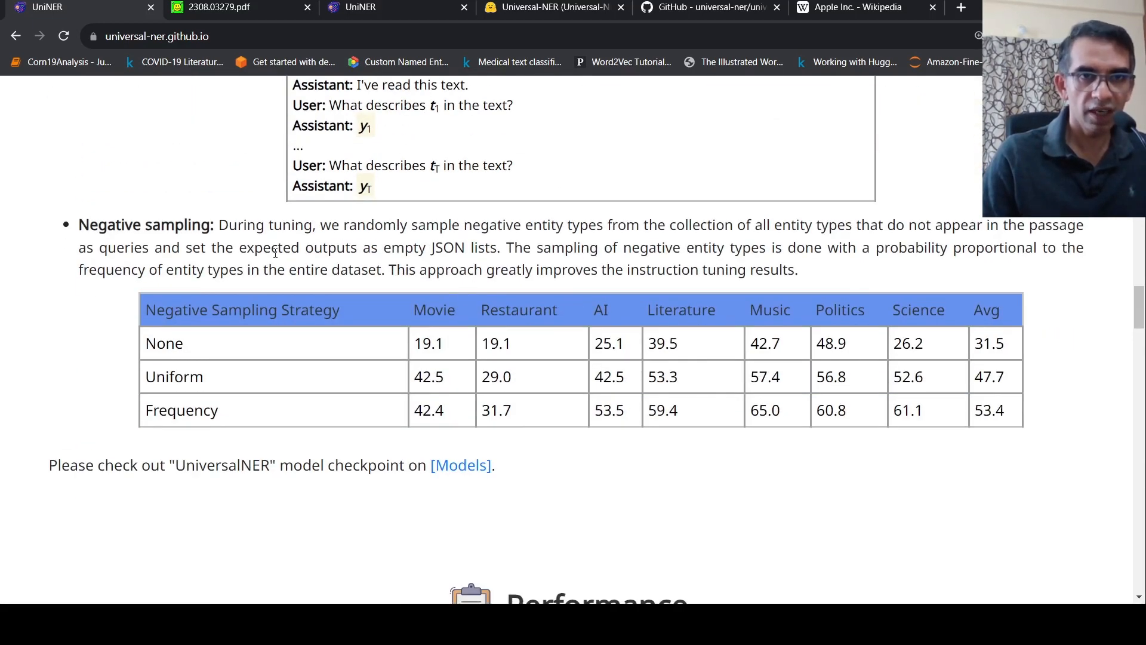
mouse_move(468, 234)
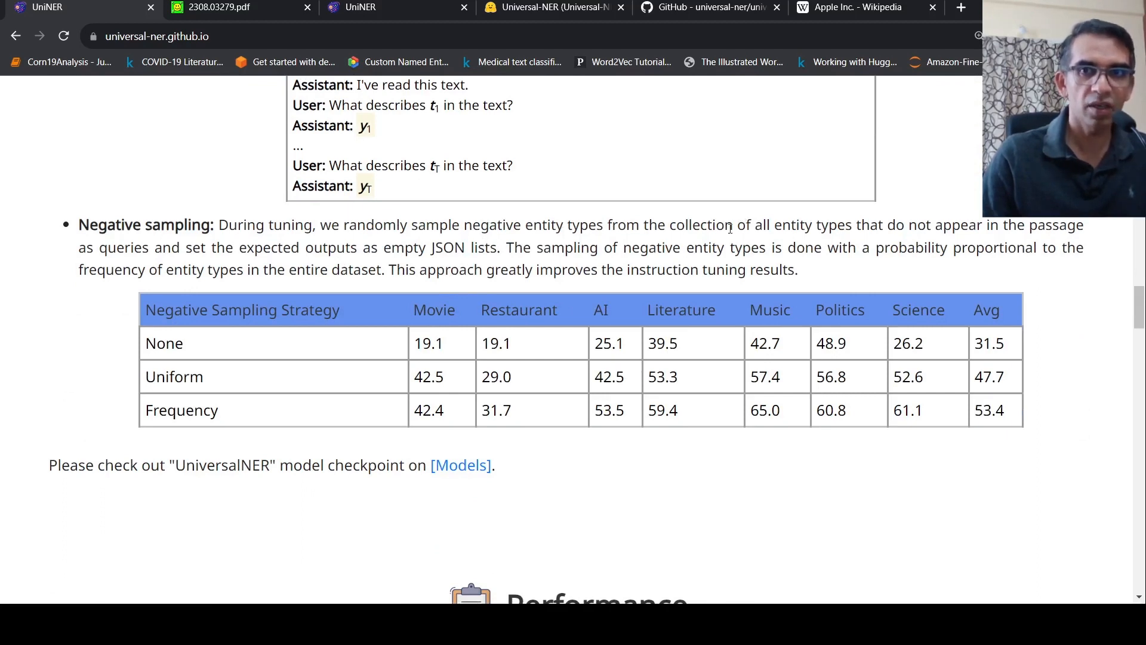
mouse_move(519, 138)
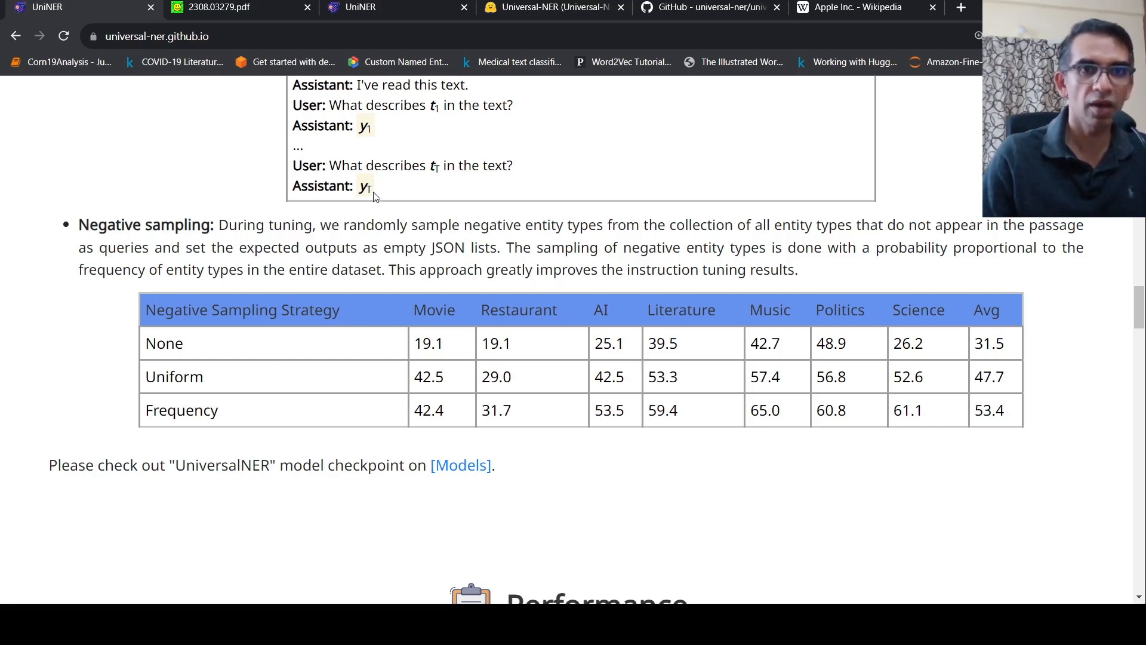
scroll(up, 3)
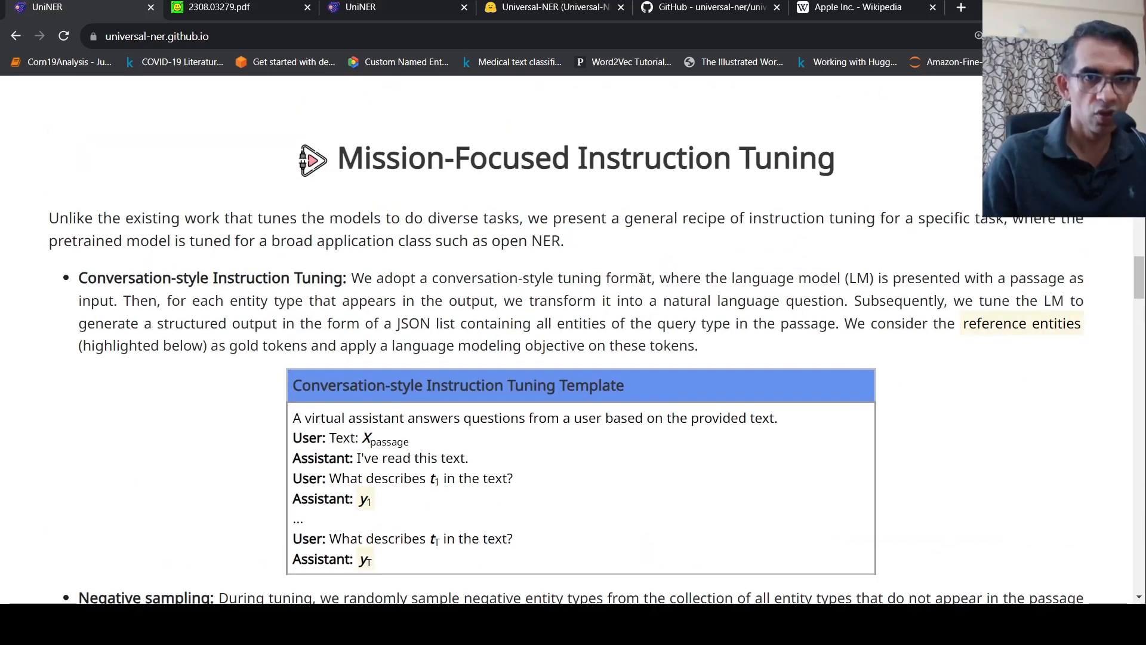
scroll(down, 3)
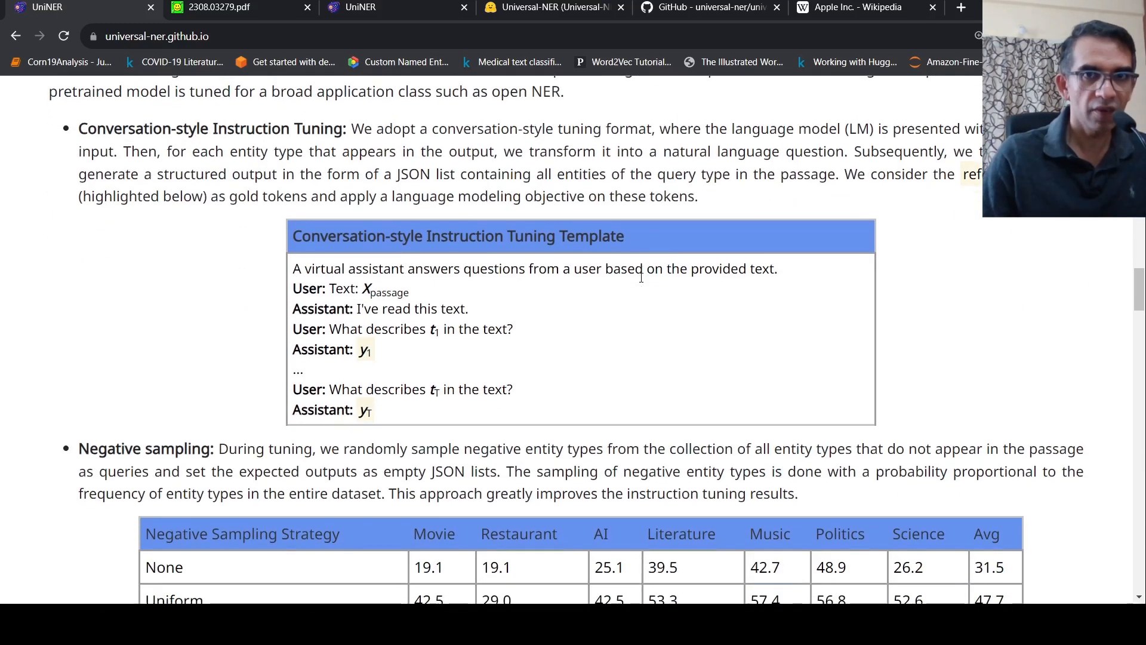
scroll(down, 3)
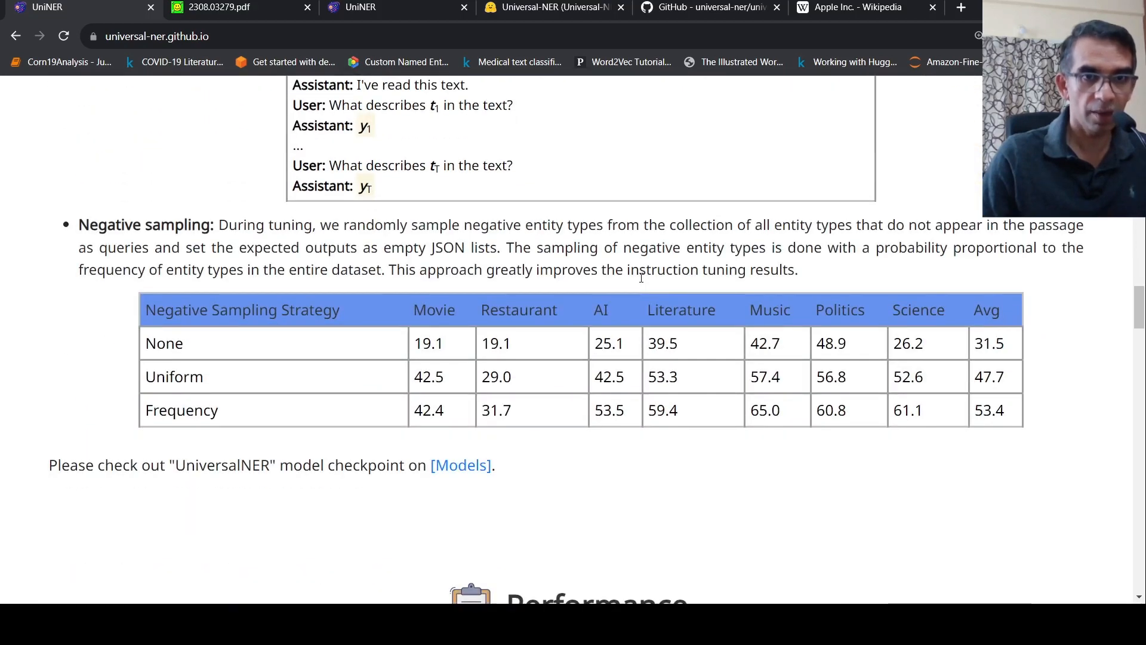
scroll(down, 3)
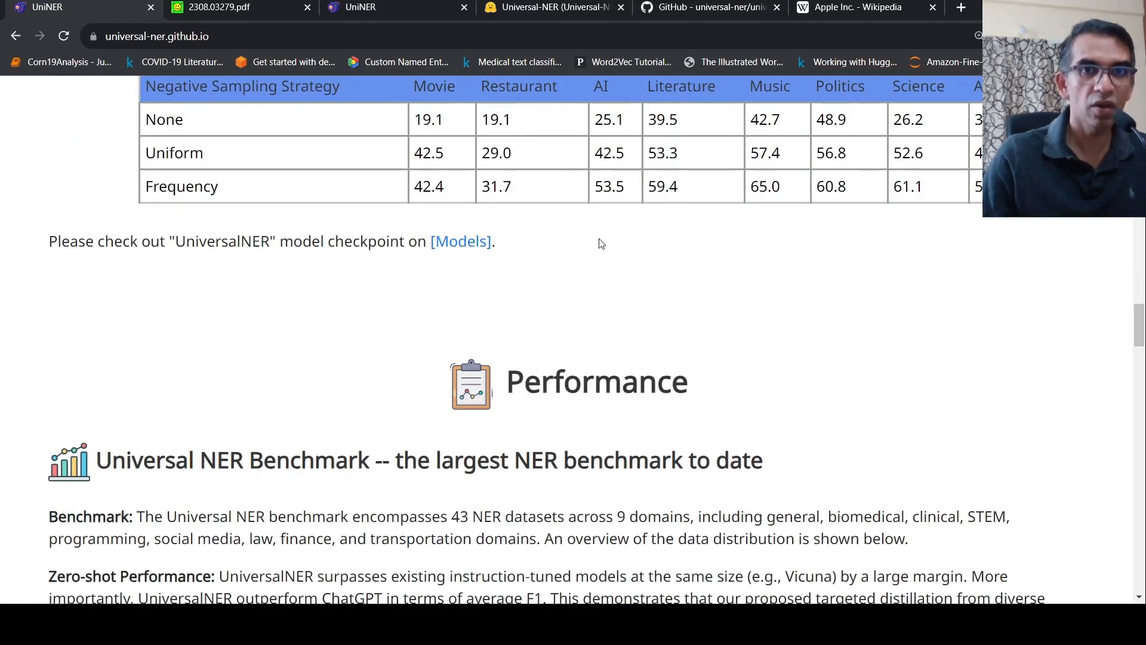
In the arXiv paper, view page 6's Experimental Settings and Figure 6 on UniNER-7B variants
click(227, 7)
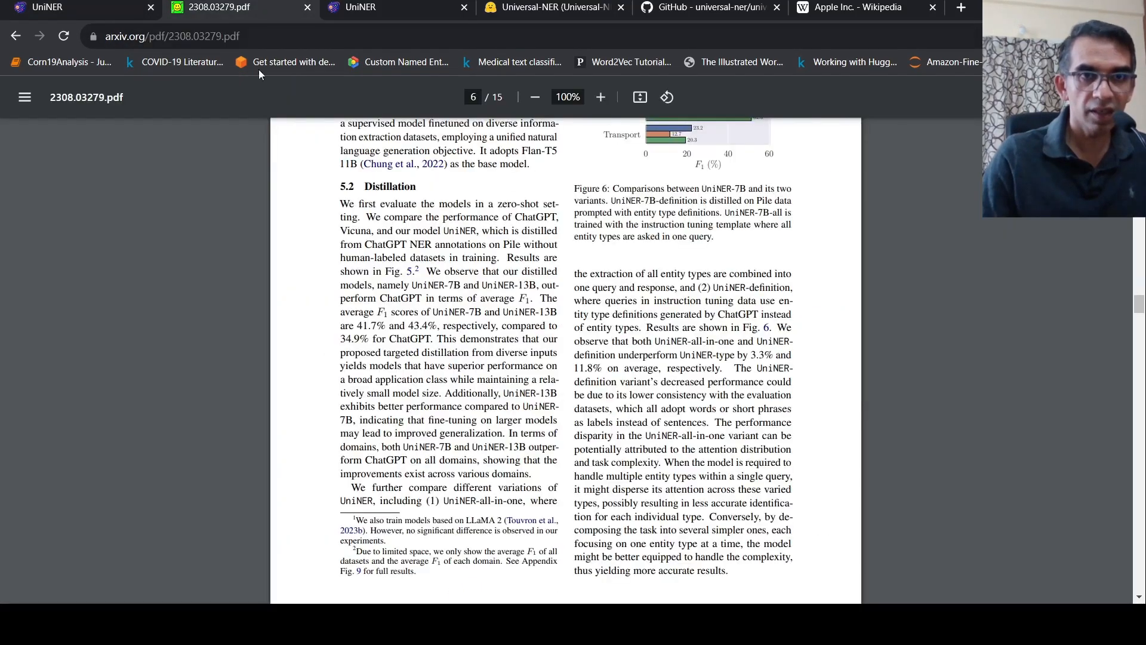
scroll(up, 3)
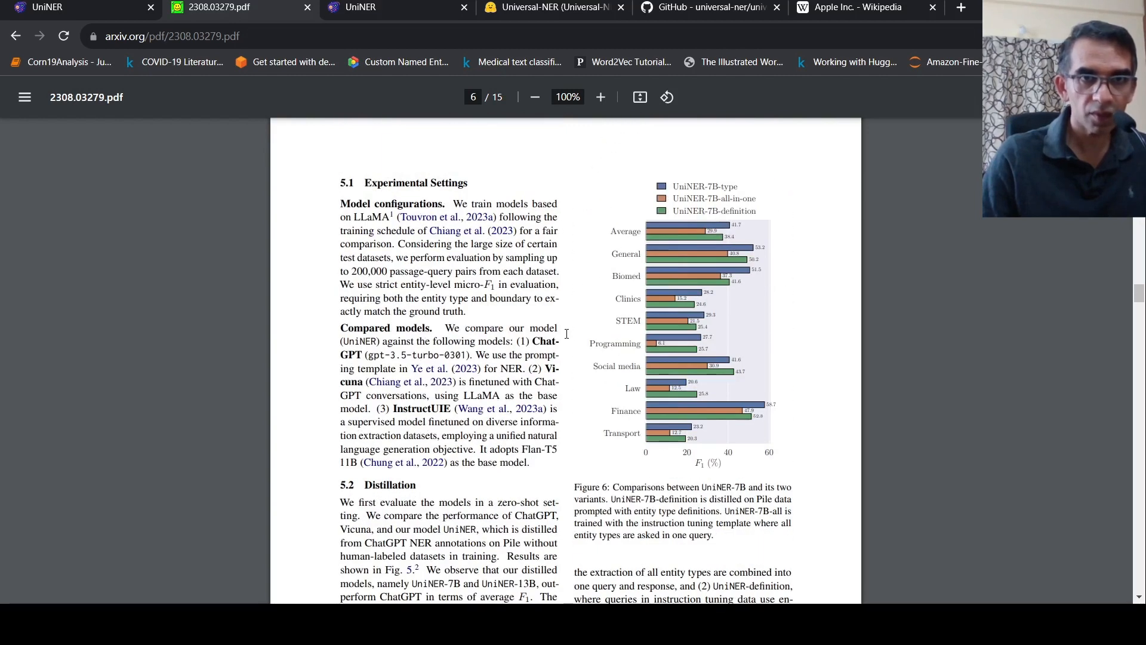
mouse_move(473, 241)
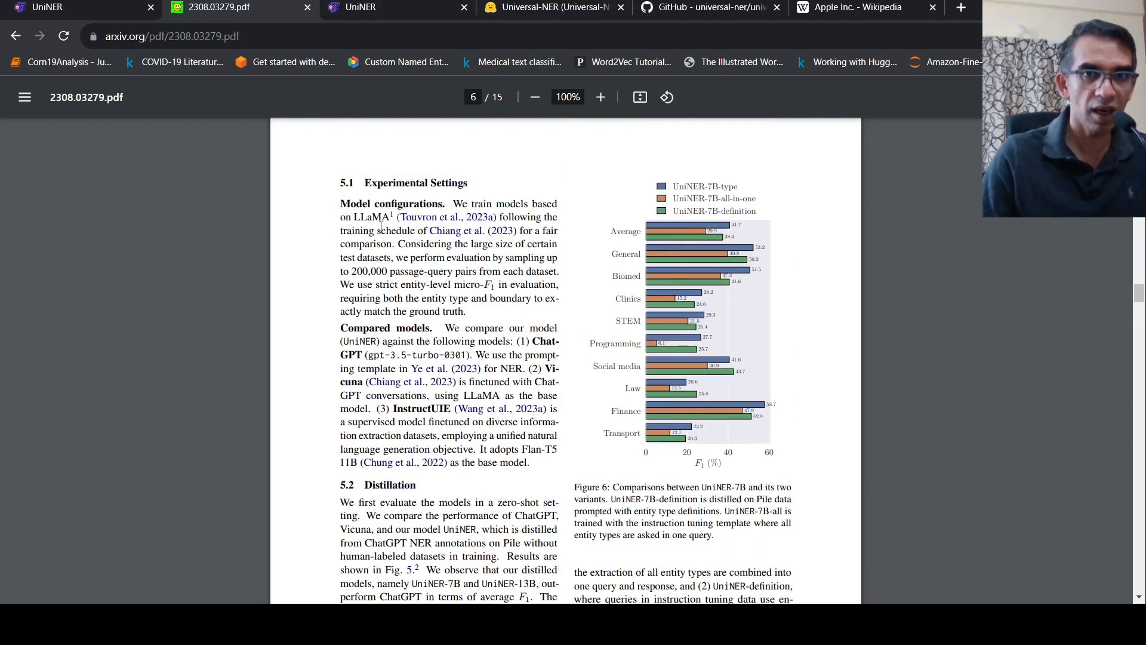
mouse_move(407, 271)
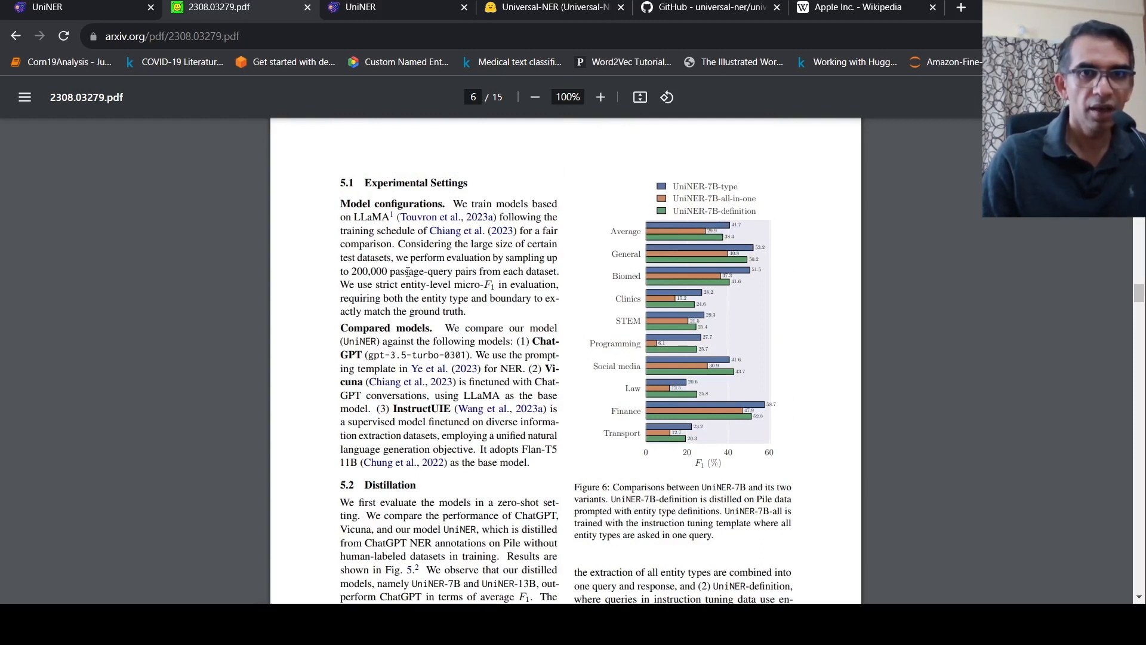
mouse_move(473, 279)
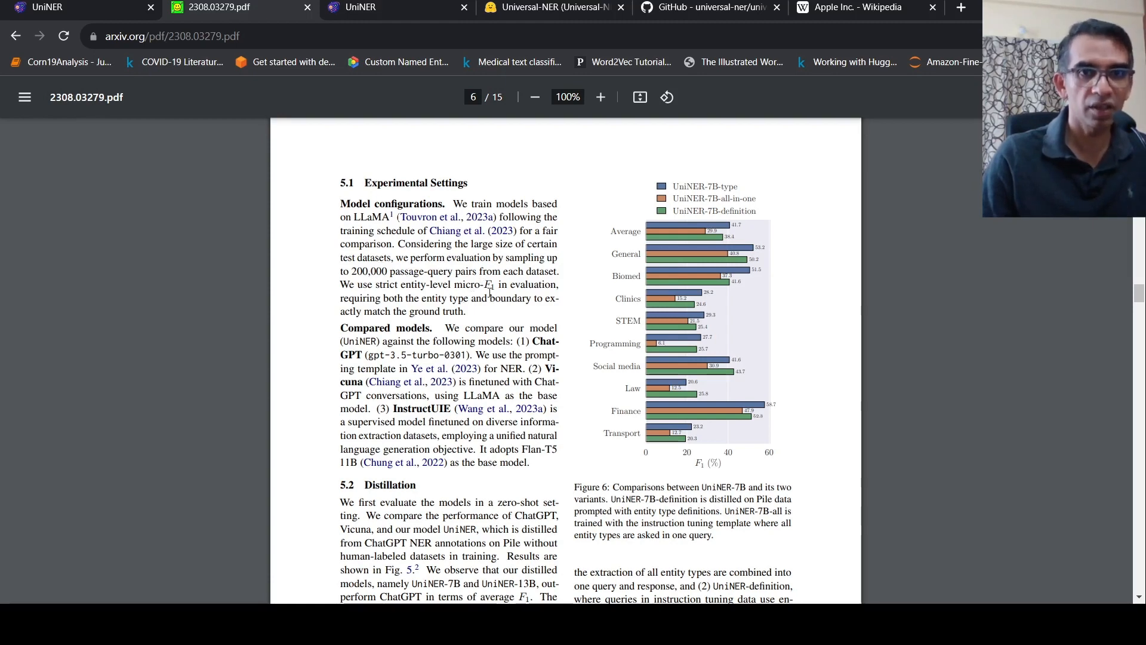
scroll(down, 3)
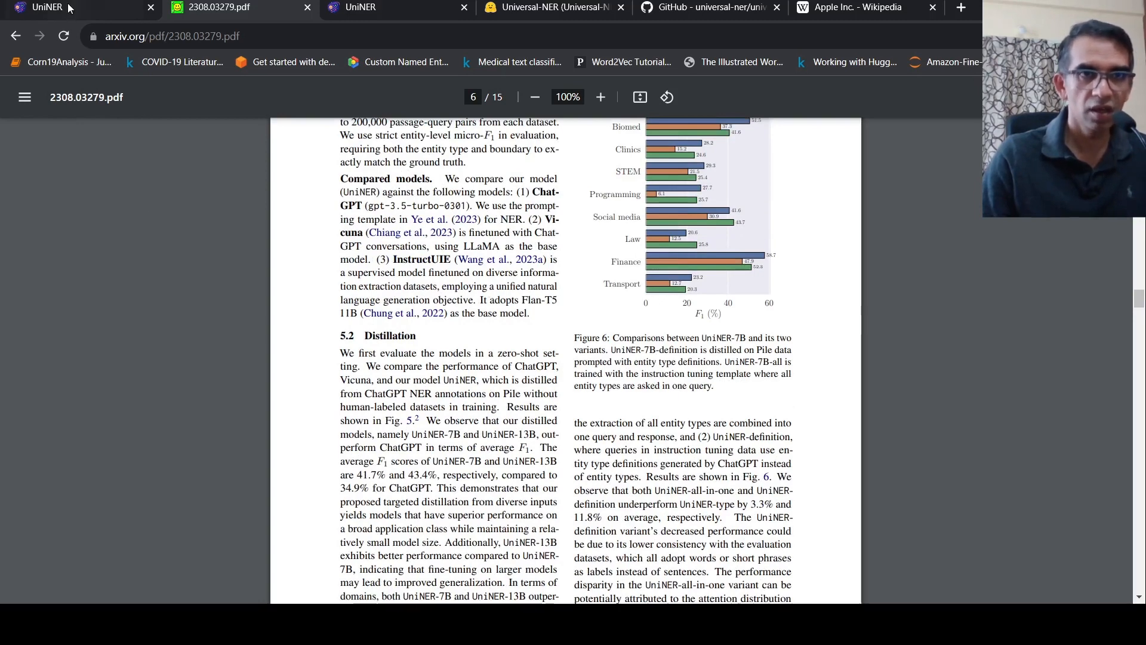
Go back to the UniversalNER project page and scroll to the Universal NER Benchmark description
click(47, 7)
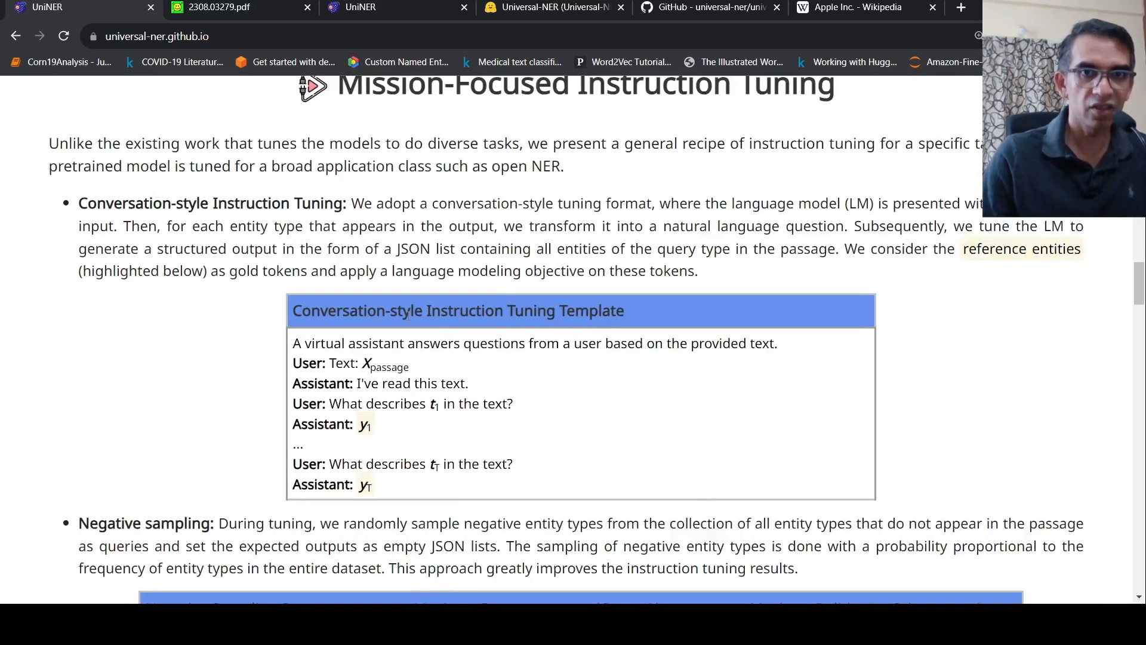
mouse_move(518, 393)
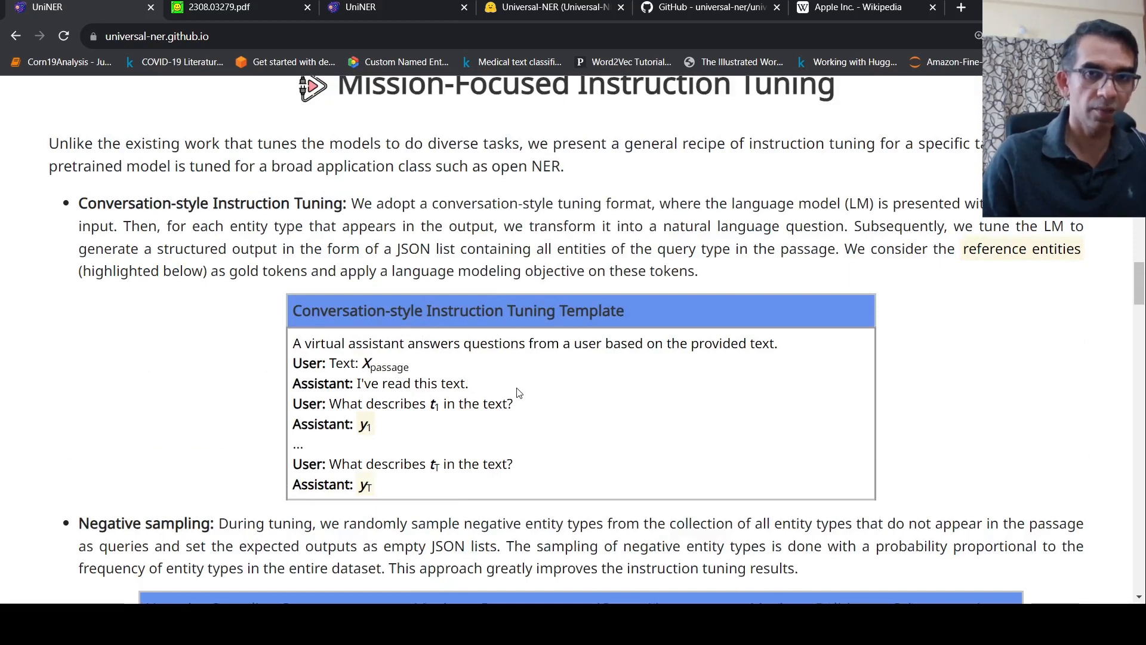
mouse_move(541, 435)
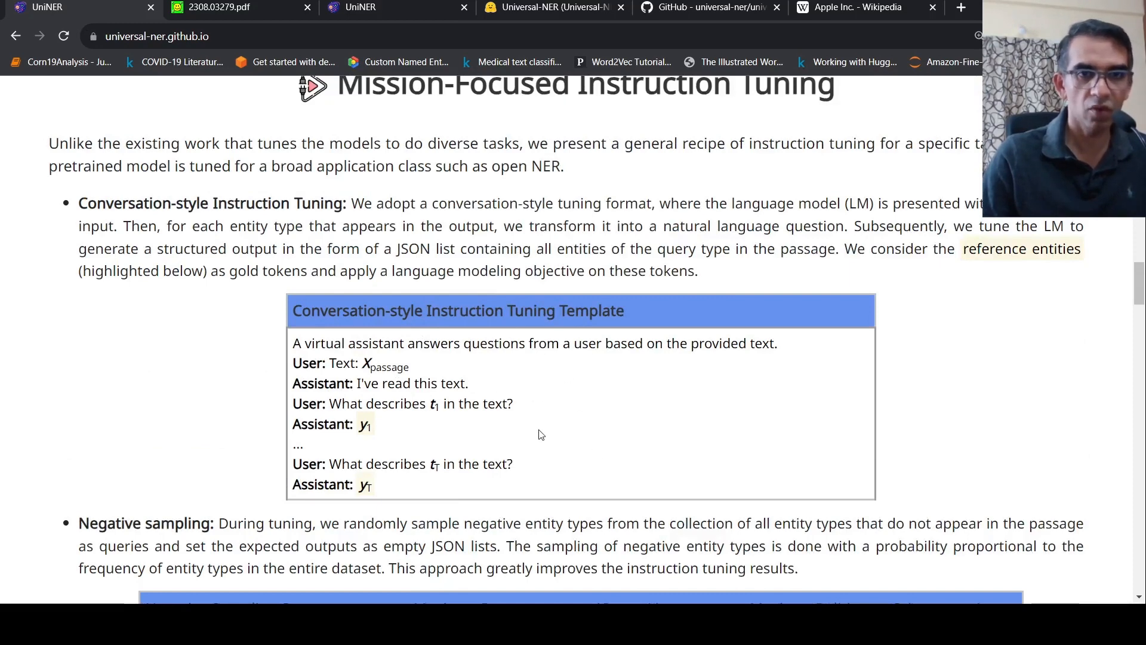
scroll(down, 3)
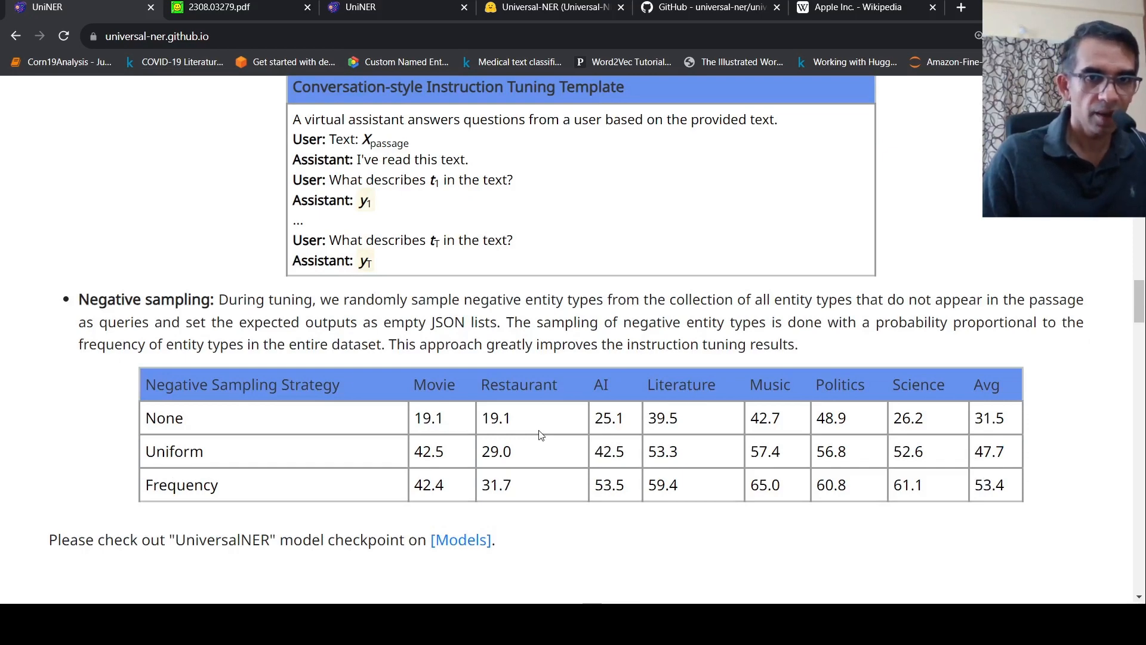
scroll(down, 3)
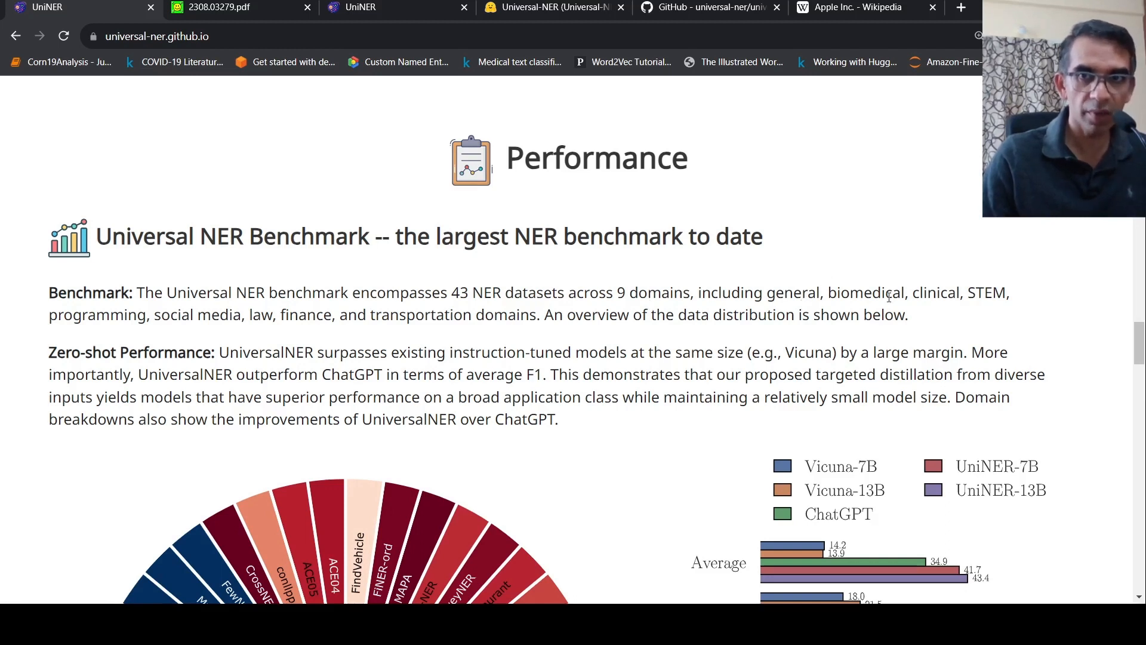
mouse_move(180, 339)
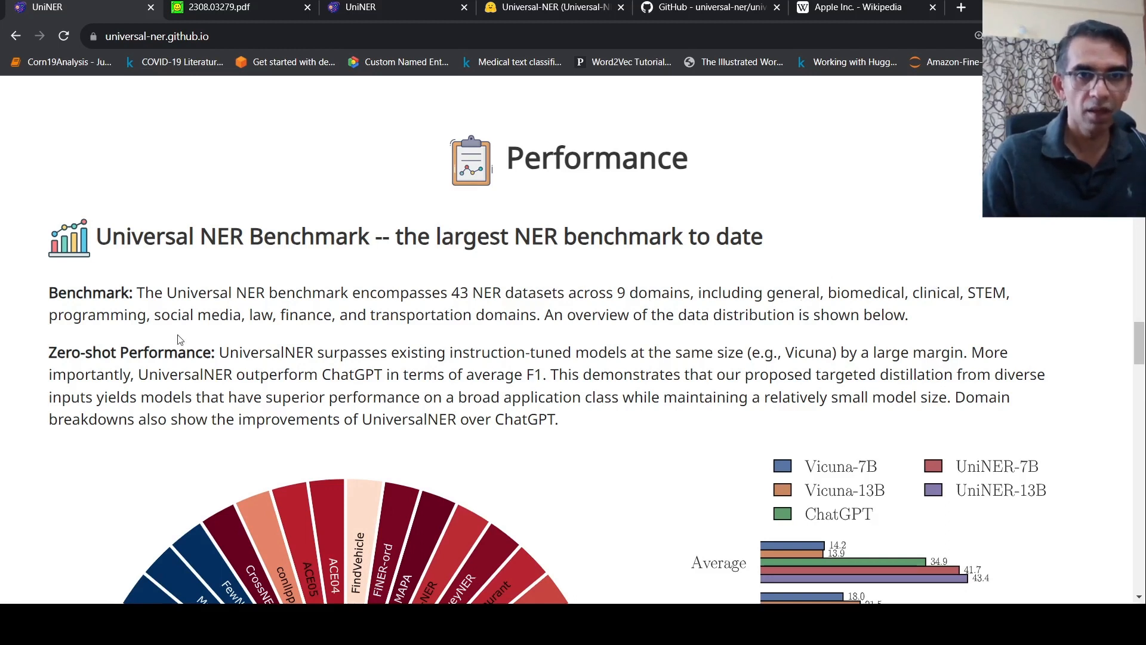
mouse_move(407, 340)
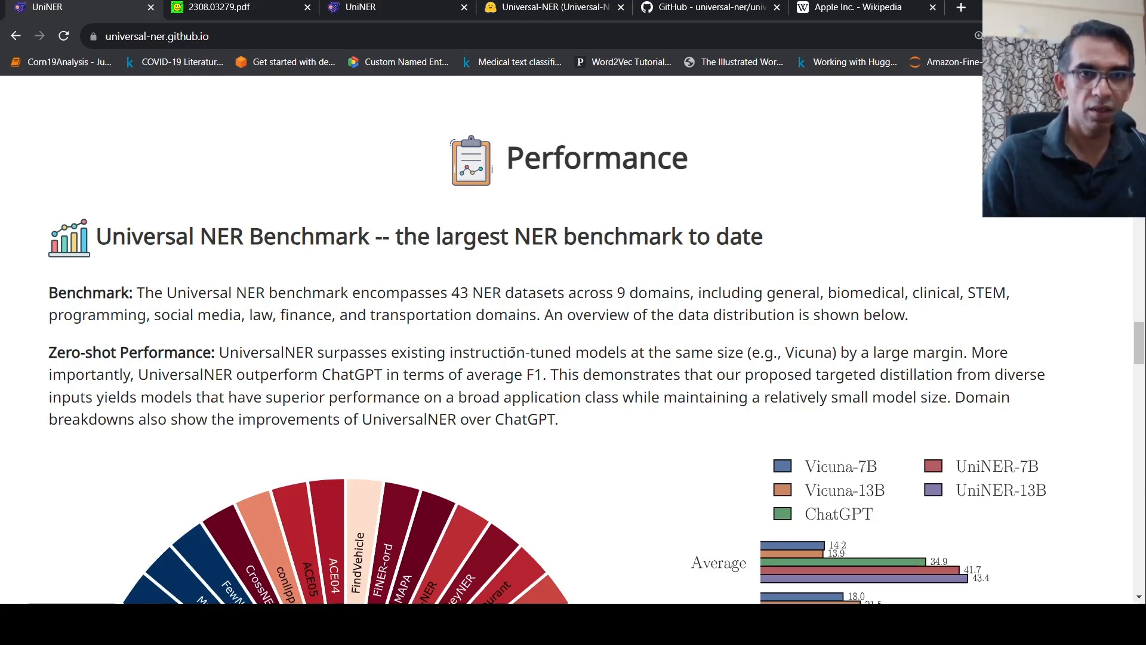
Scroll through the benchmark sunburst and per-domain F1 charts to Supervised Multitask Fine-tuning
scroll(down, 3)
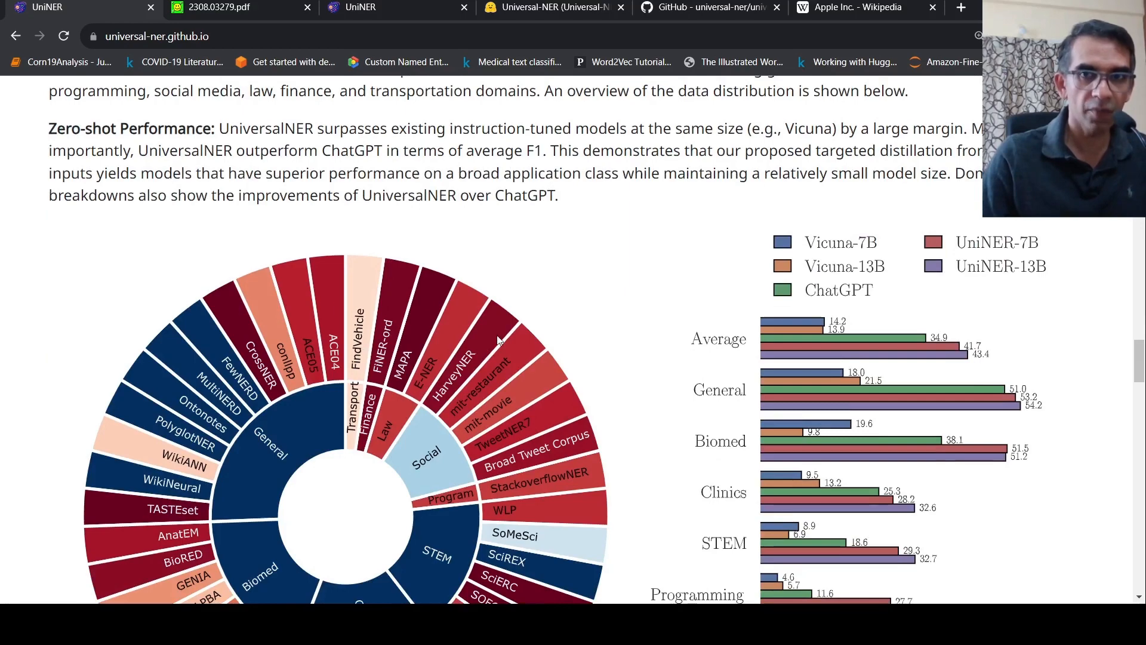
scroll(down, 3)
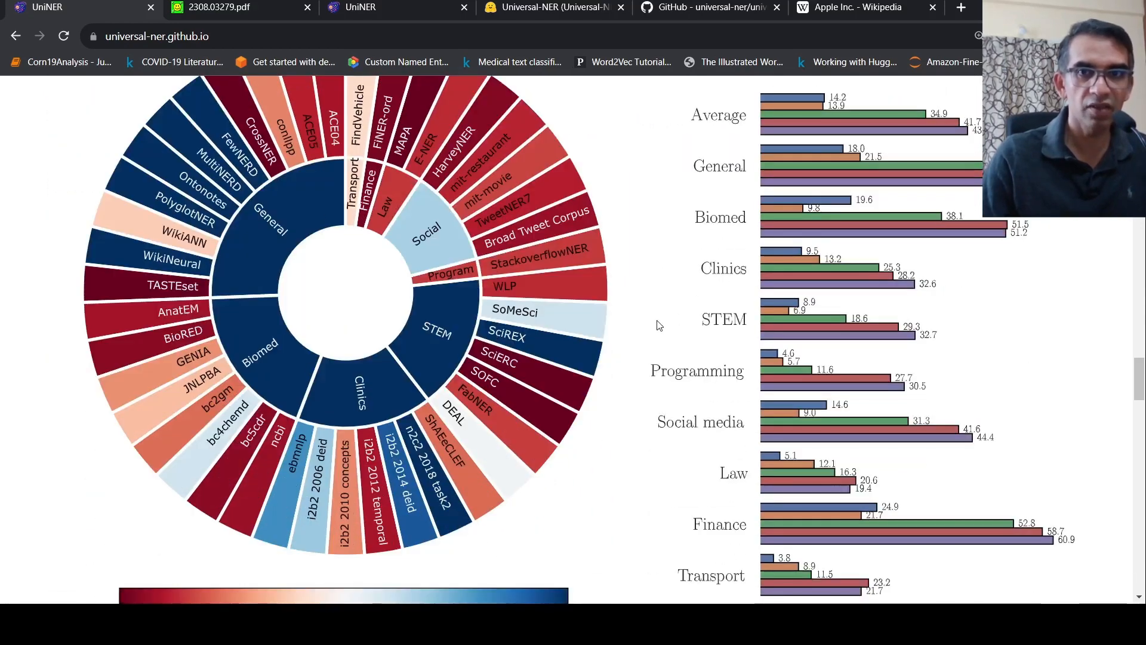
scroll(up, 3)
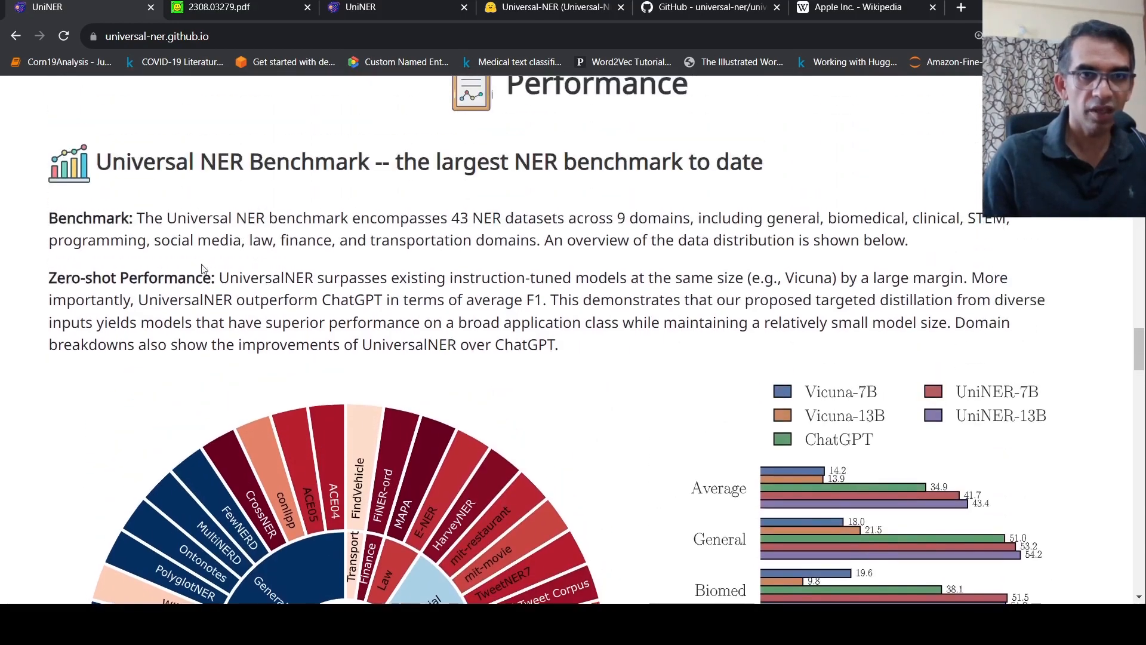
mouse_move(815, 104)
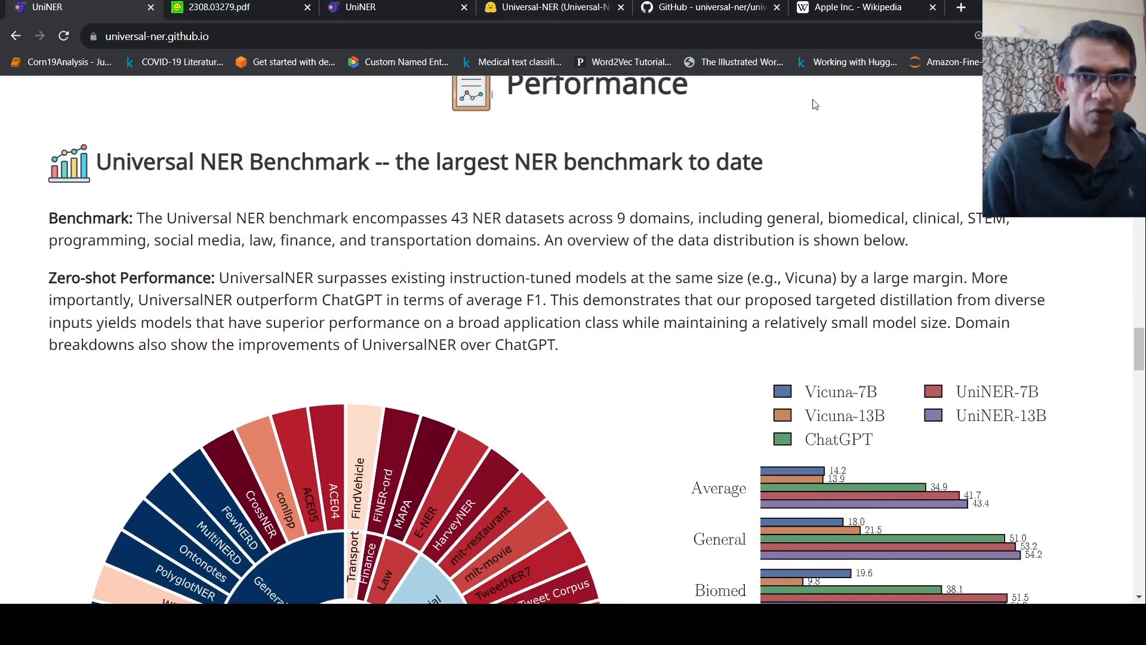
mouse_move(885, 463)
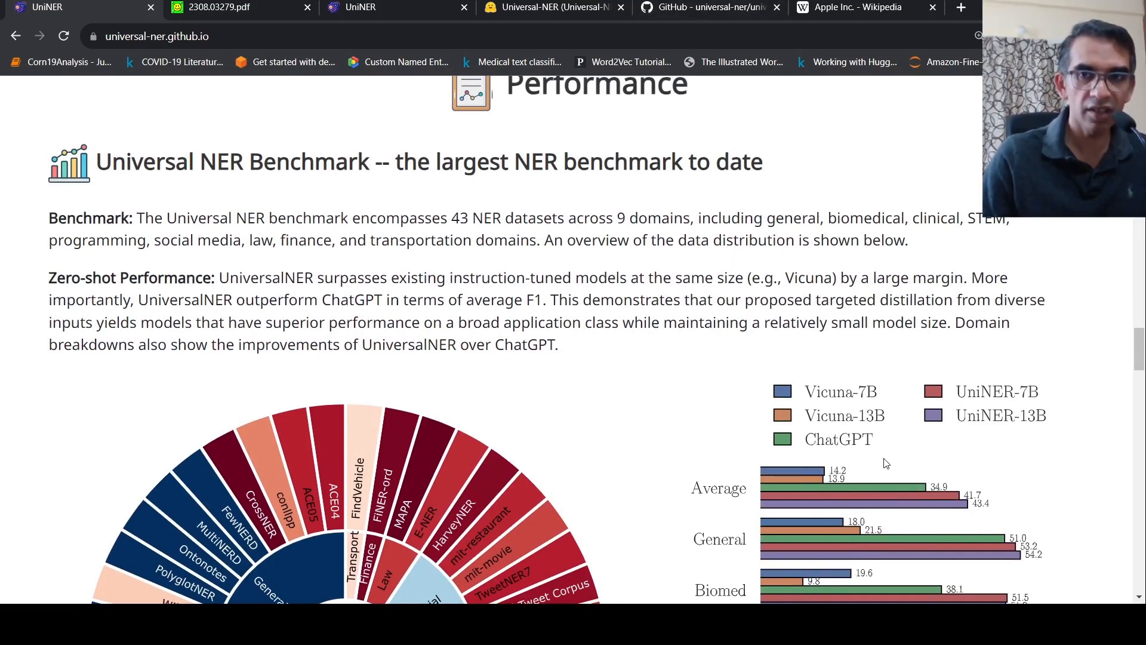
mouse_move(861, 413)
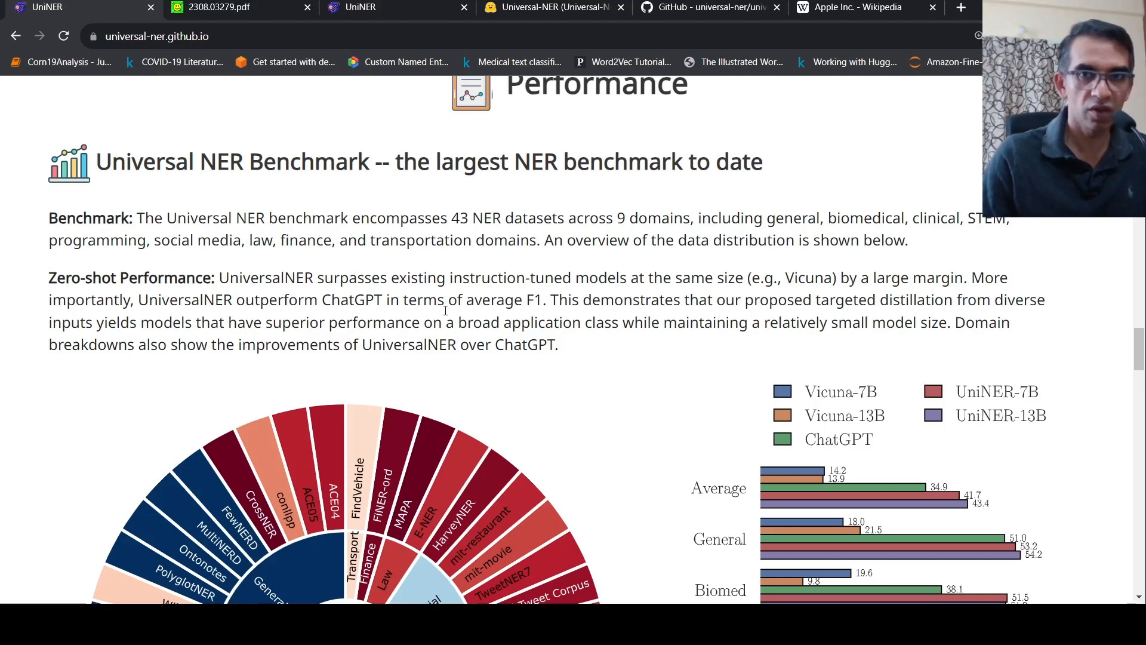
mouse_move(1017, 390)
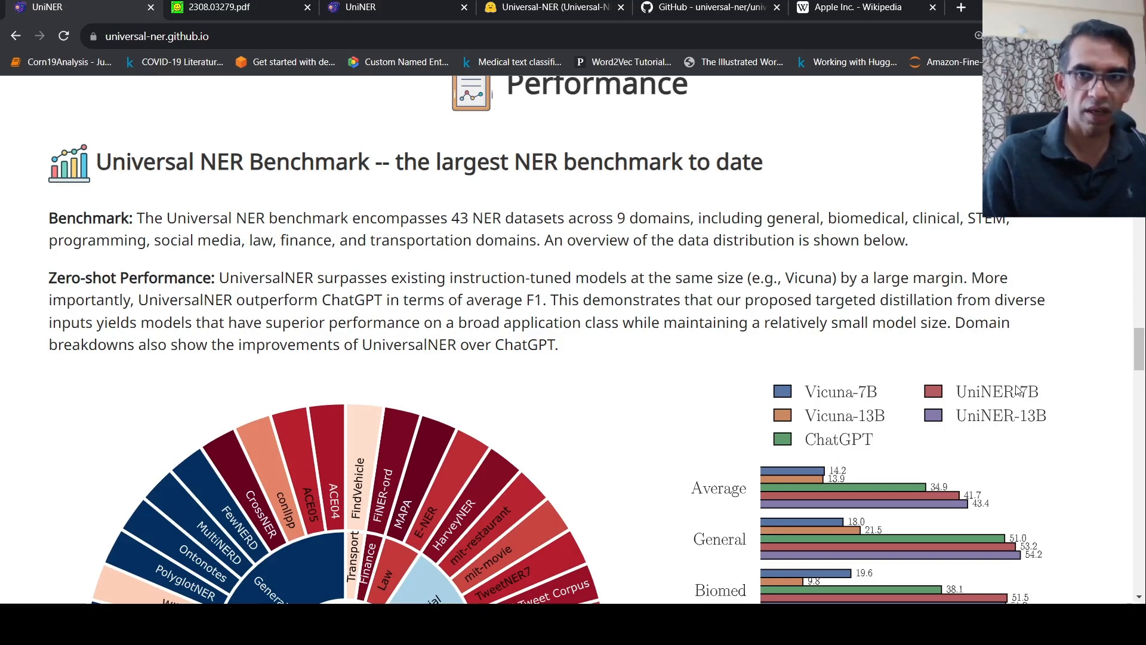
mouse_move(706, 316)
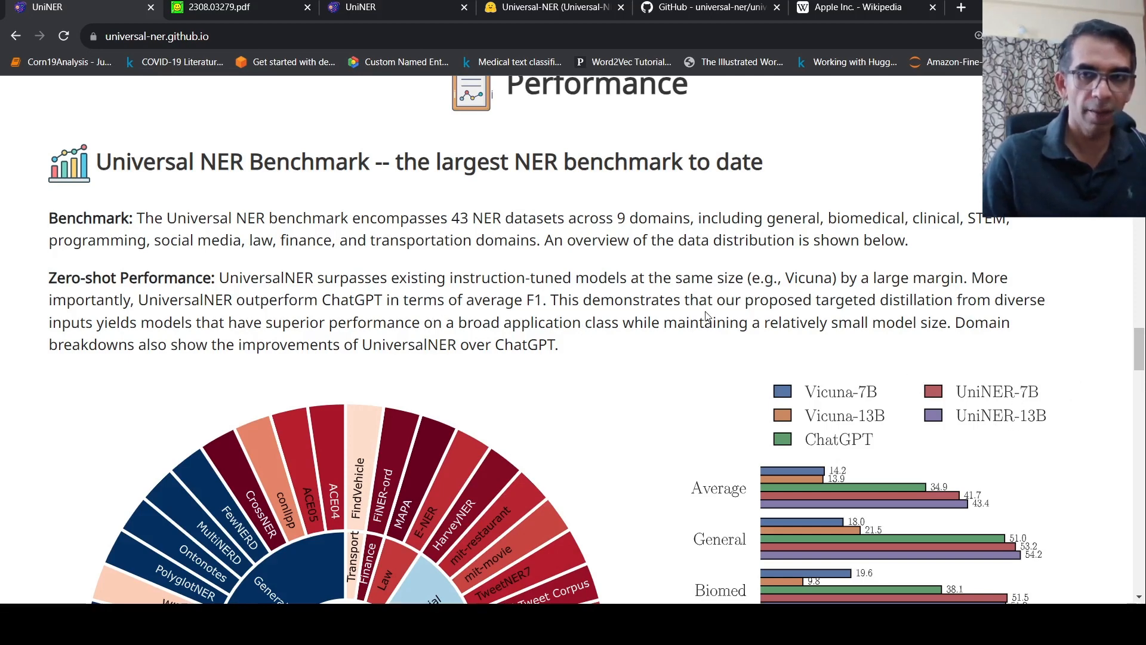
mouse_move(860, 337)
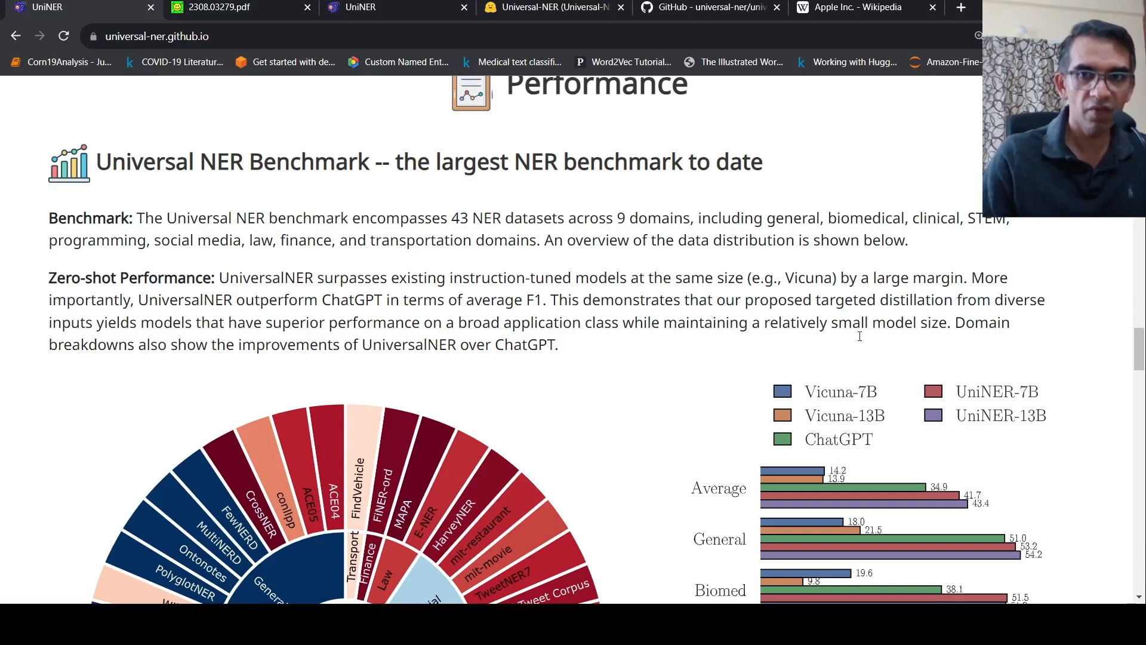
scroll(up, 3)
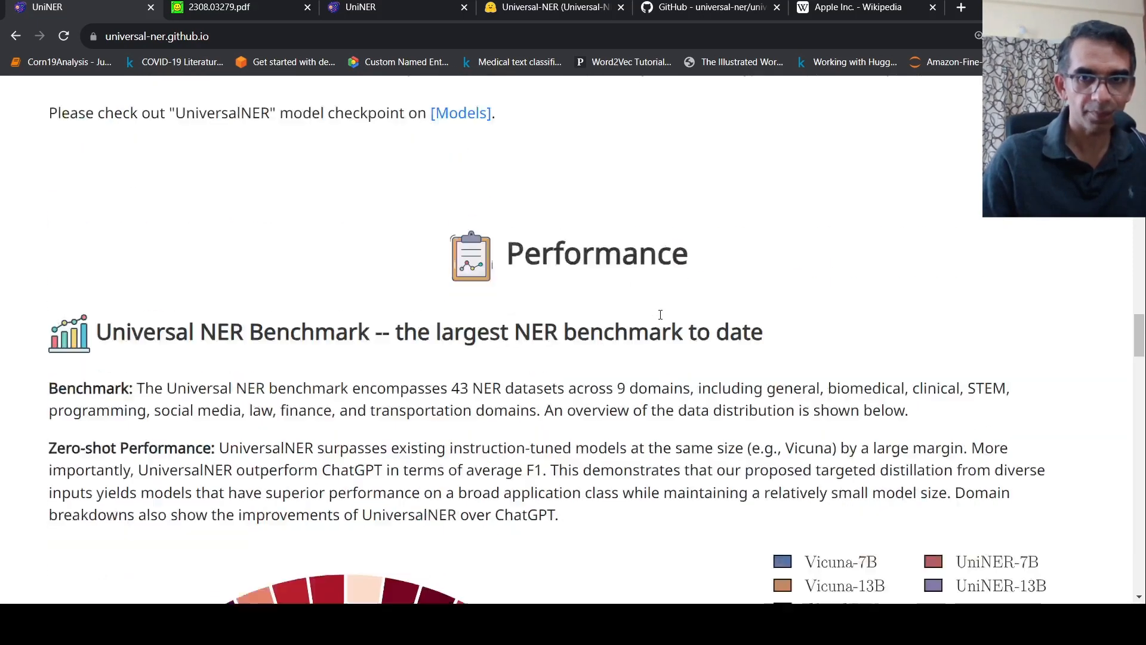
scroll(down, 3)
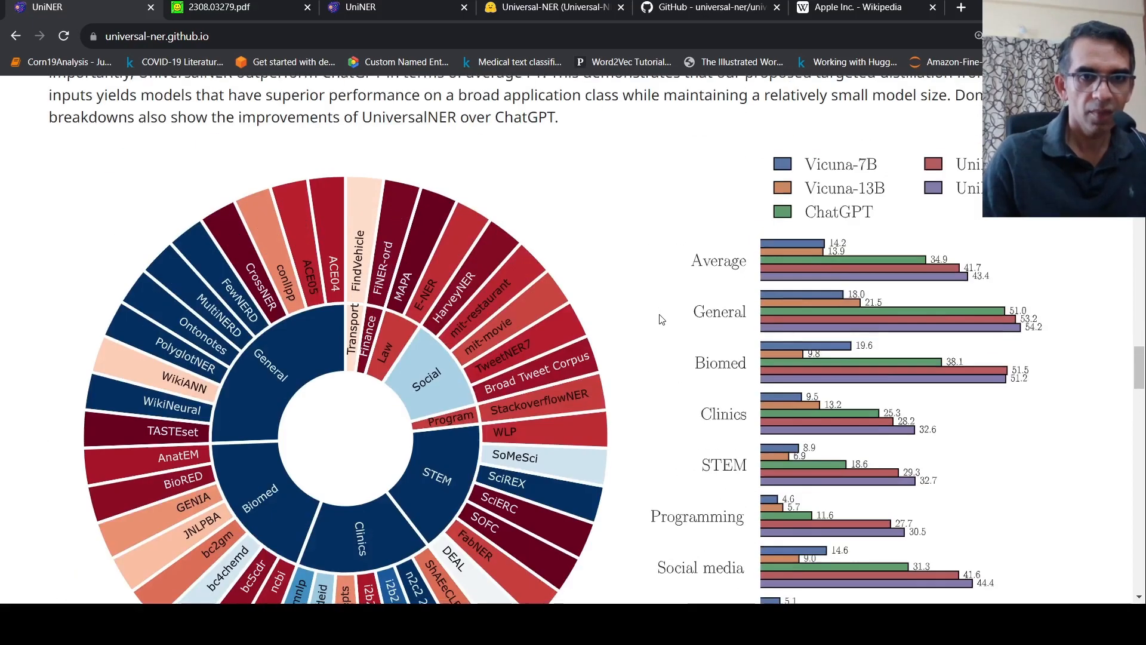
scroll(down, 3)
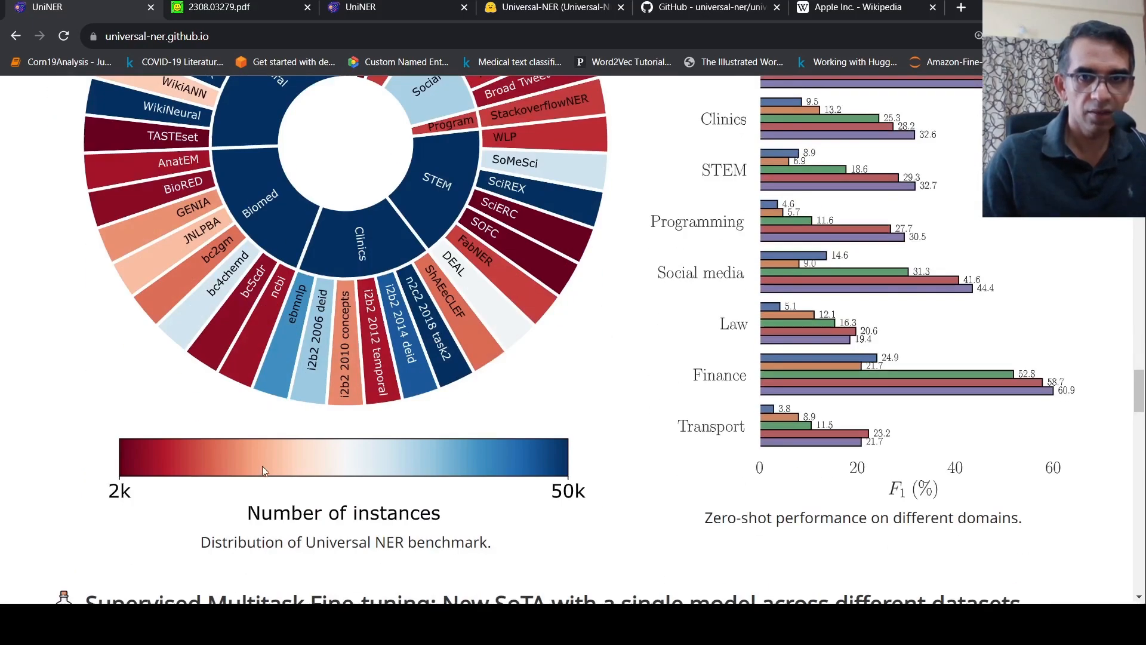
mouse_move(431, 380)
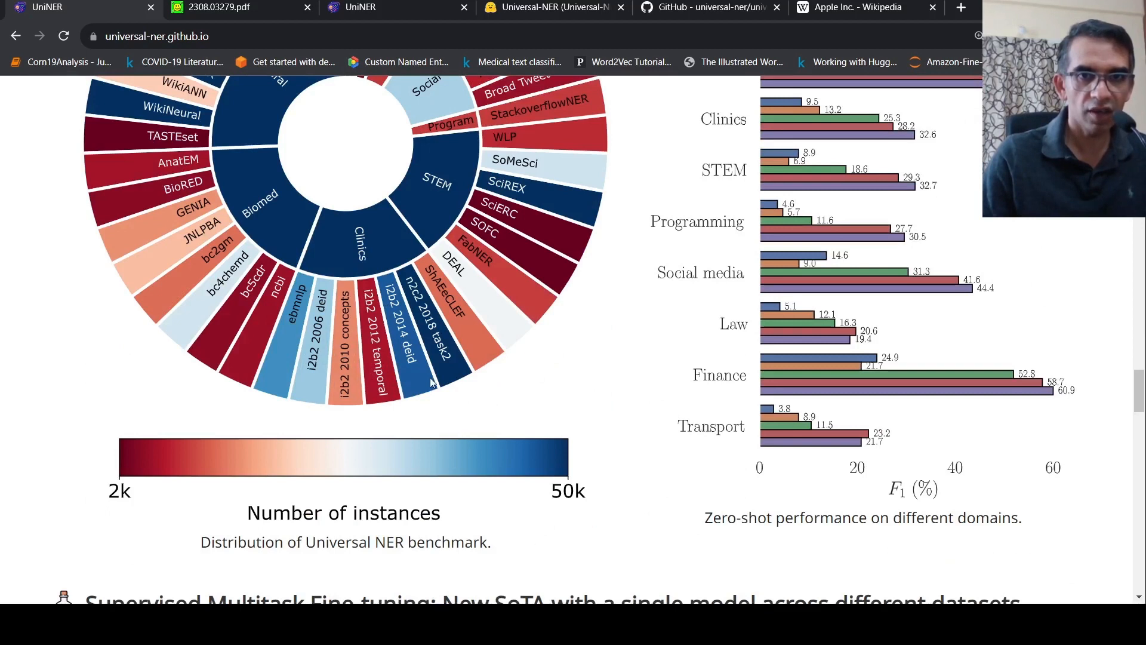
mouse_move(418, 380)
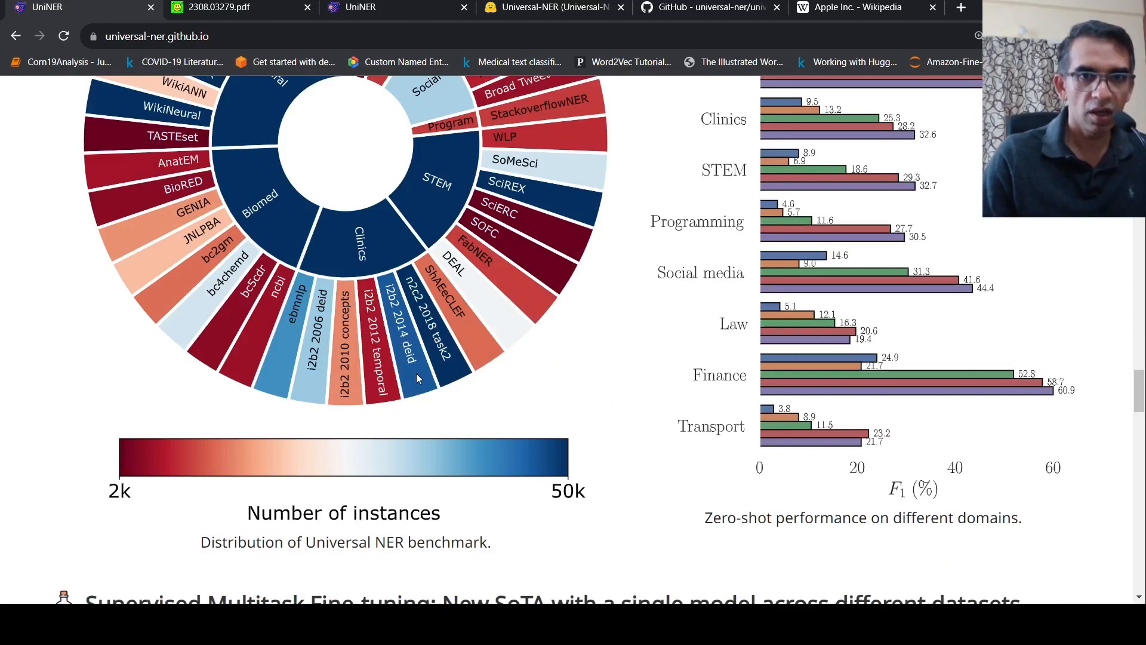
mouse_move(472, 451)
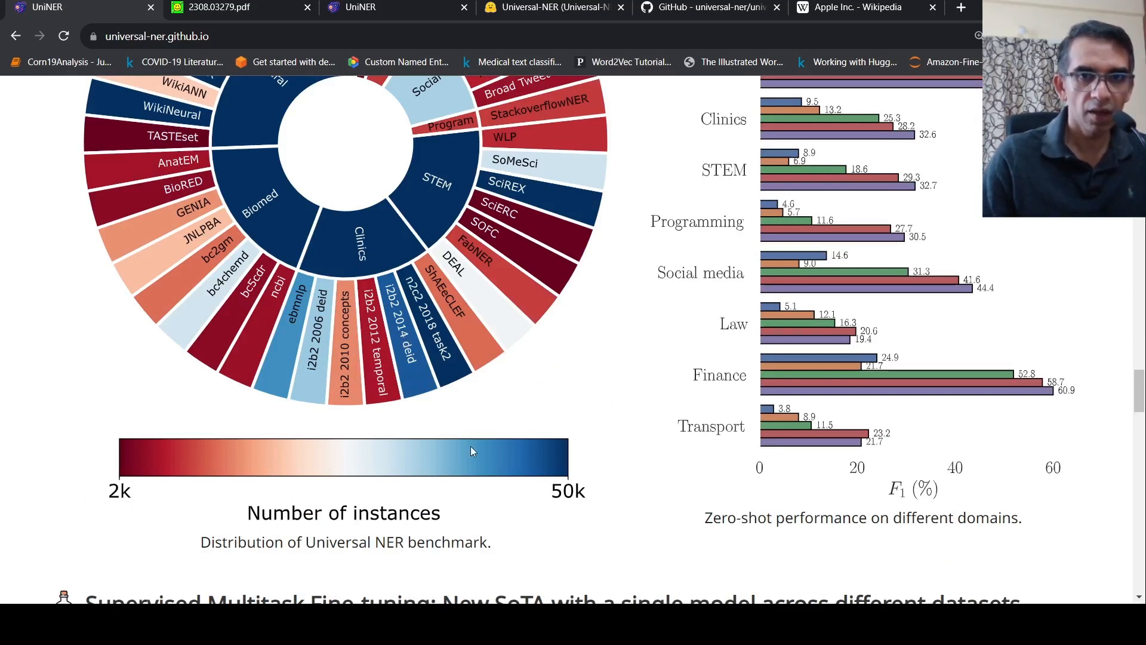
mouse_move(437, 342)
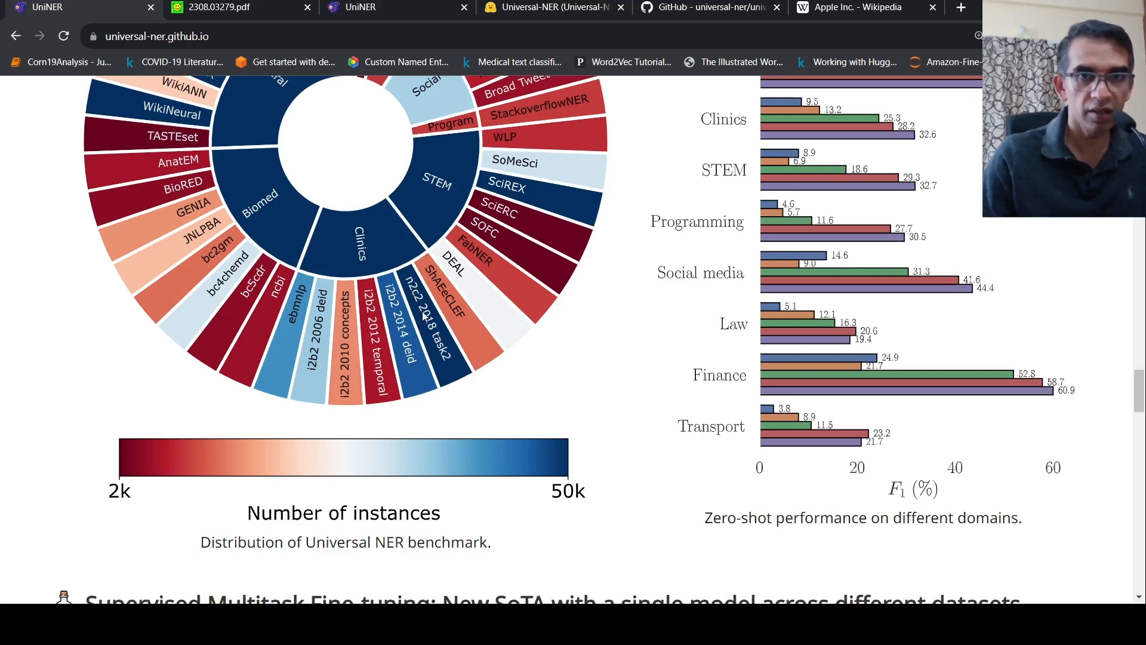
mouse_move(462, 380)
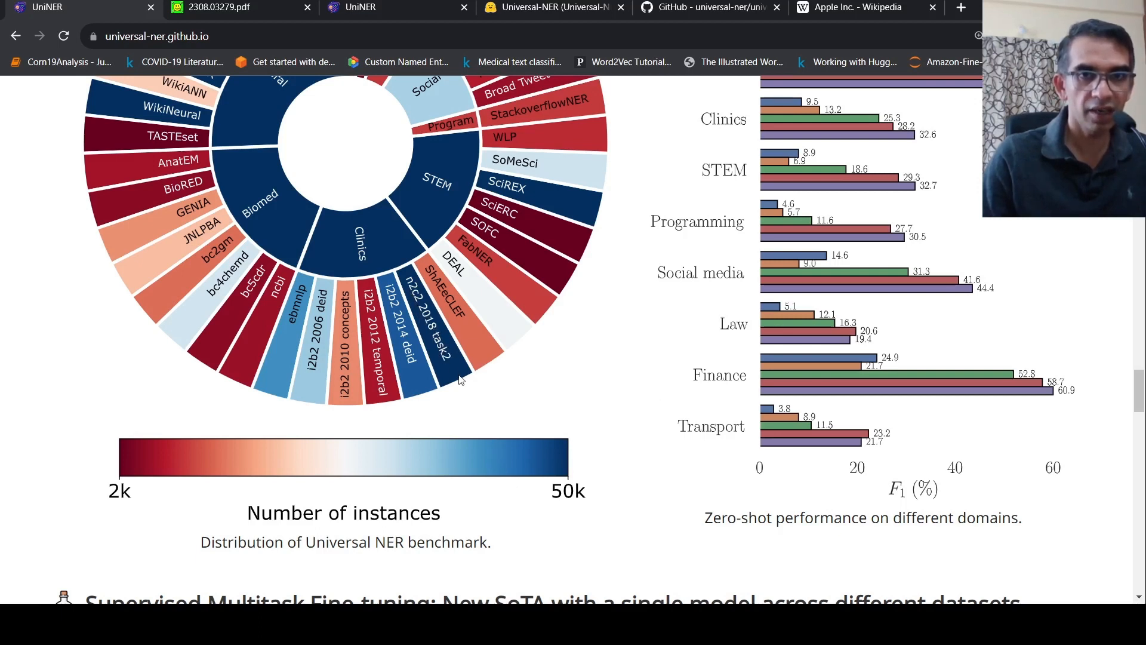
mouse_move(460, 373)
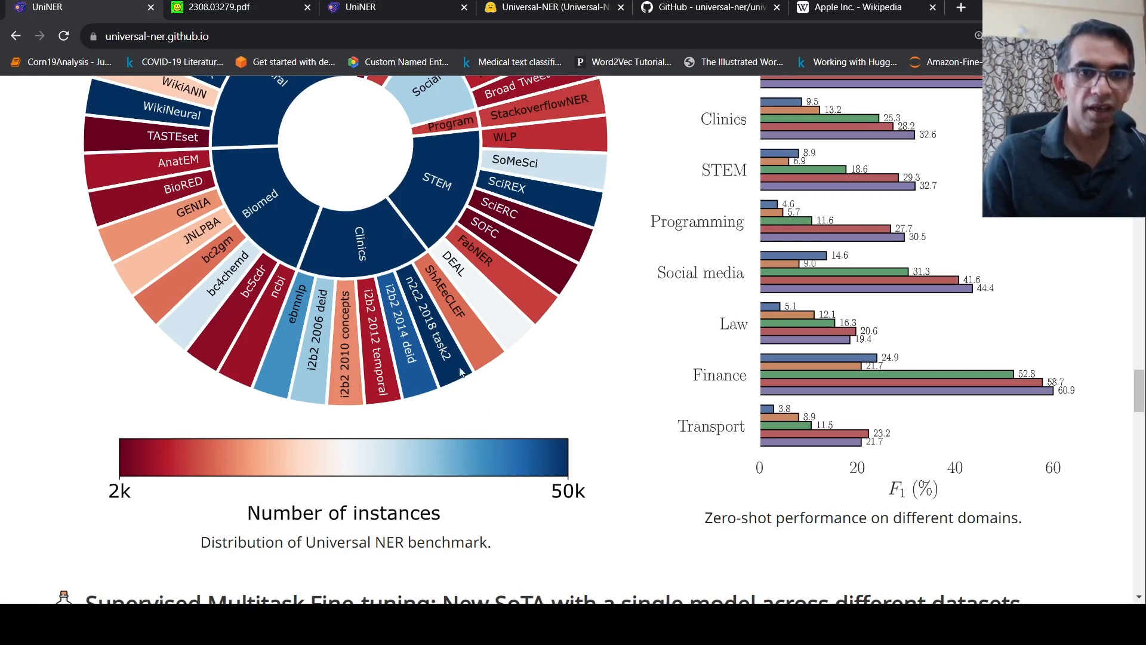
scroll(down, 3)
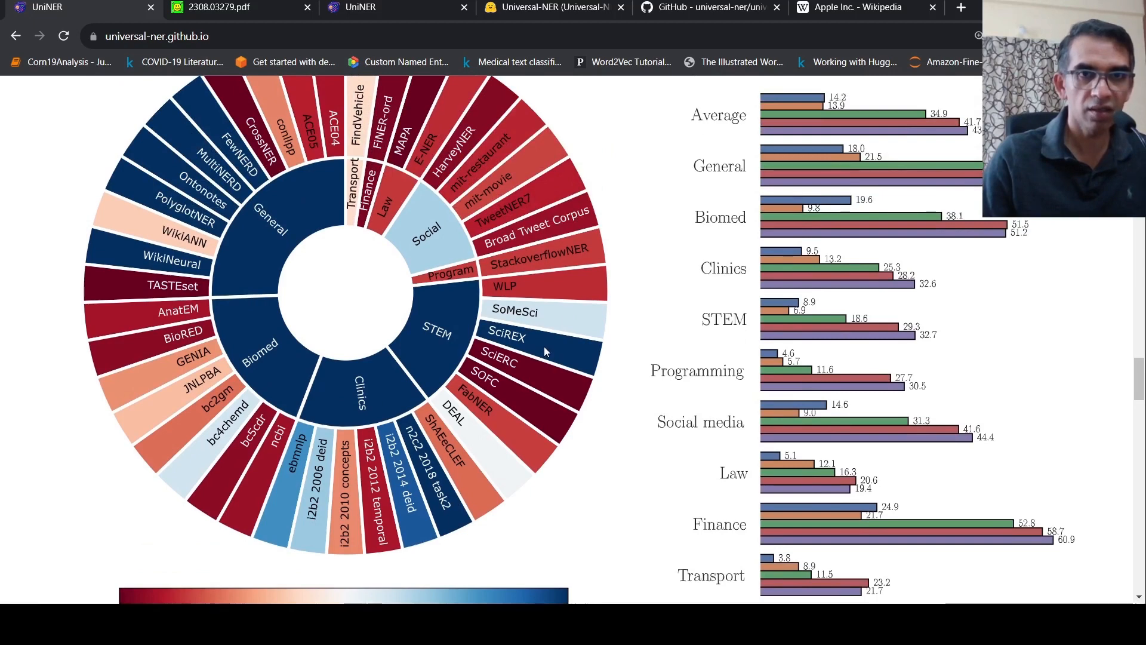
scroll(down, 3)
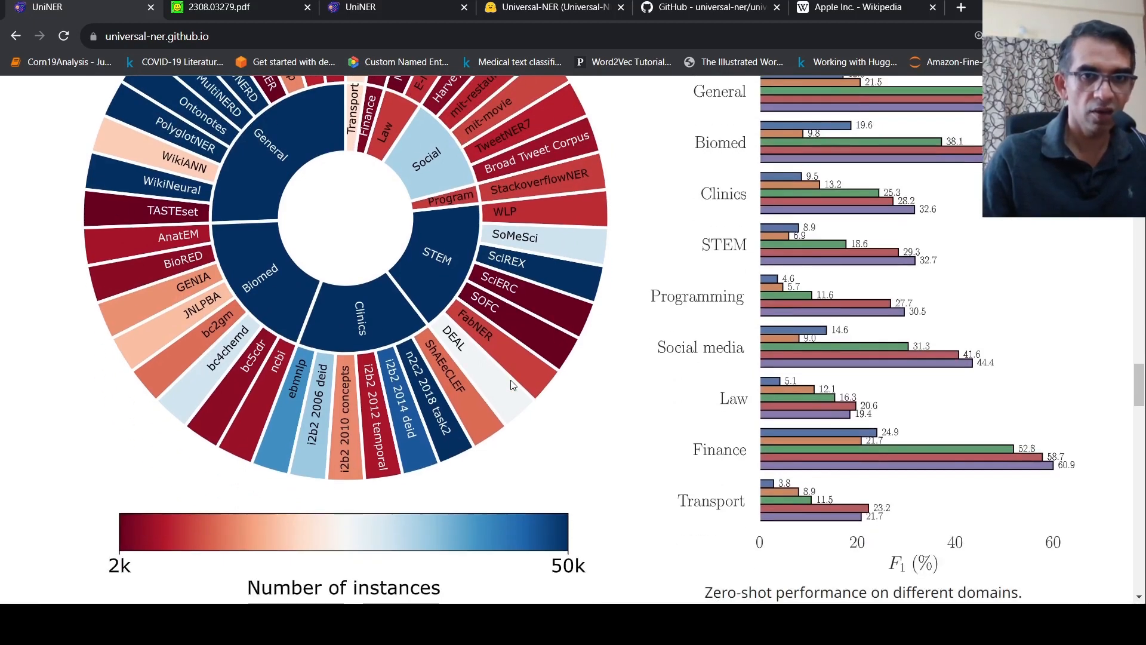
scroll(down, 3)
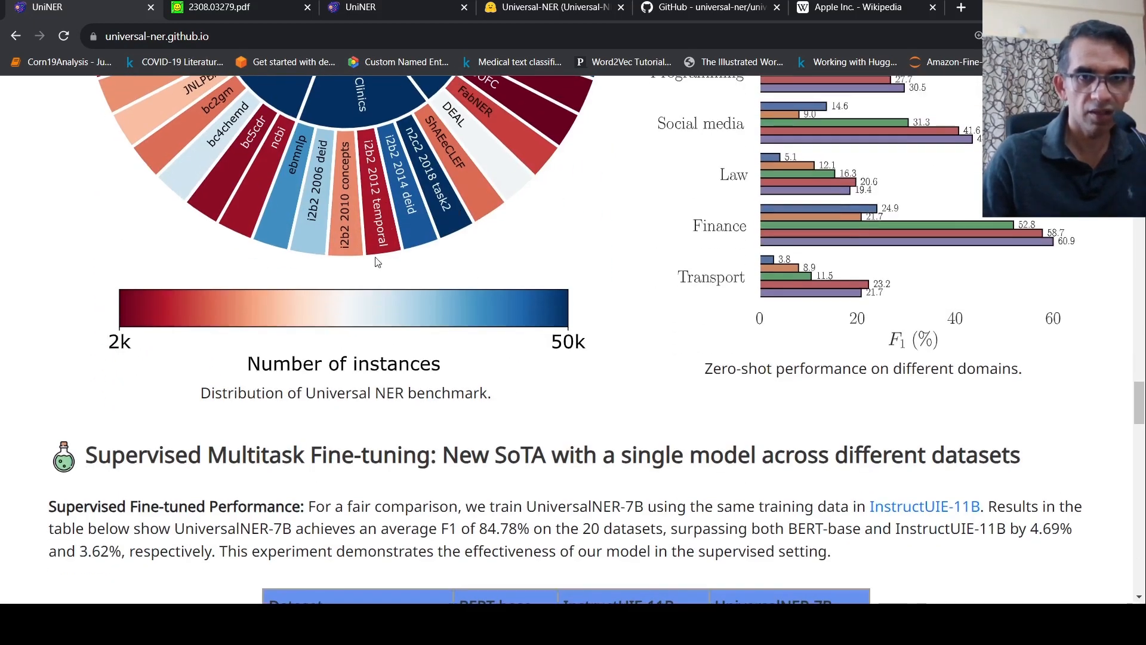
mouse_move(455, 290)
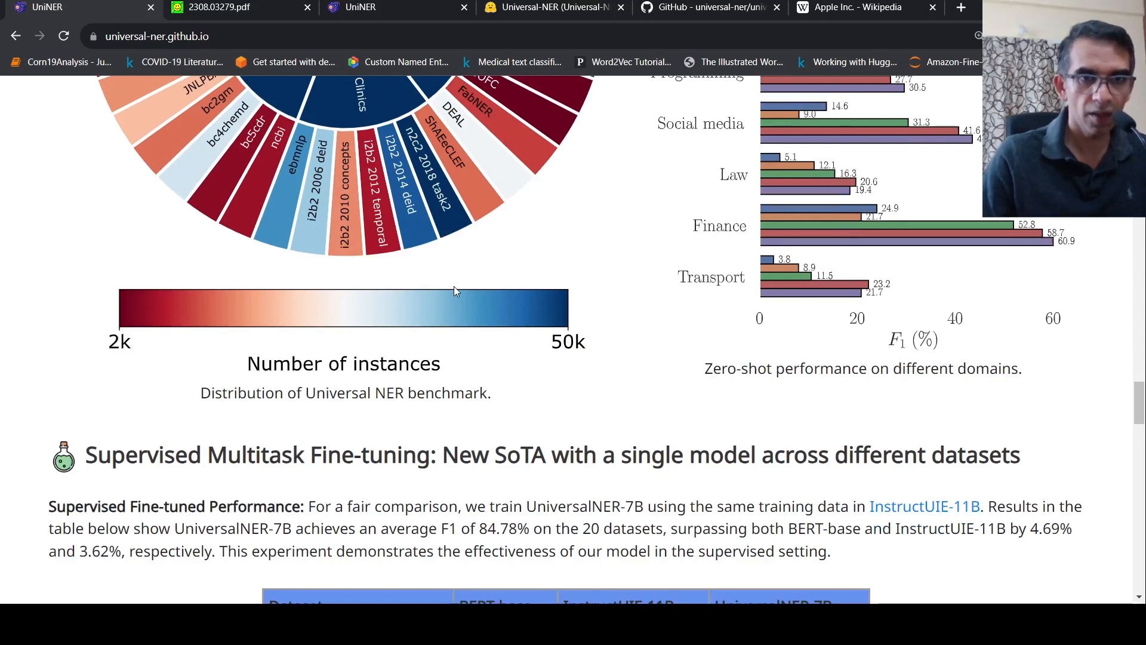
Scroll past the examples carousel to the Instruction Data for NER entity-frequency table
scroll(down, 3)
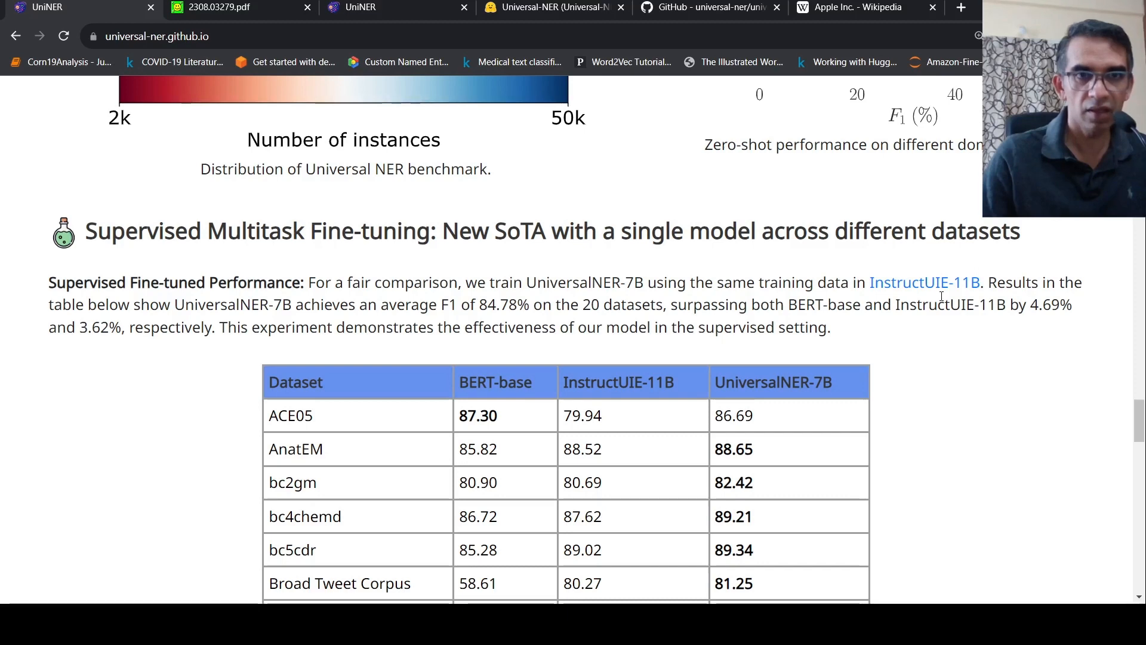
mouse_move(352, 319)
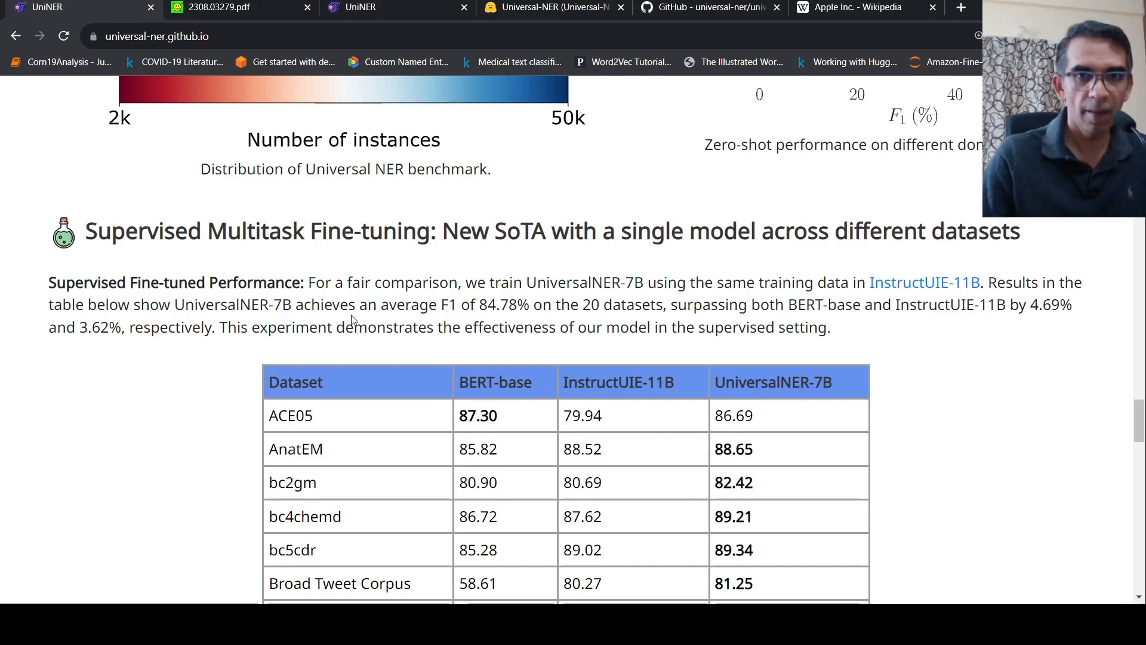
scroll(down, 3)
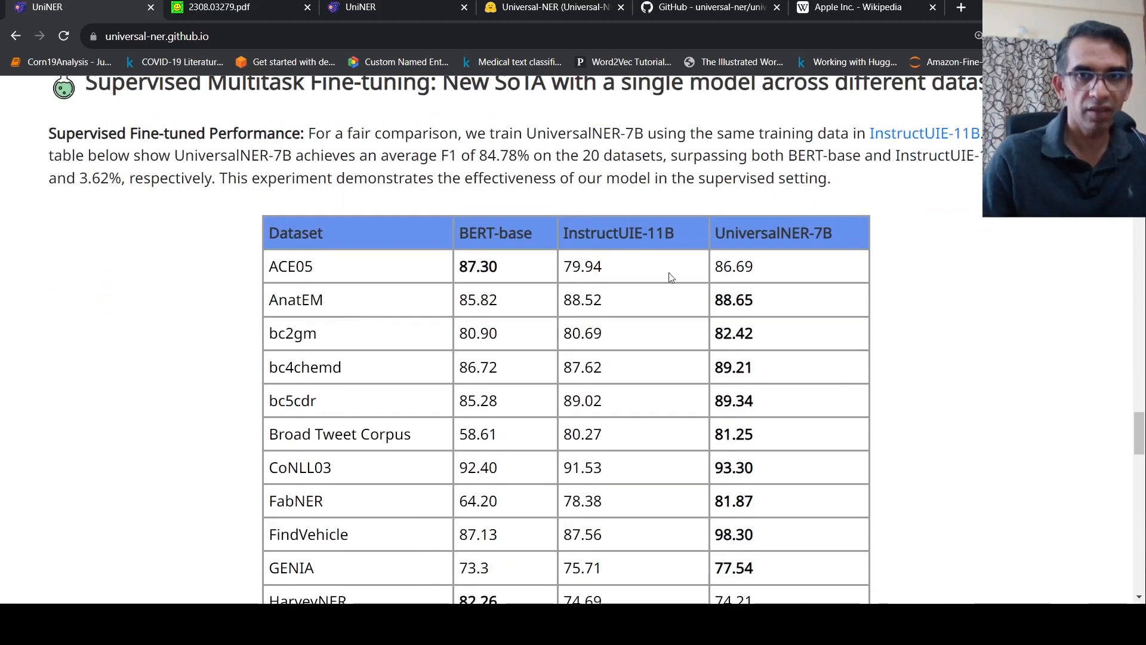
mouse_move(788, 265)
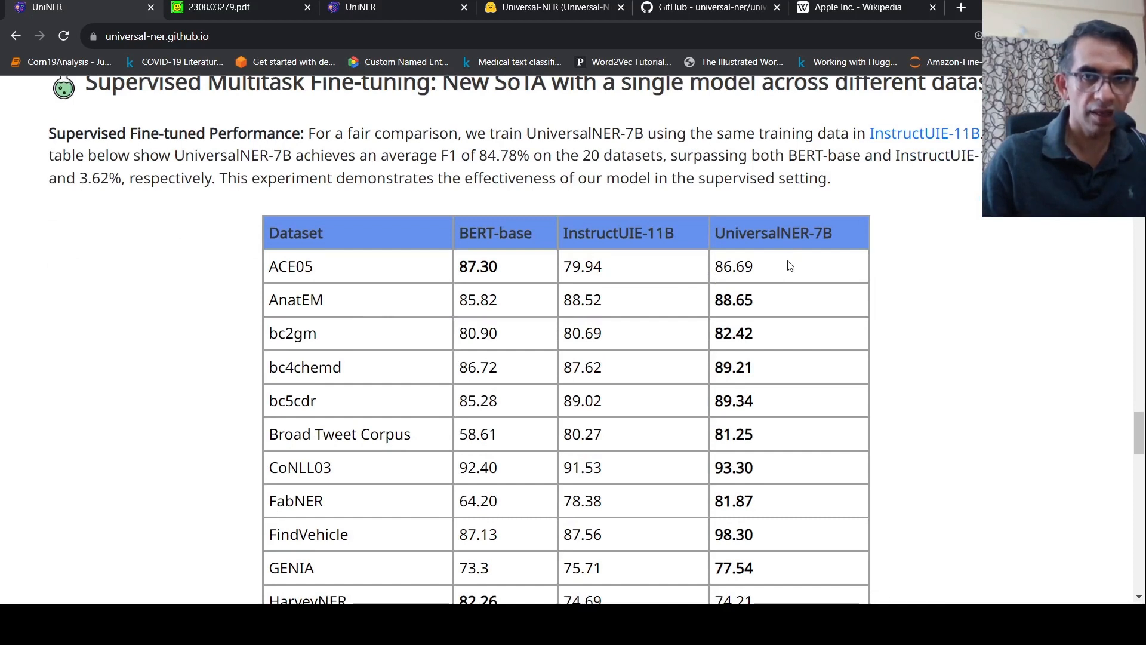
mouse_move(470, 223)
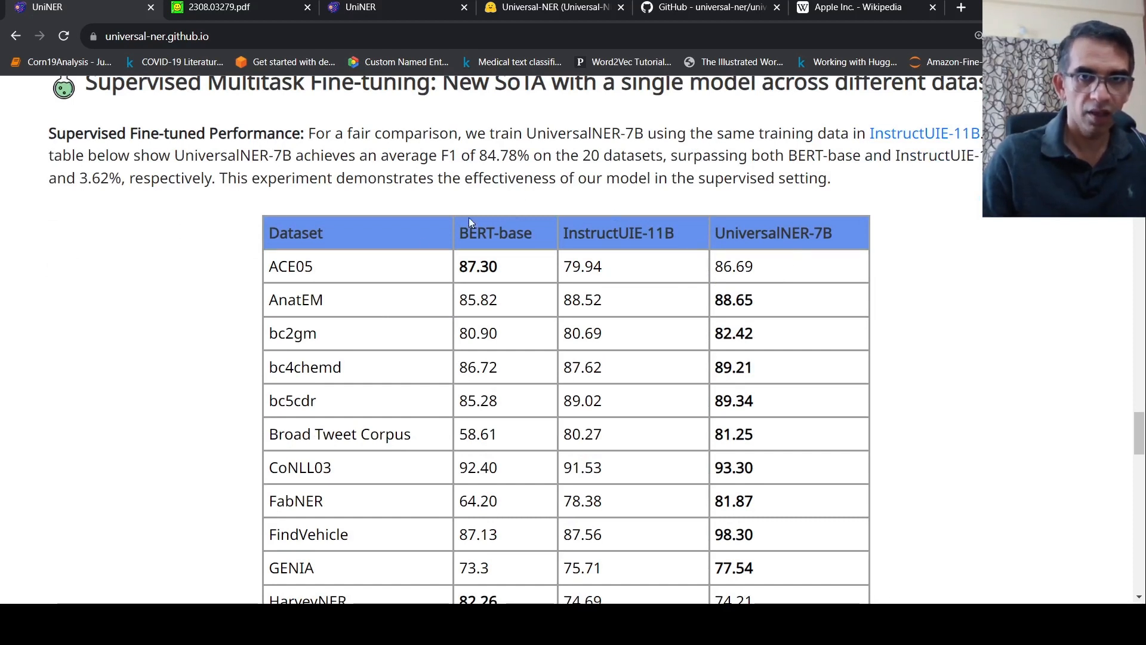
mouse_move(658, 264)
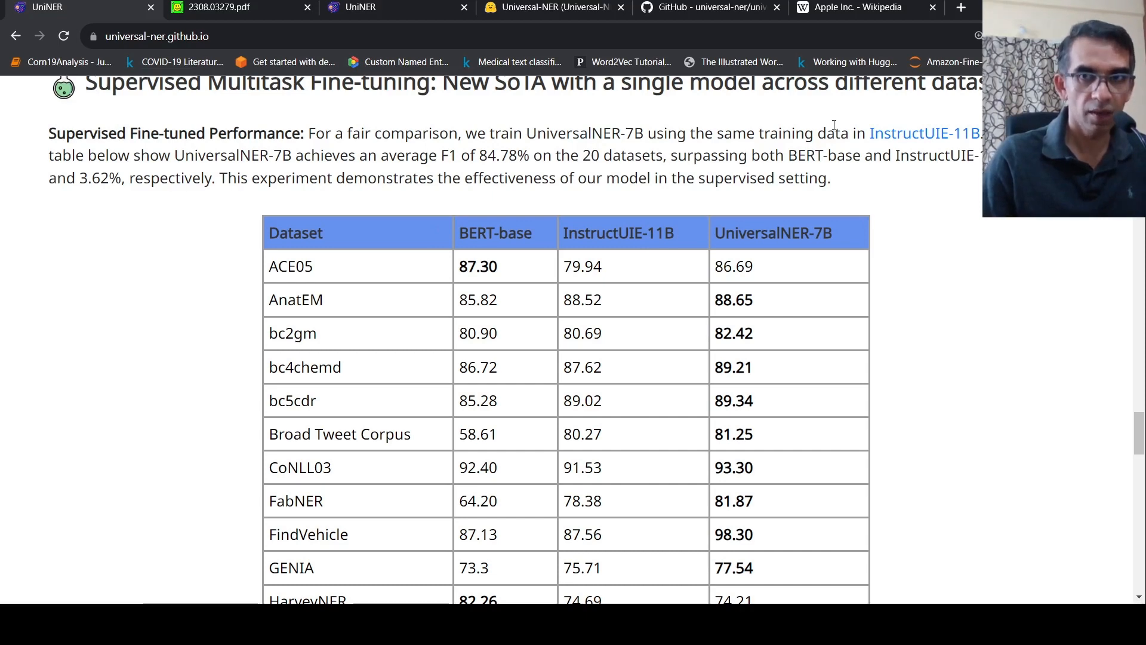
scroll(down, 3)
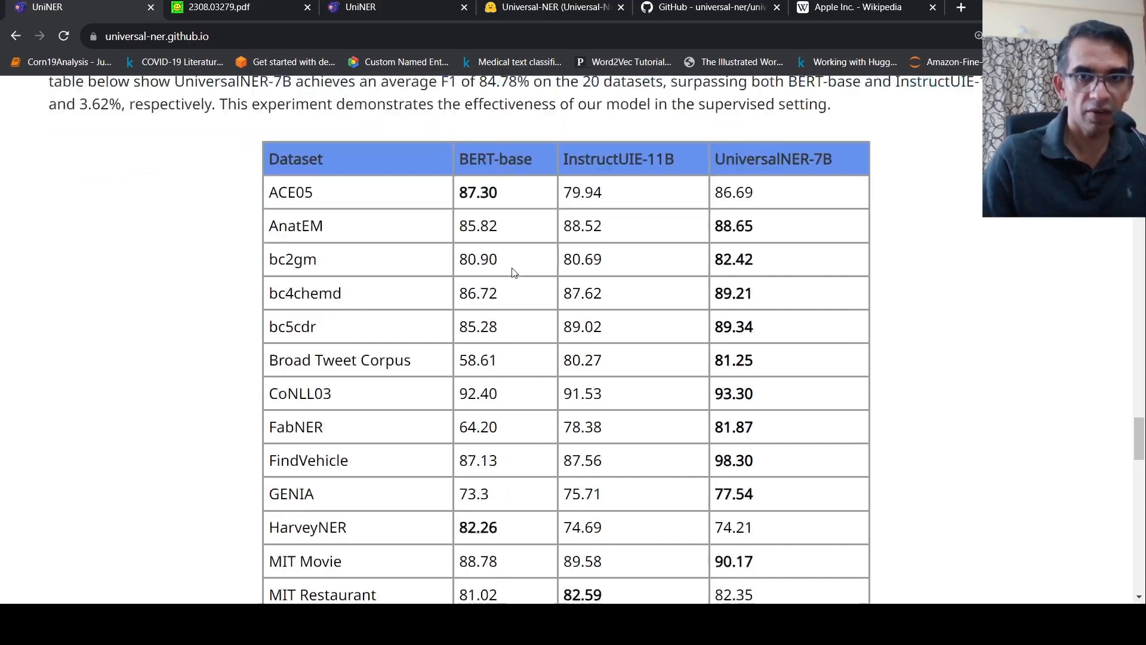
scroll(down, 3)
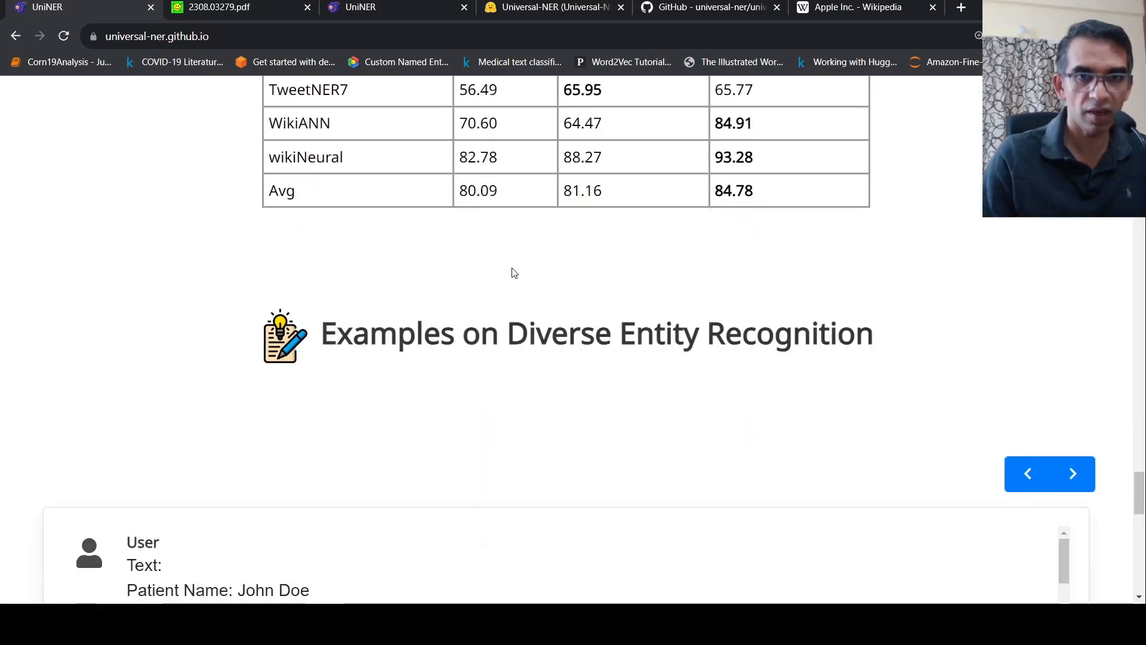
scroll(down, 3)
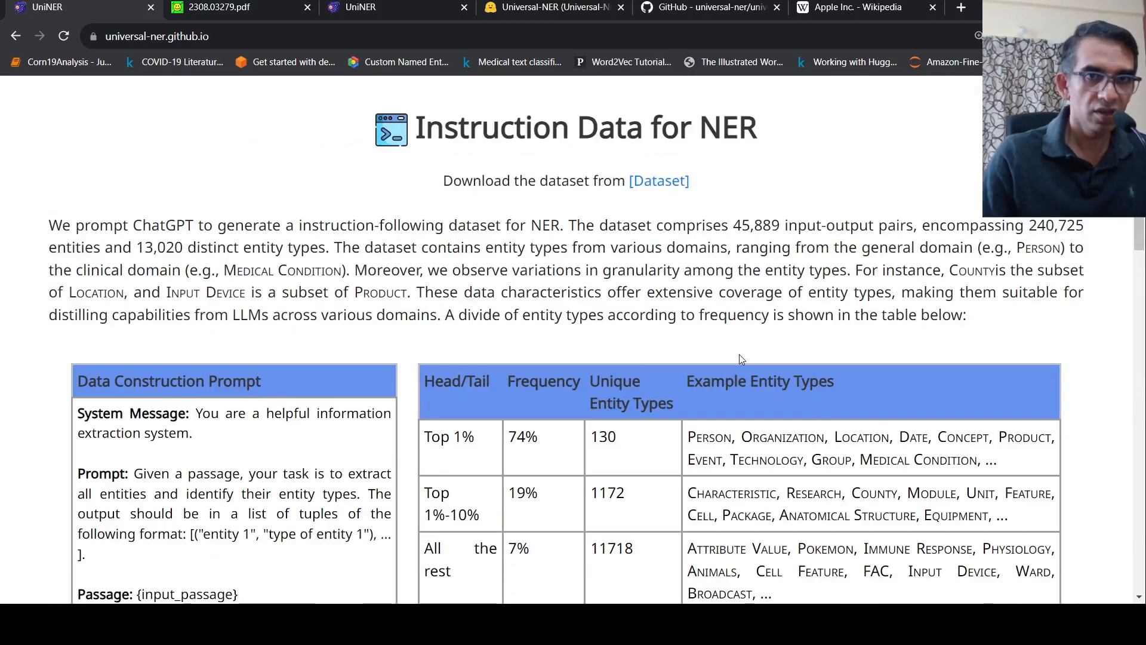
scroll(up, 3)
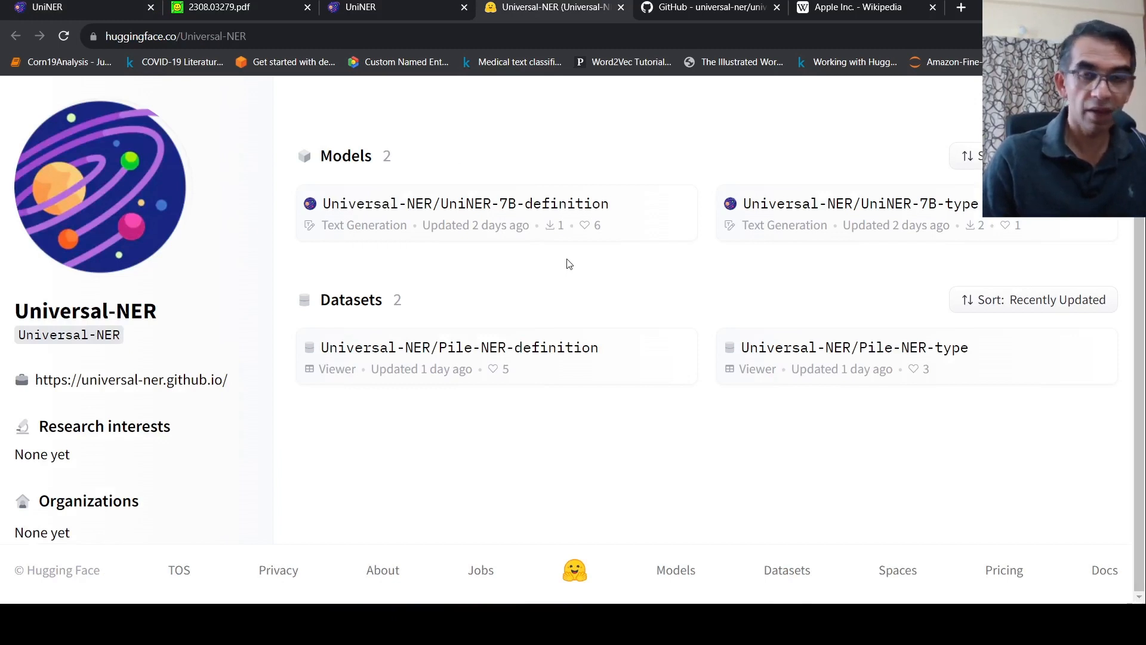
mouse_move(475, 283)
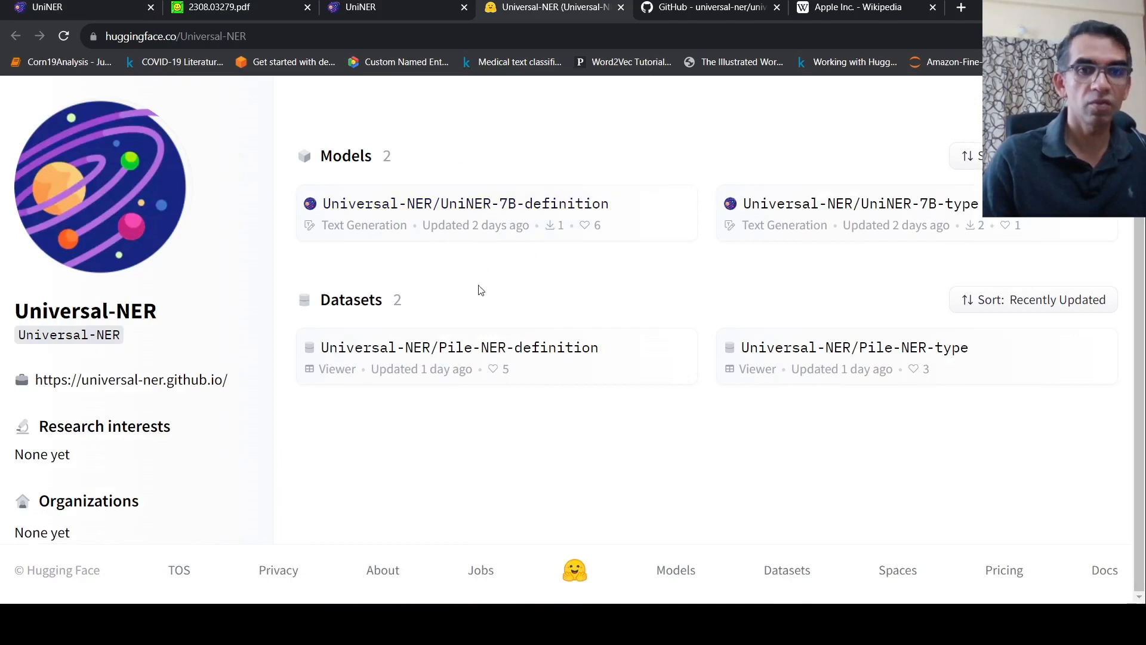
mouse_move(461, 293)
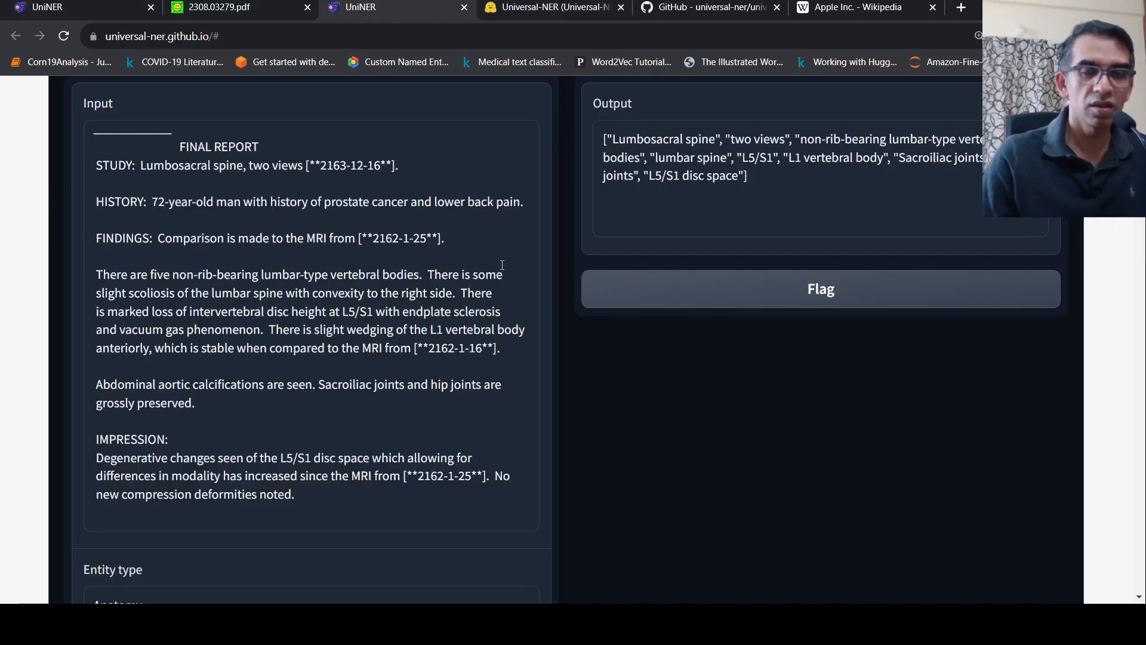
Scroll the demo to the radiology report's Input, Output and Anatomy entity type boxes
scroll(up, 3)
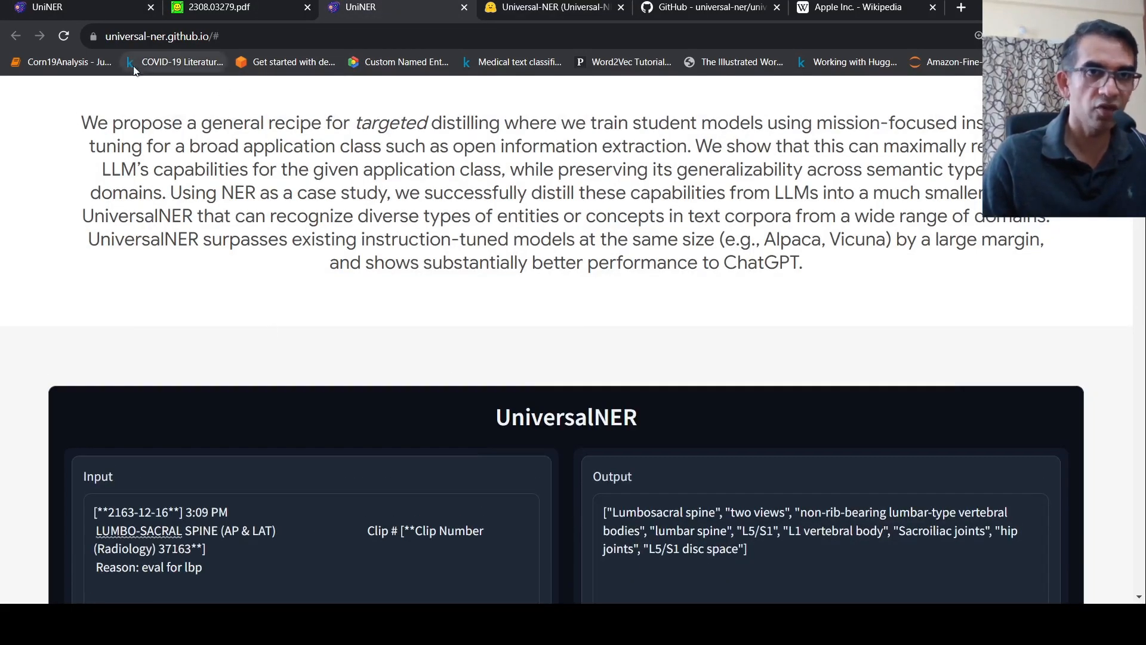
scroll(down, 3)
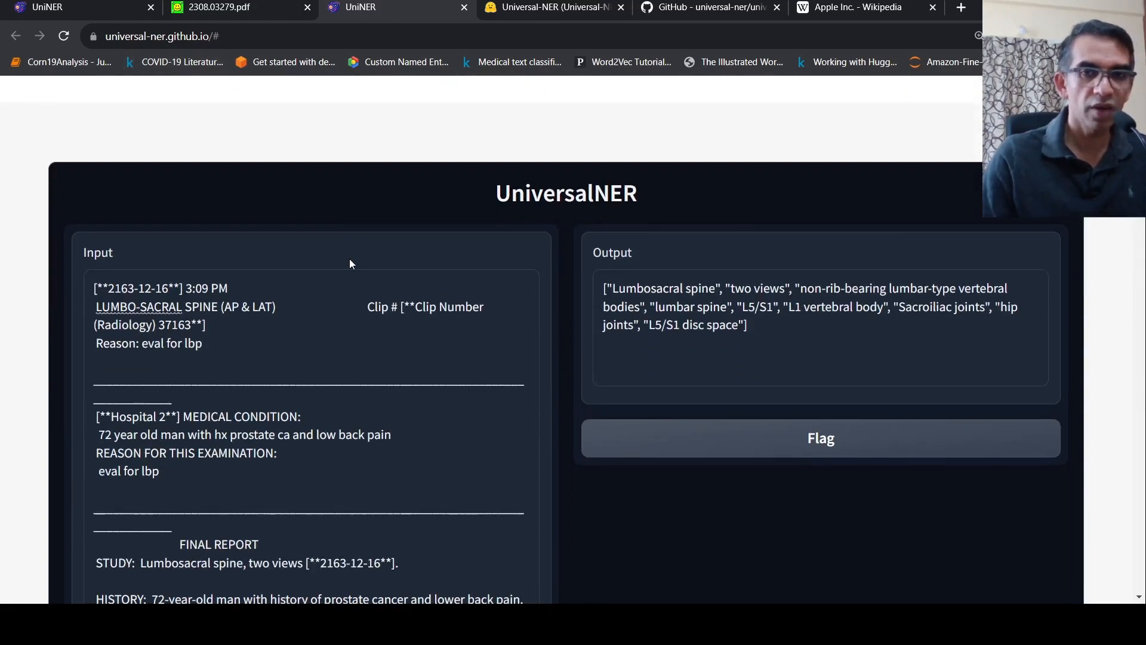
scroll(down, 3)
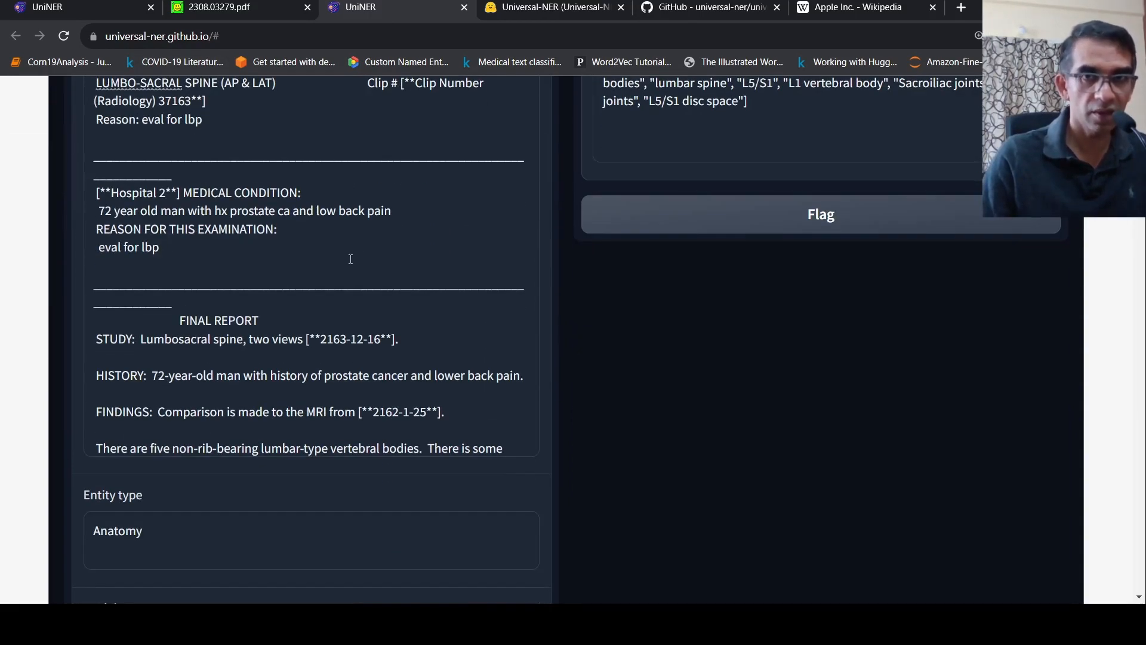
Switch to the 2308.03279.pdf paper and return to the abstract on page 1
click(216, 7)
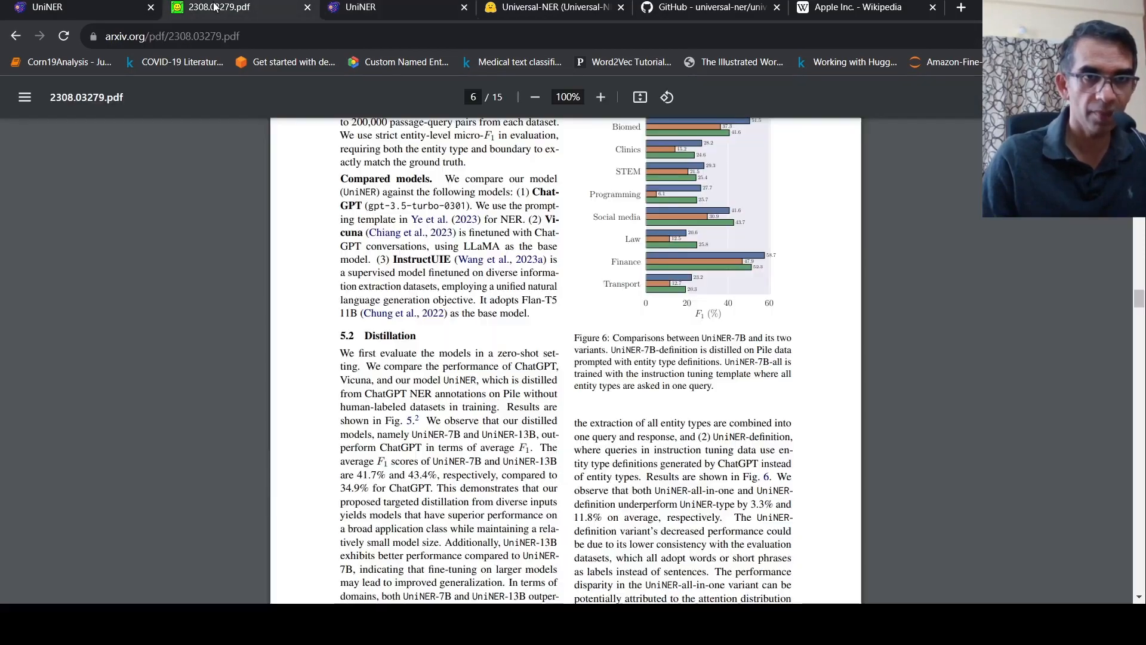
scroll(up, 3)
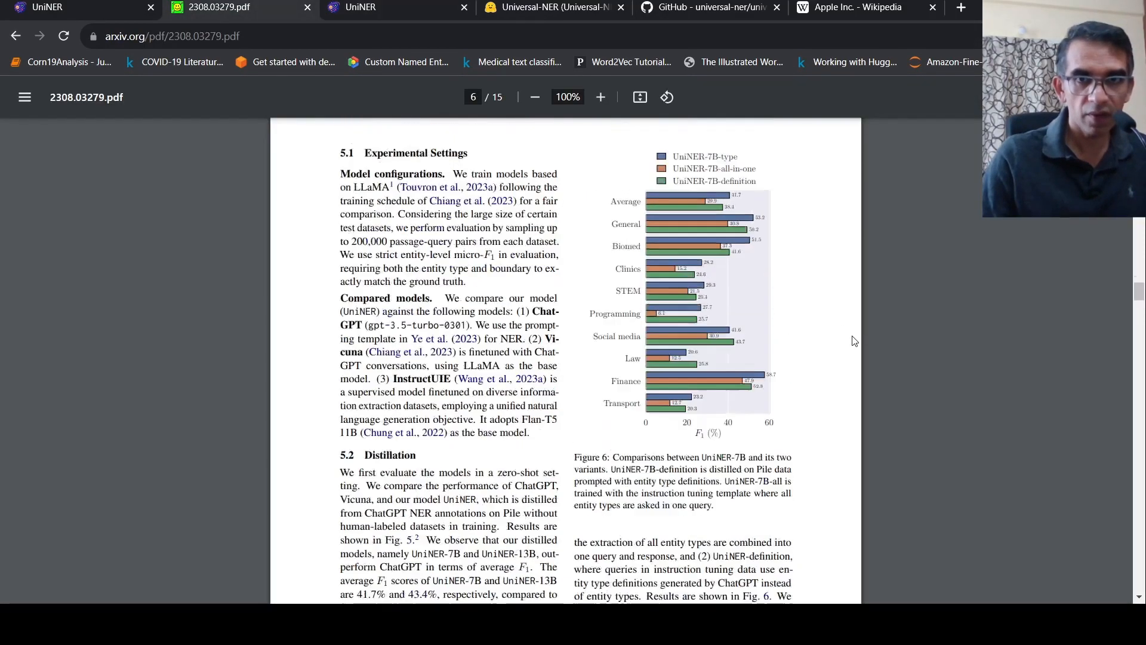
scroll(up, 3)
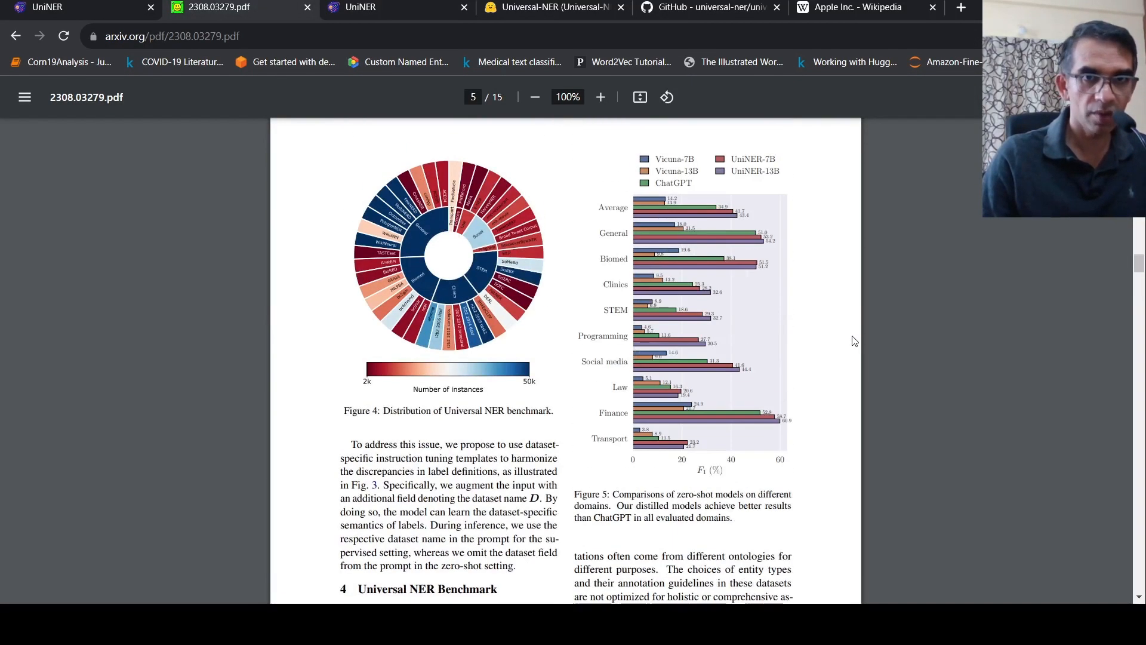
scroll(up, 3)
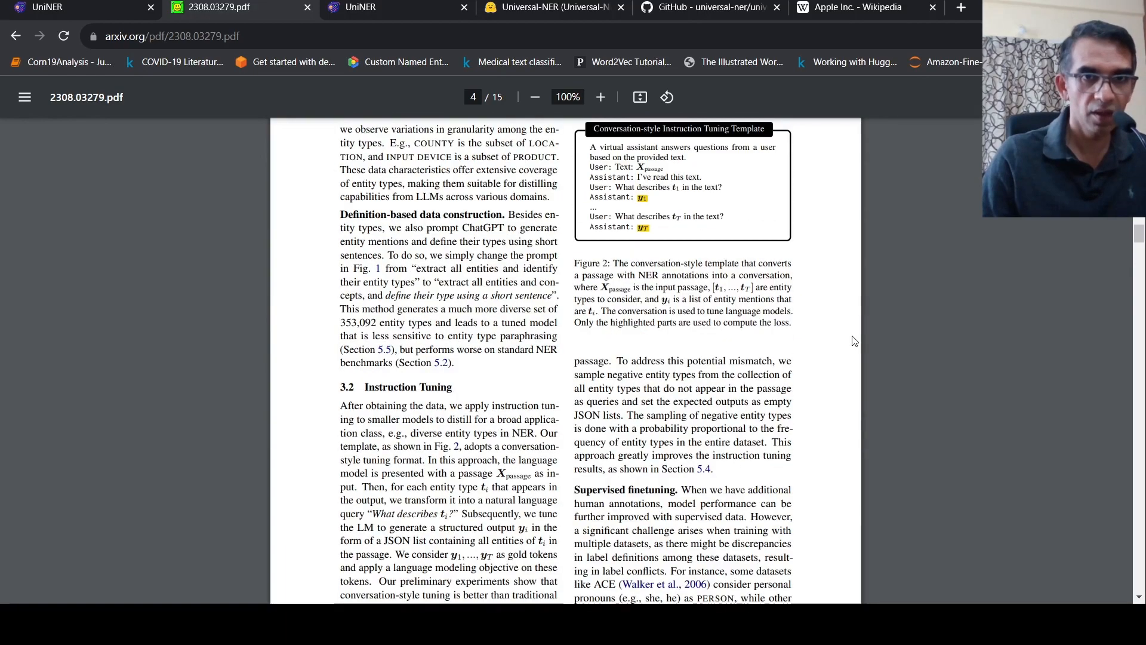
scroll(up, 3)
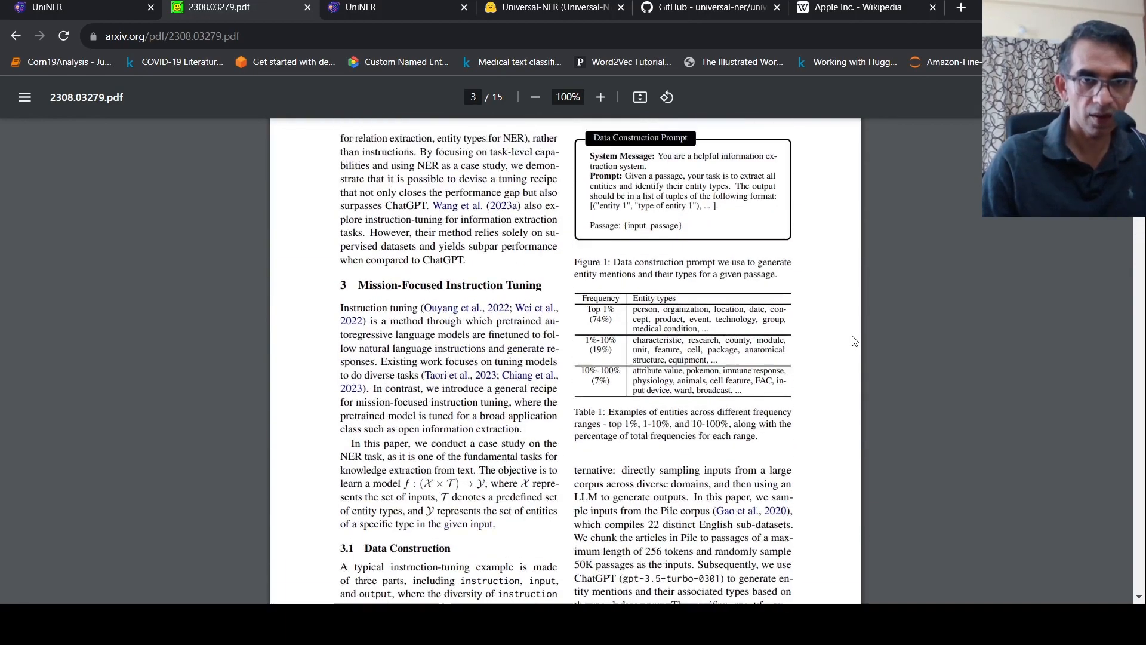
scroll(up, 3)
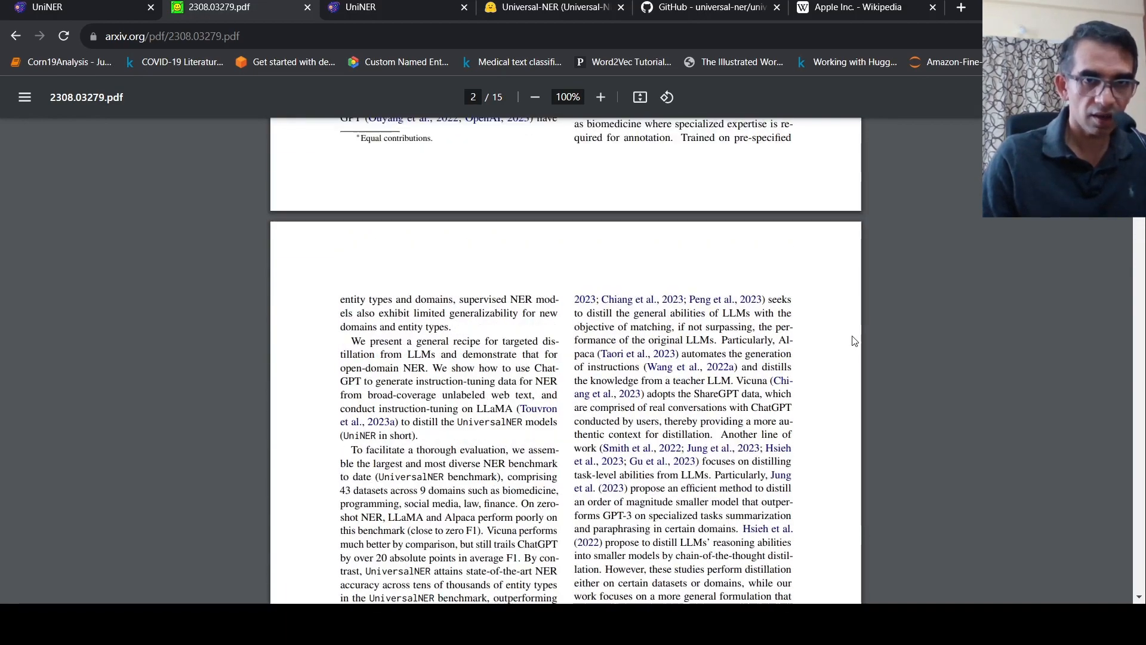
scroll(up, 3)
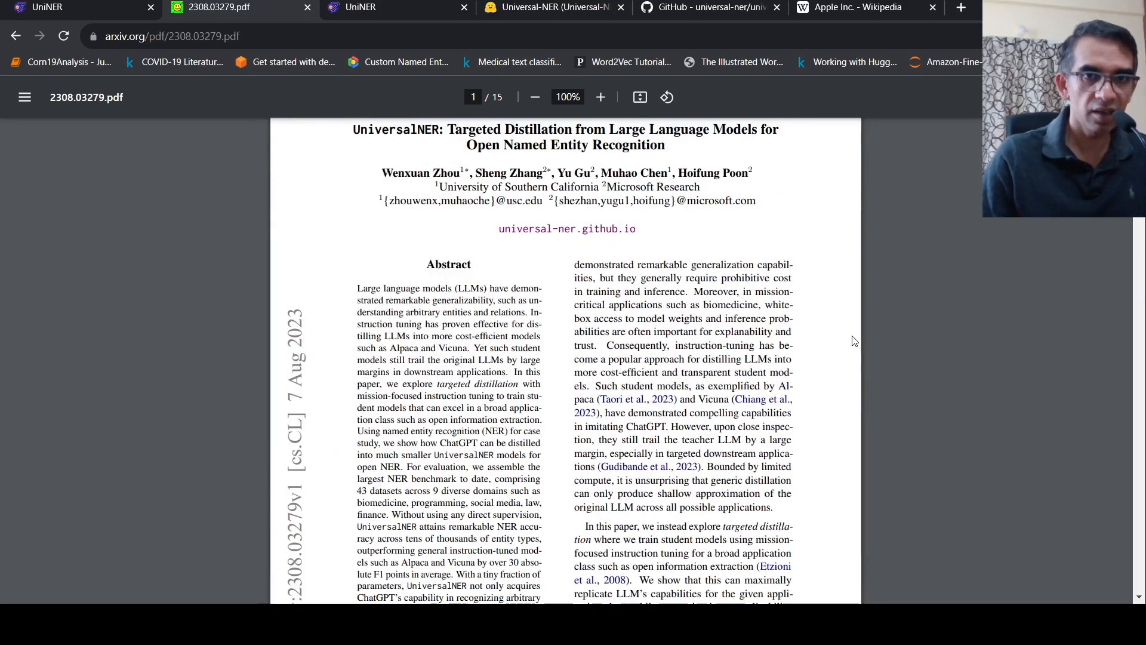
mouse_move(261, 250)
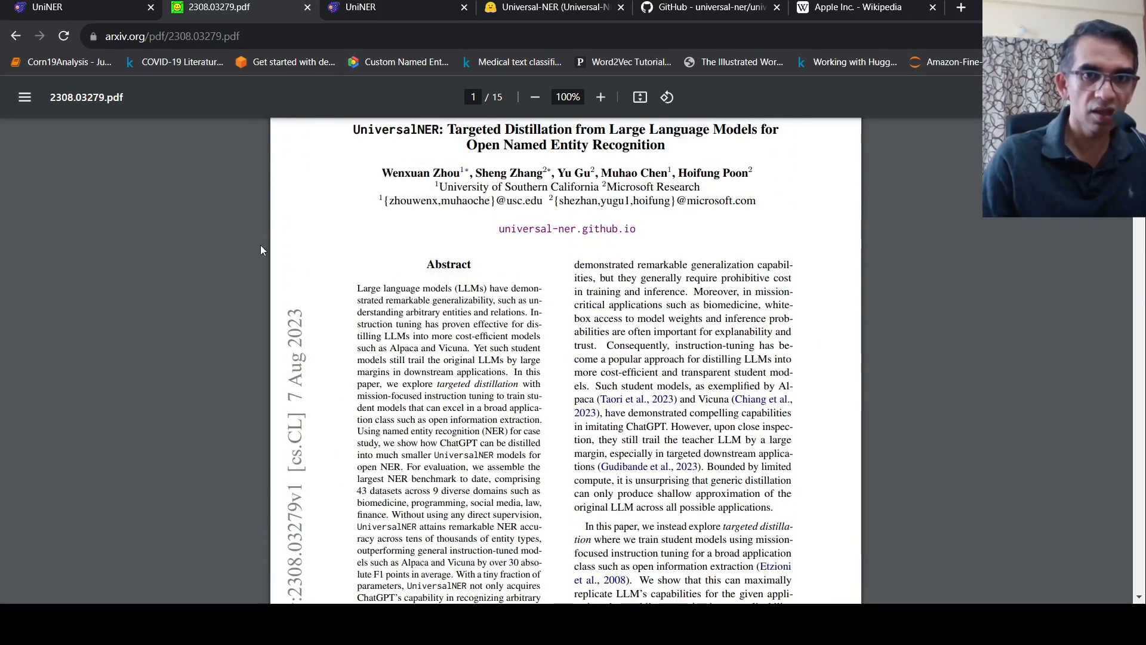
mouse_move(603, 483)
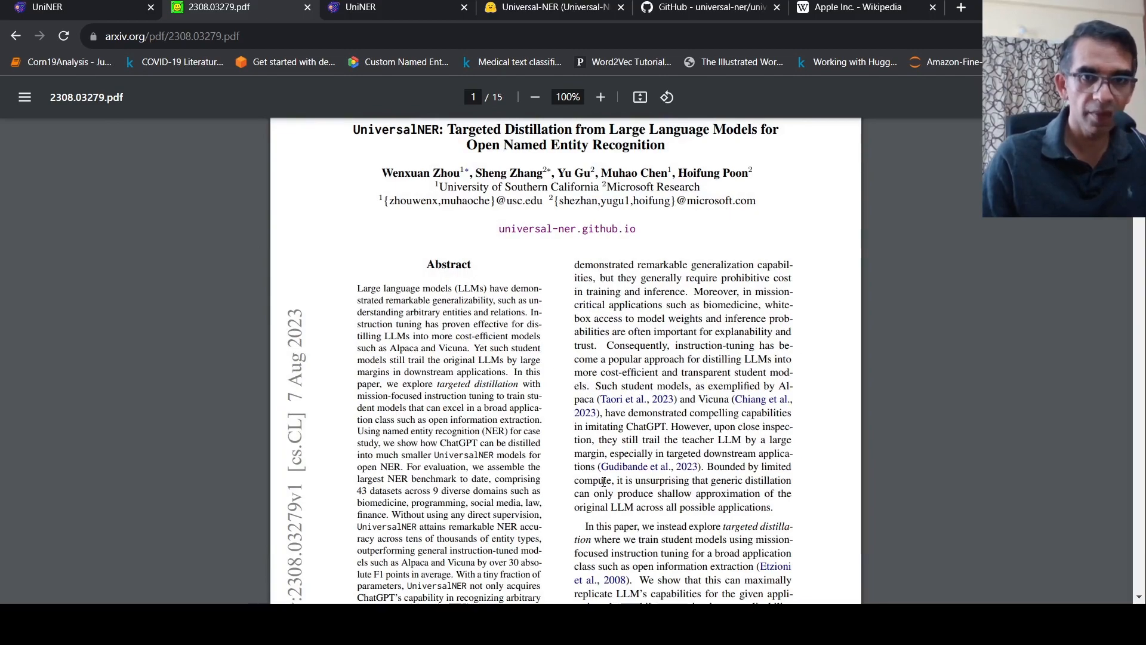
Read down through the paper to section 5 Experiments on page 5
scroll(down, 3)
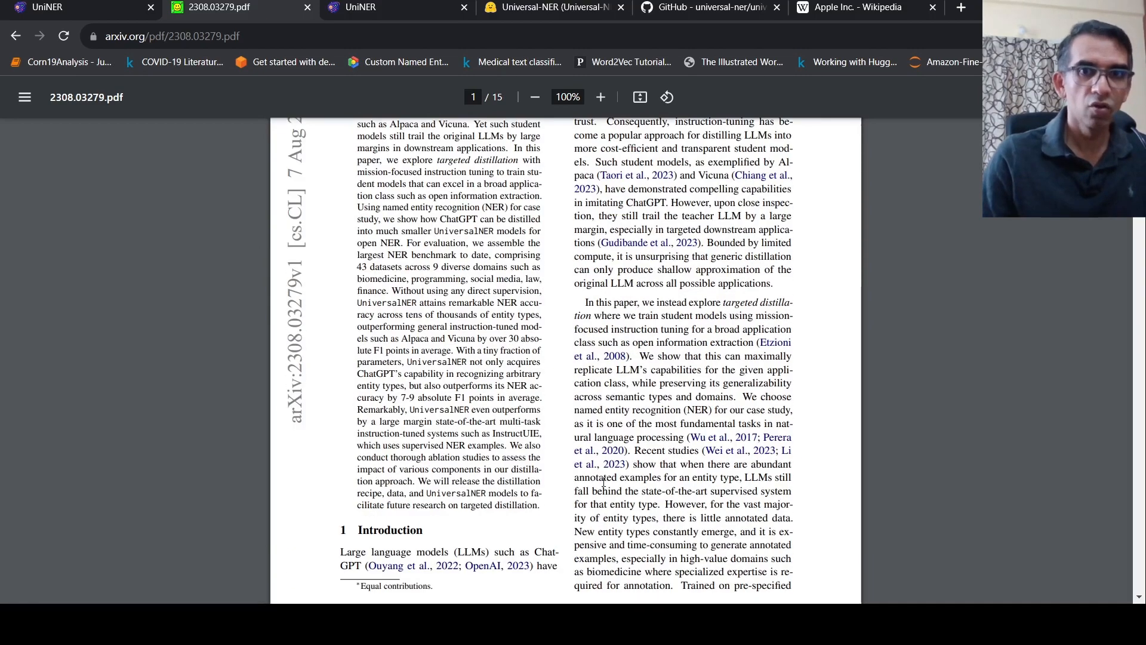
scroll(down, 3)
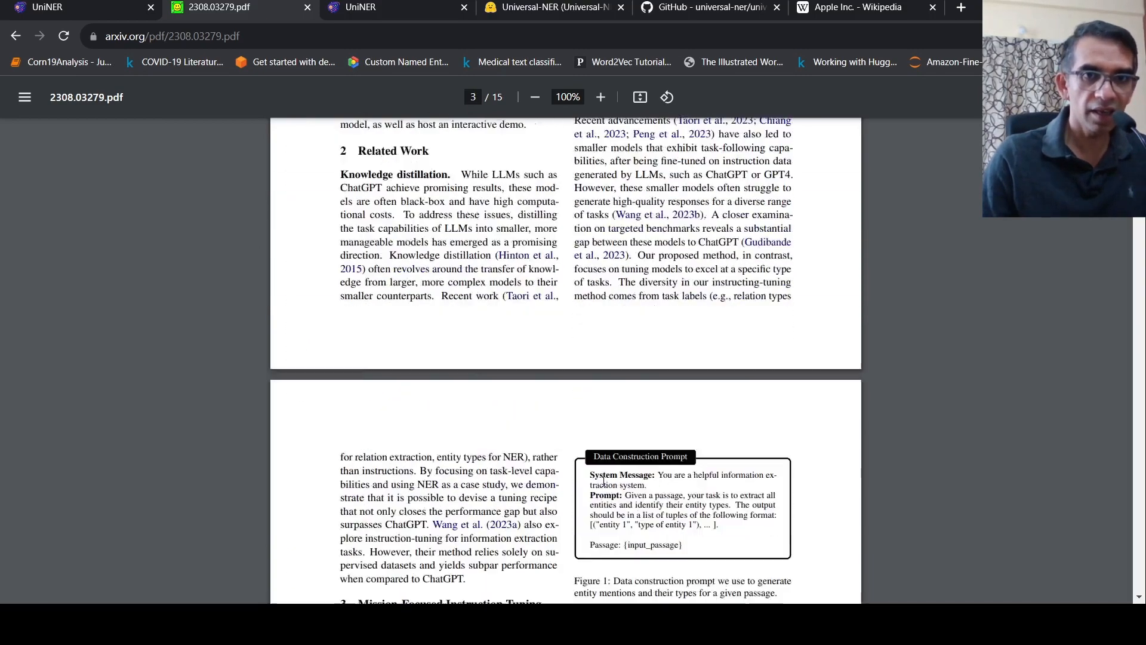
scroll(down, 3)
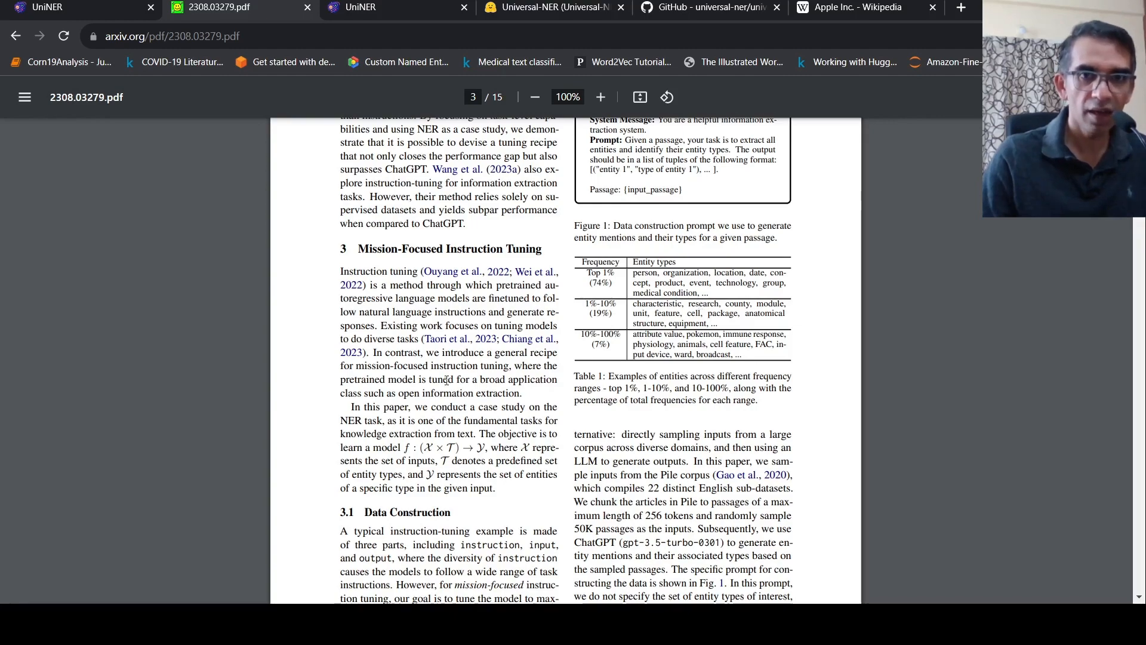
scroll(down, 3)
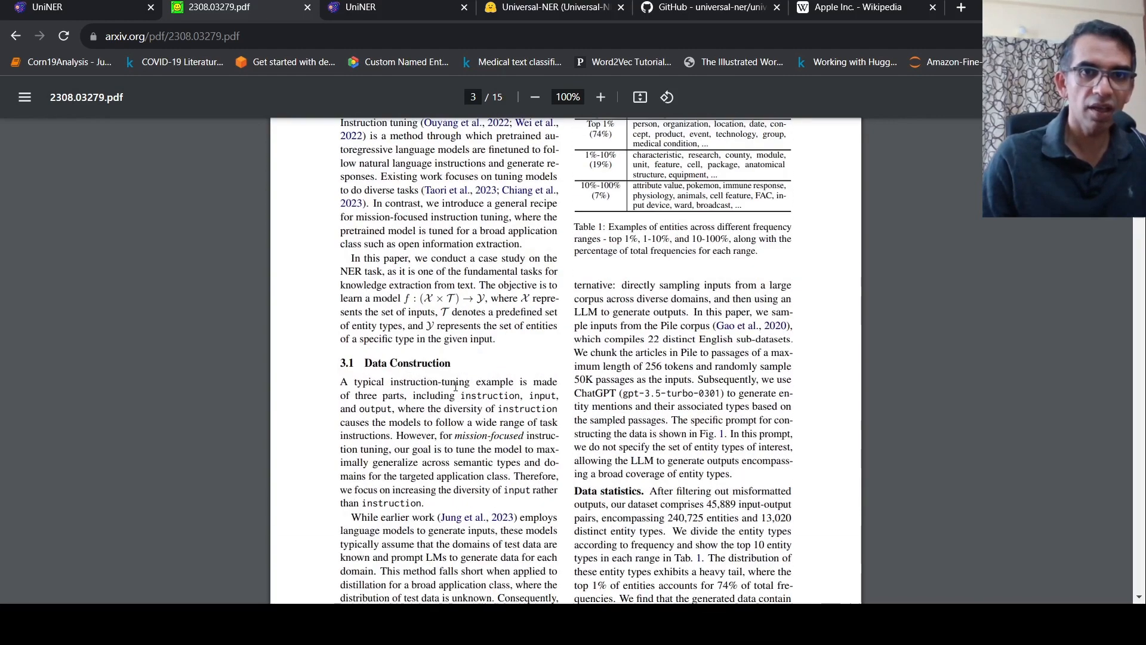
scroll(down, 3)
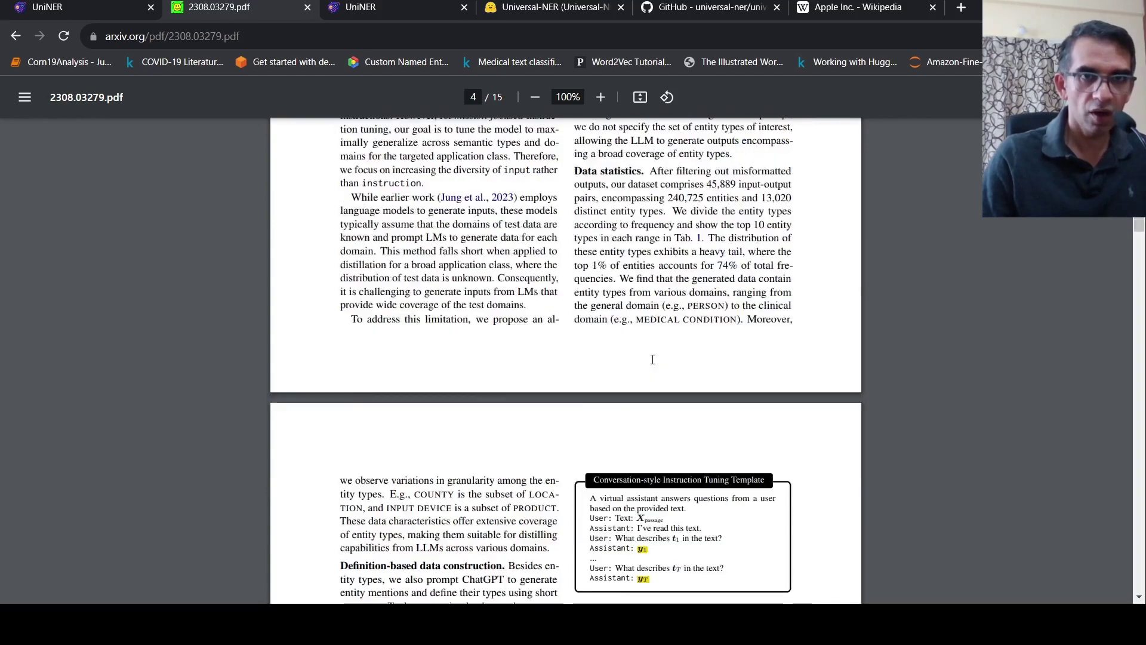
scroll(down, 3)
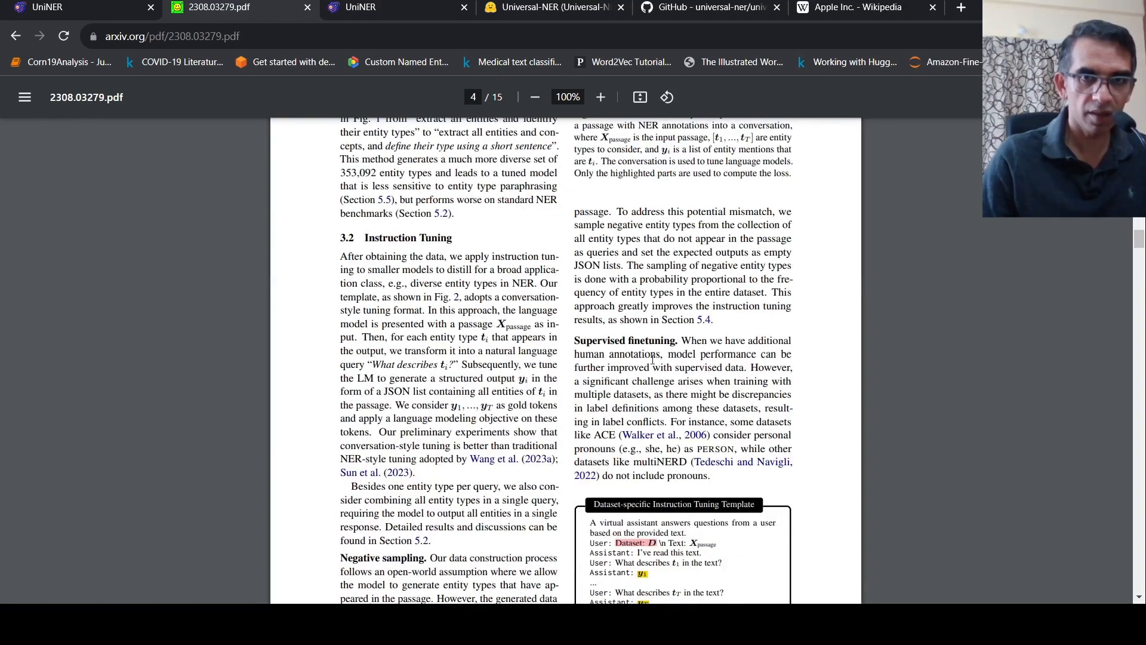
scroll(down, 3)
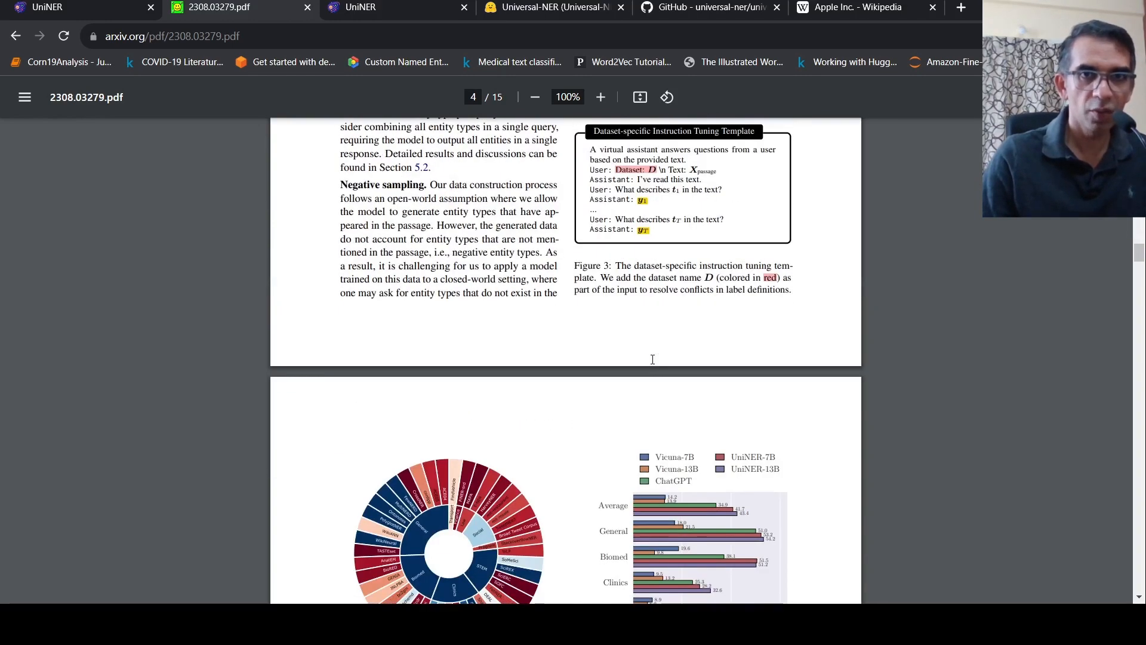
scroll(down, 3)
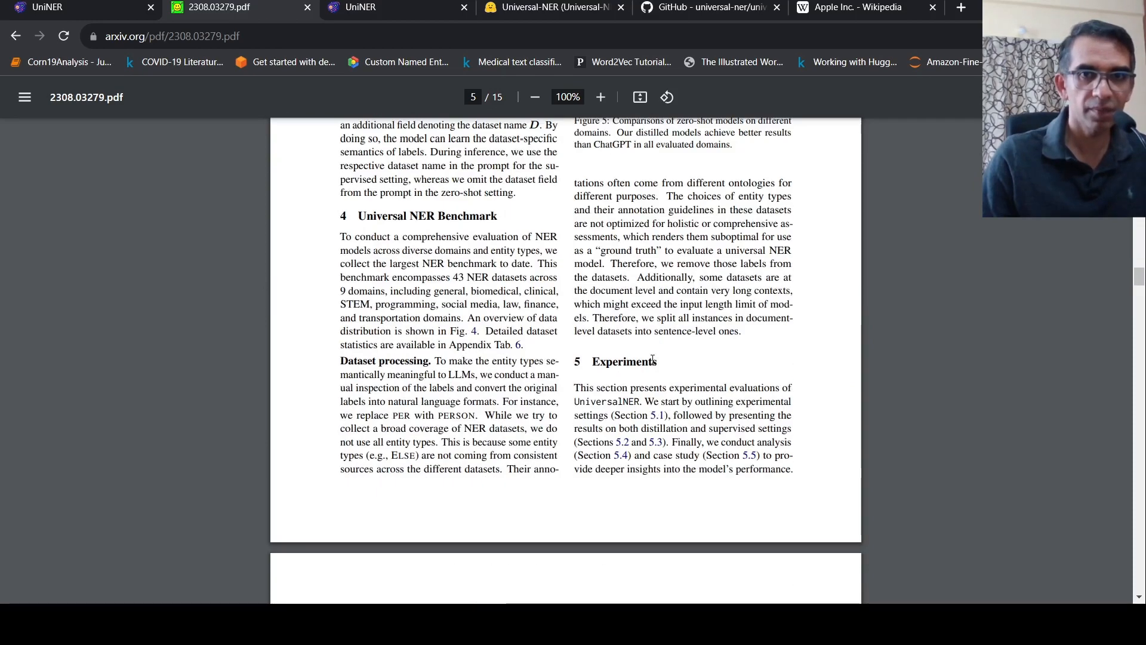
scroll(down, 3)
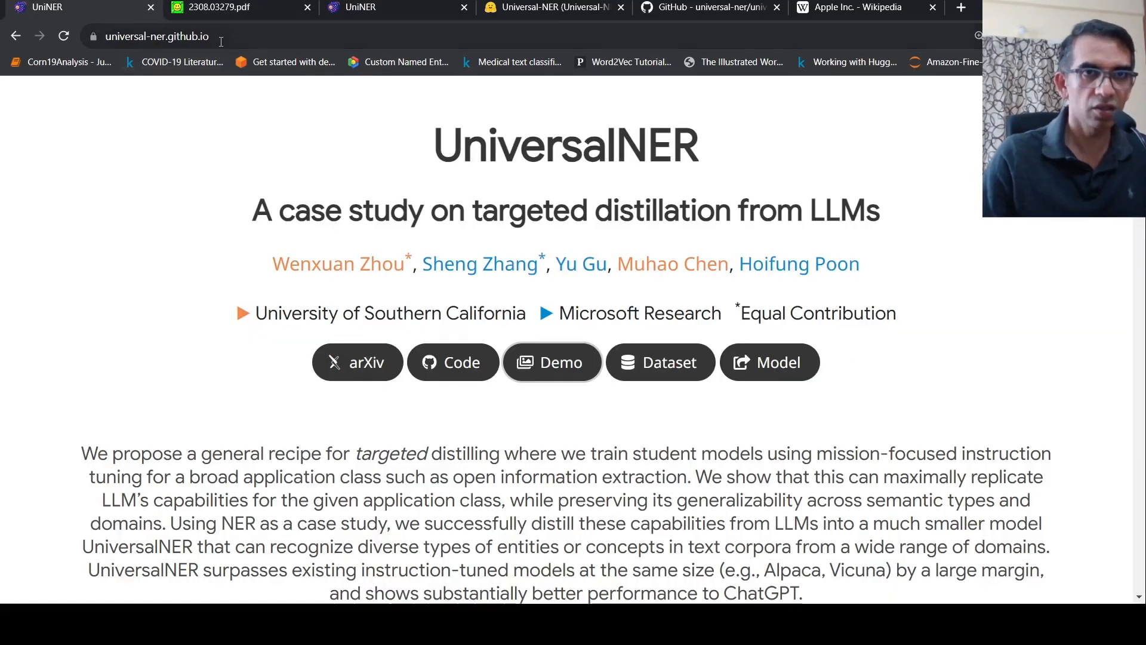
mouse_move(212, 9)
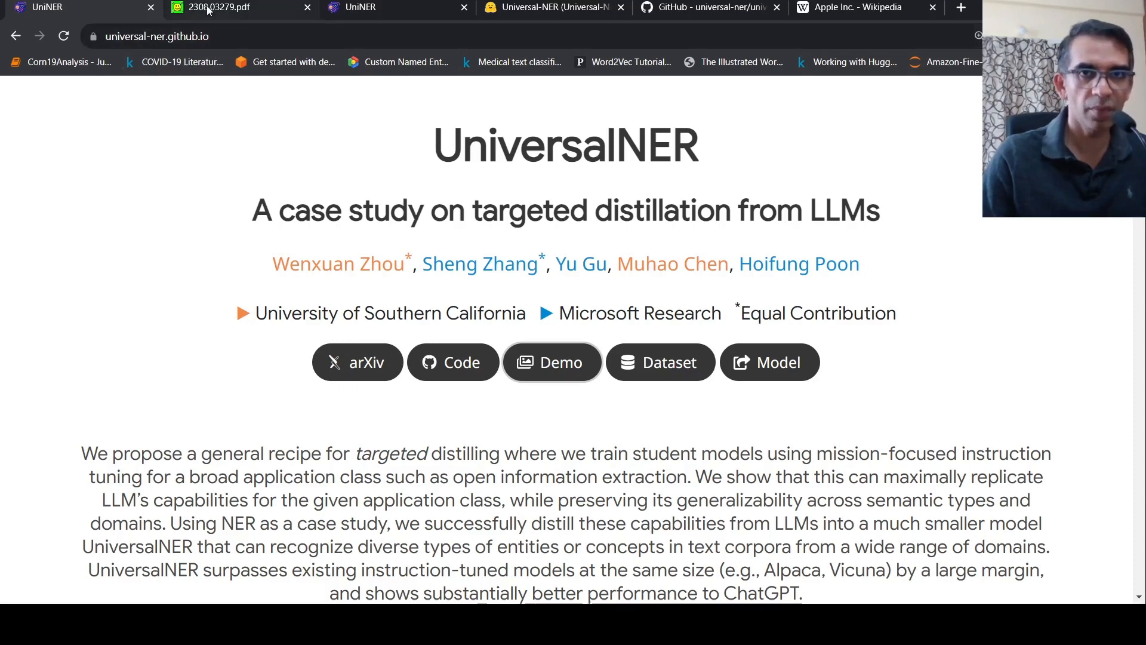